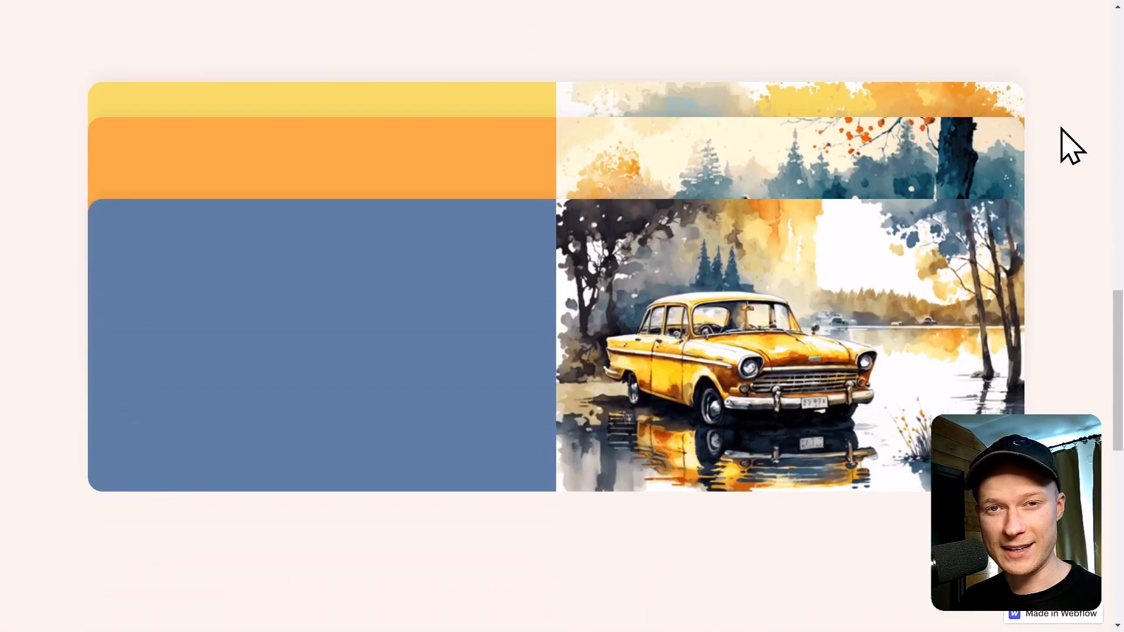
# Step: Expand section_stack in the Navigator down to its container-large element
pyautogui.scroll(-3)
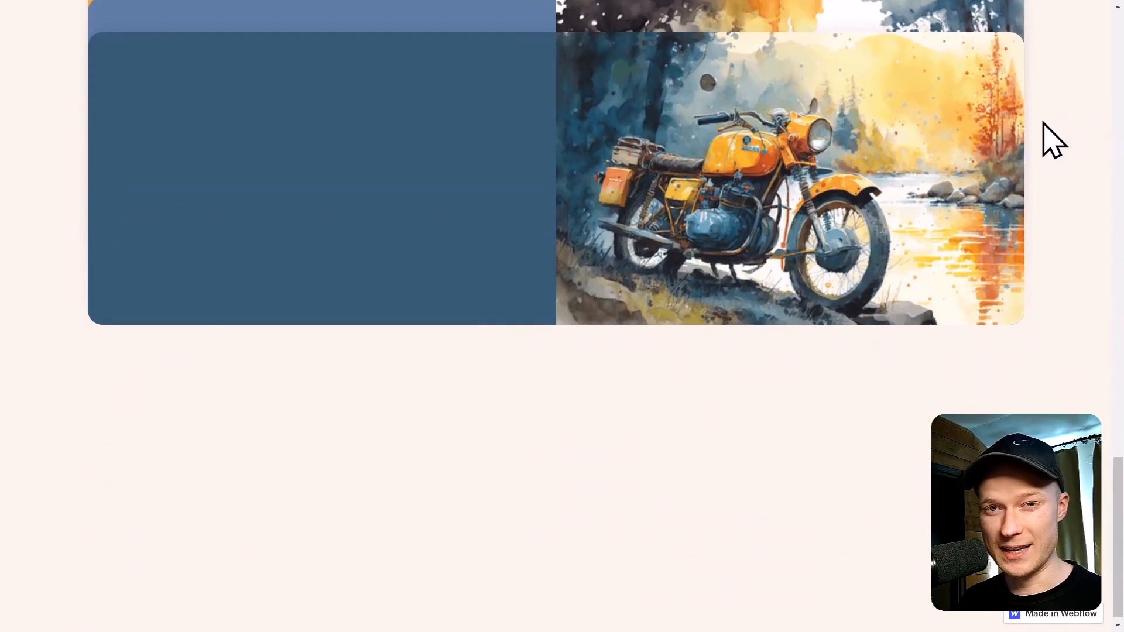
pyautogui.moveTo(997, 165)
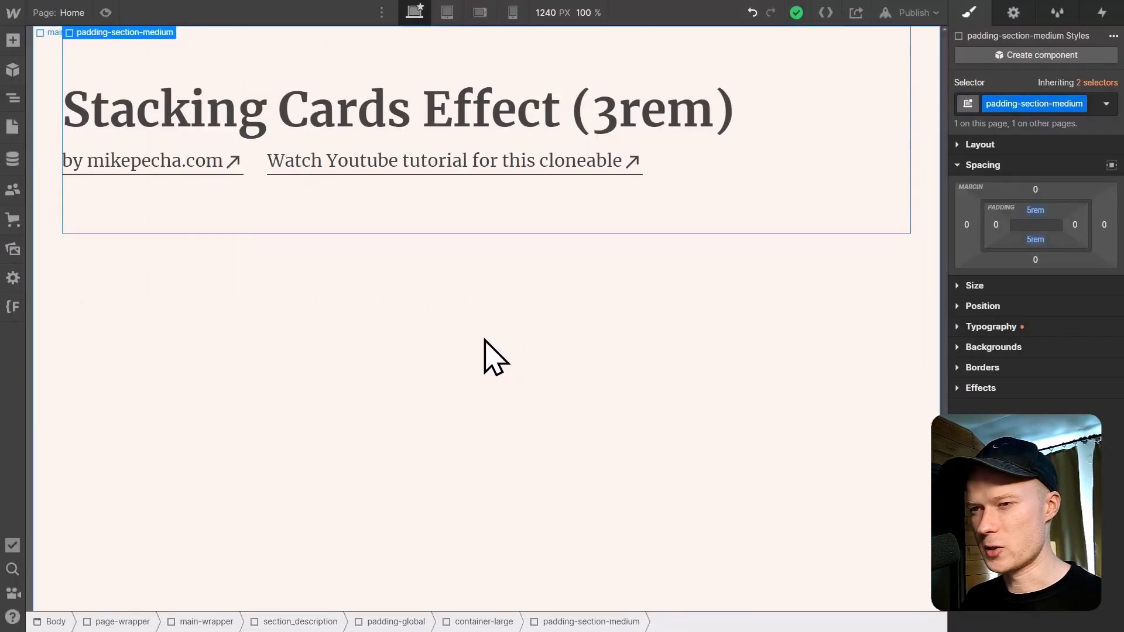
pyautogui.moveTo(365, 319)
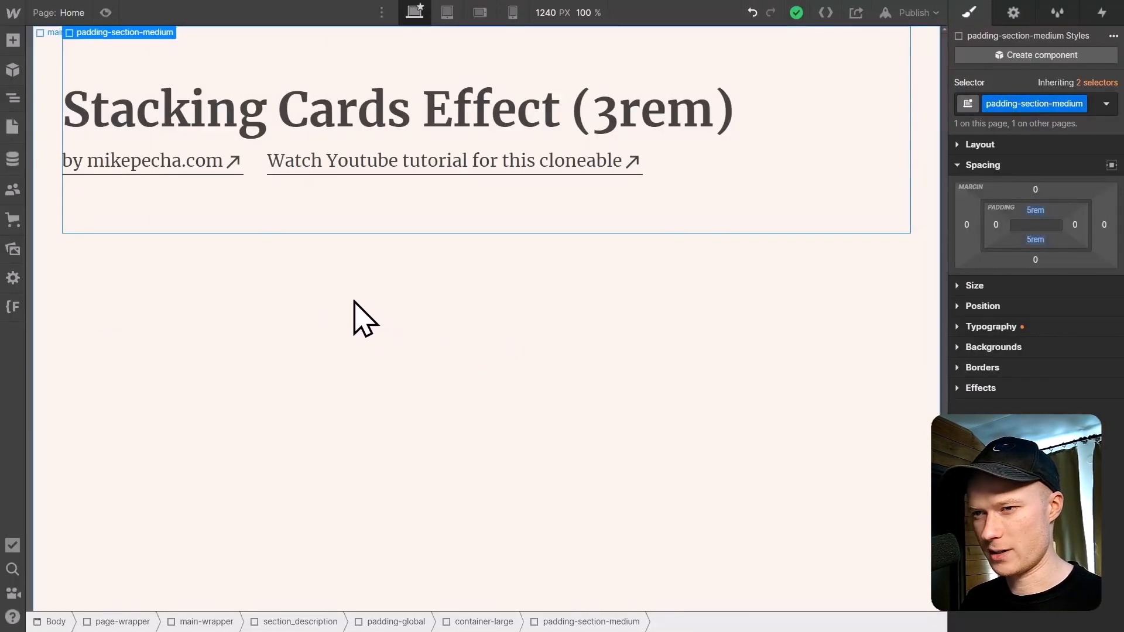
pyautogui.click(13, 98)
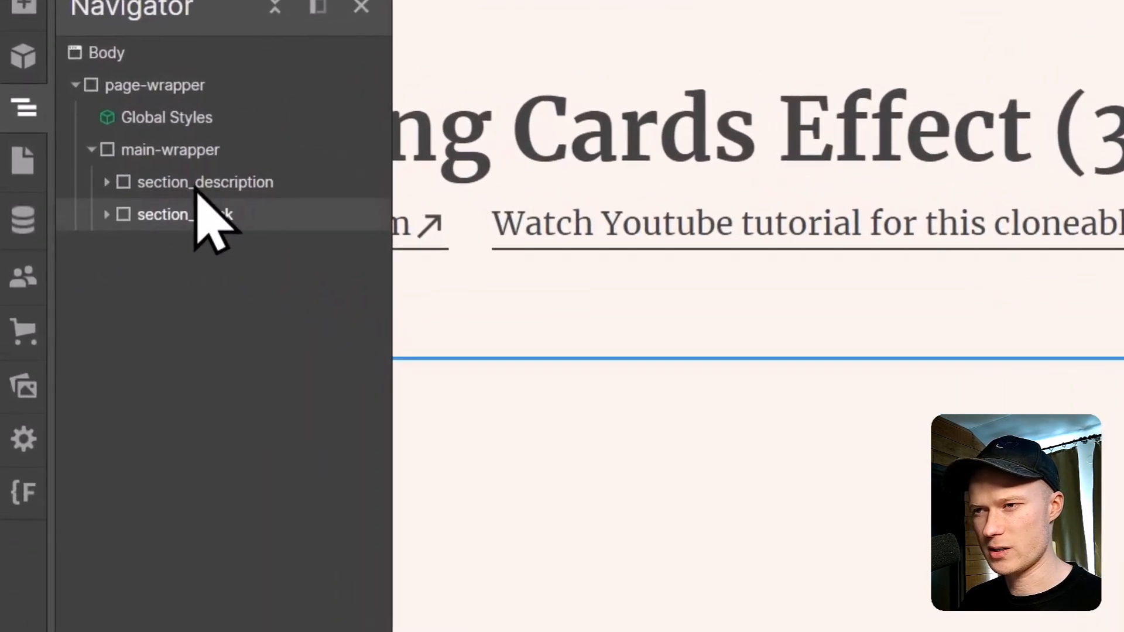
pyautogui.moveTo(272, 223)
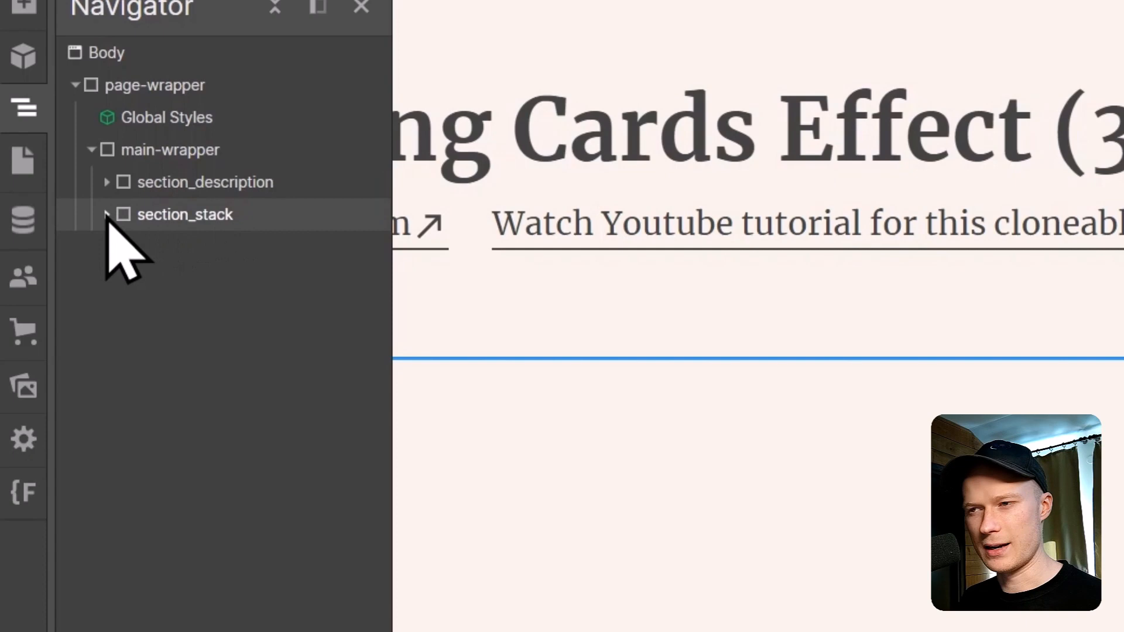
pyautogui.click(106, 215)
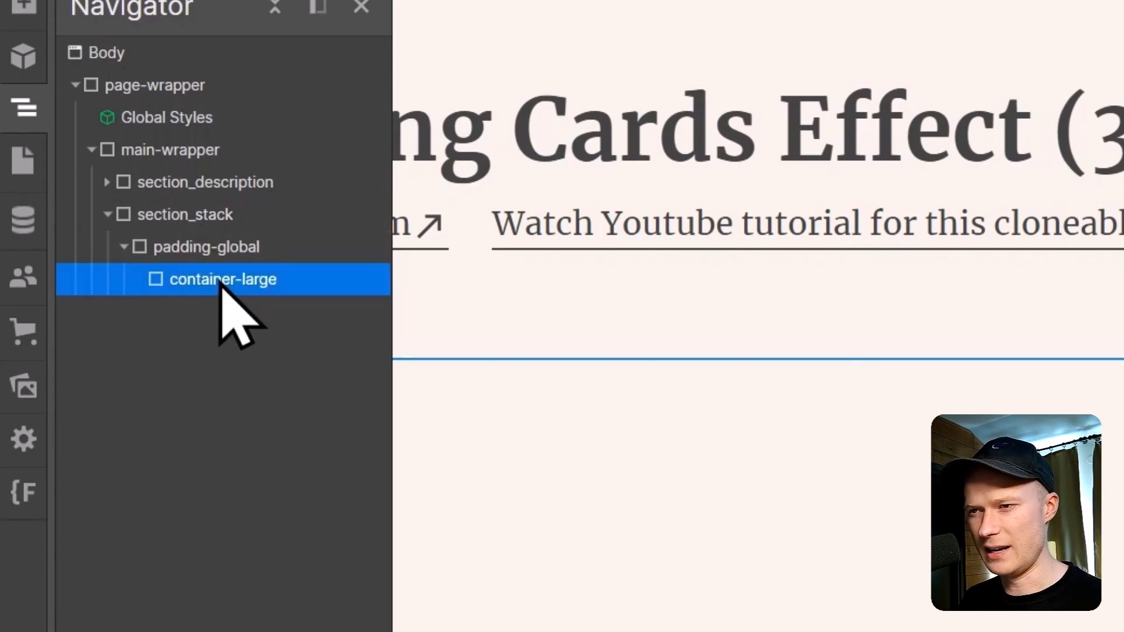
pyautogui.moveTo(269, 323)
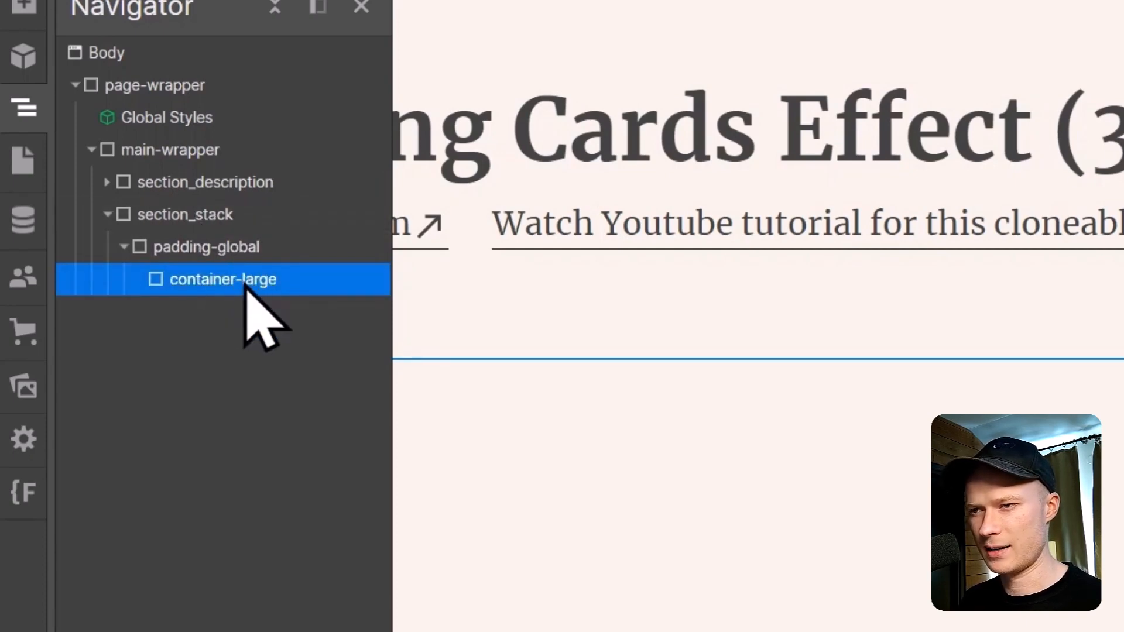
pyautogui.moveTo(223, 329)
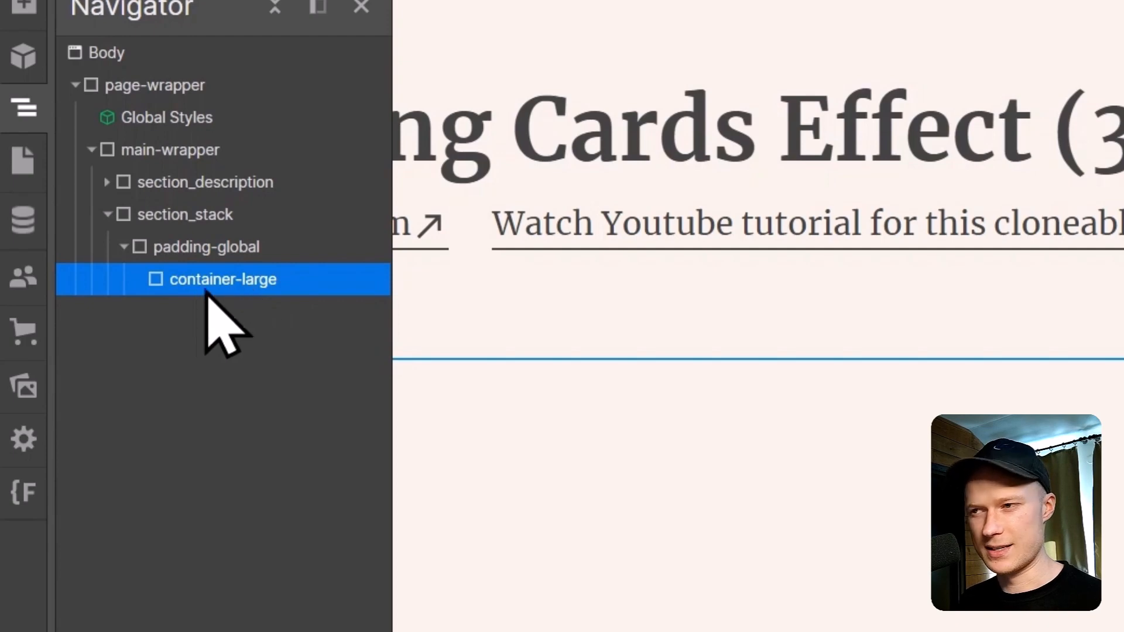
pyautogui.moveTo(258, 301)
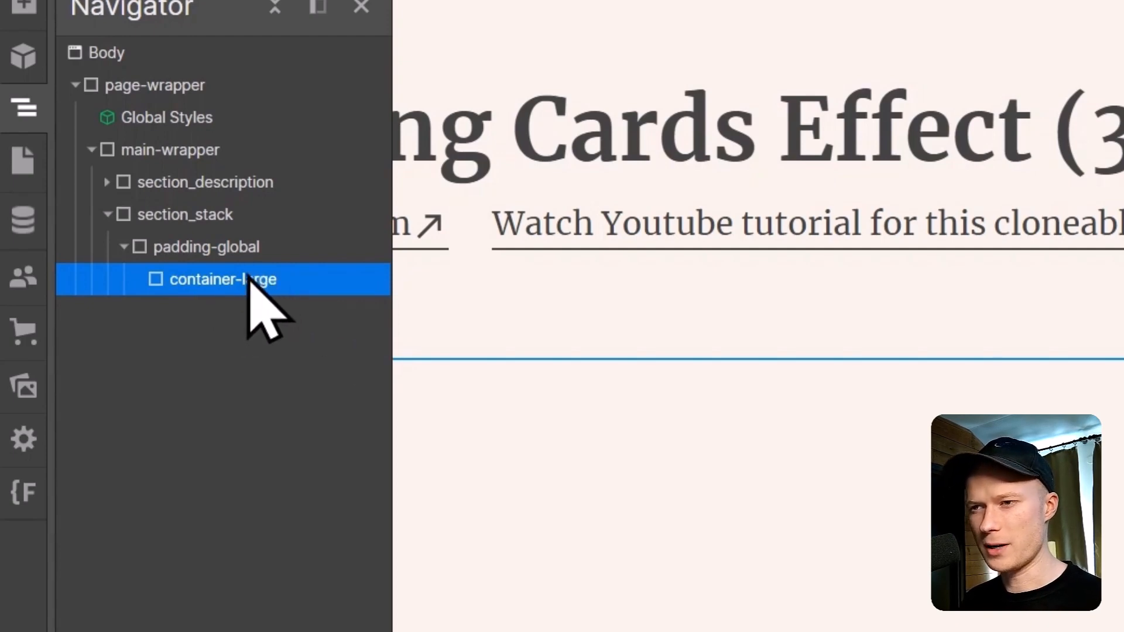
pyautogui.moveTo(143, 157)
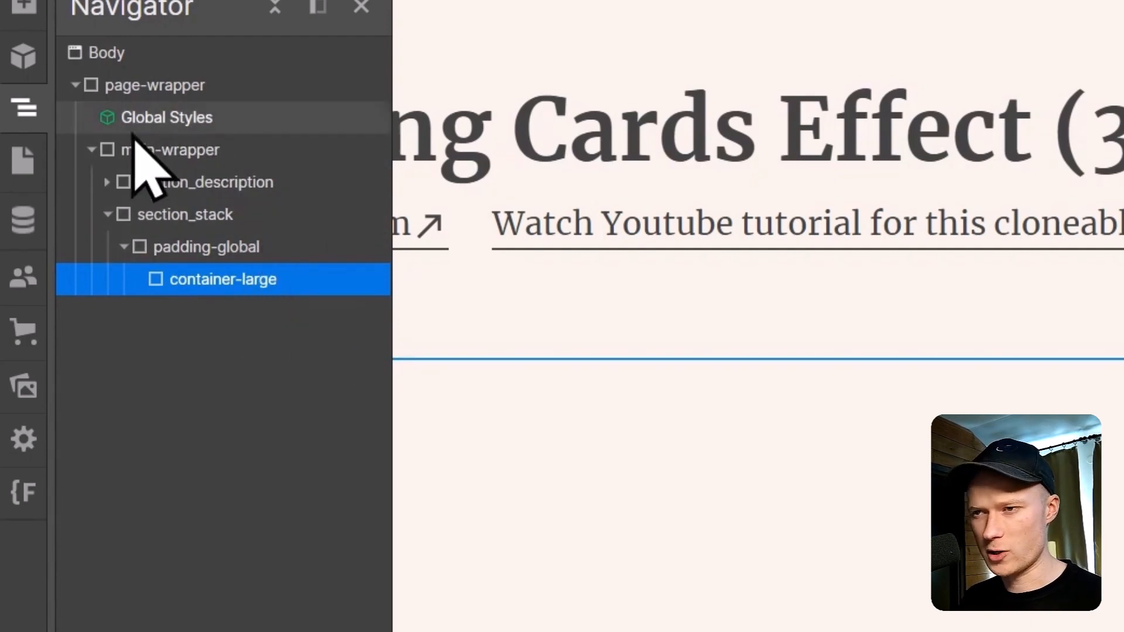
pyautogui.moveTo(222, 301)
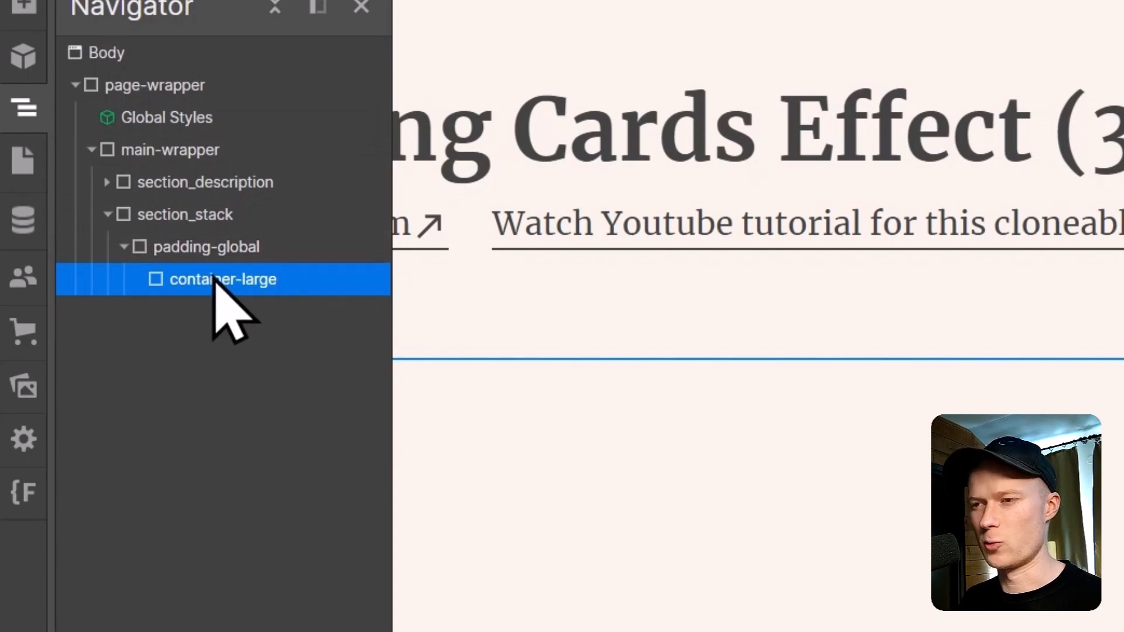
pyautogui.moveTo(244, 308)
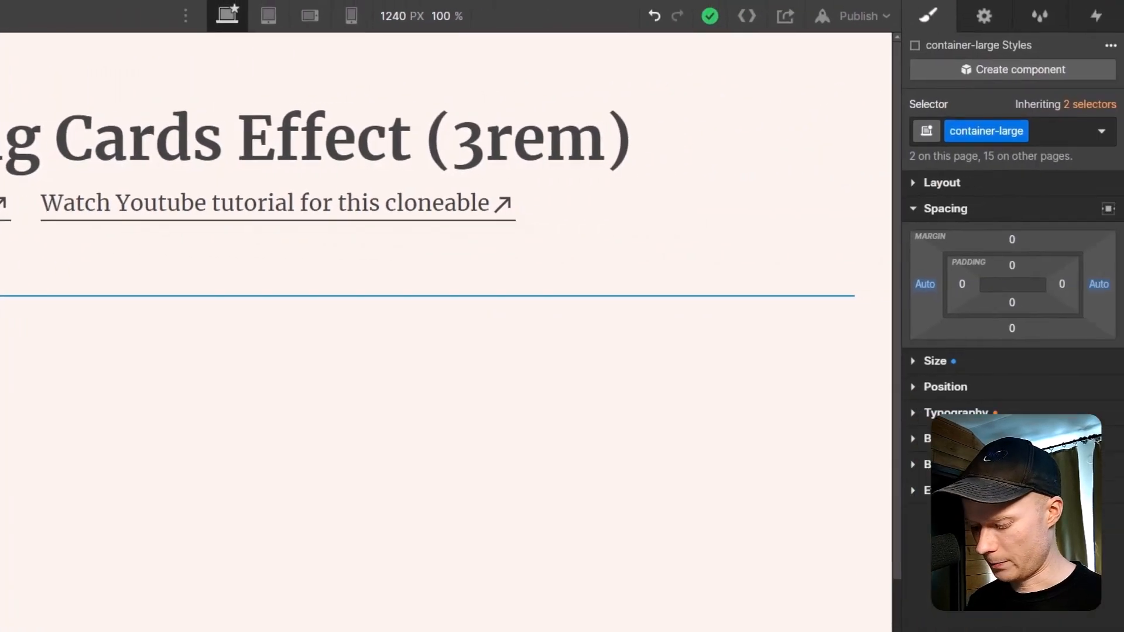
# Step: Insert a Div Block into the container and give it the class stack_card
pyautogui.write('d')
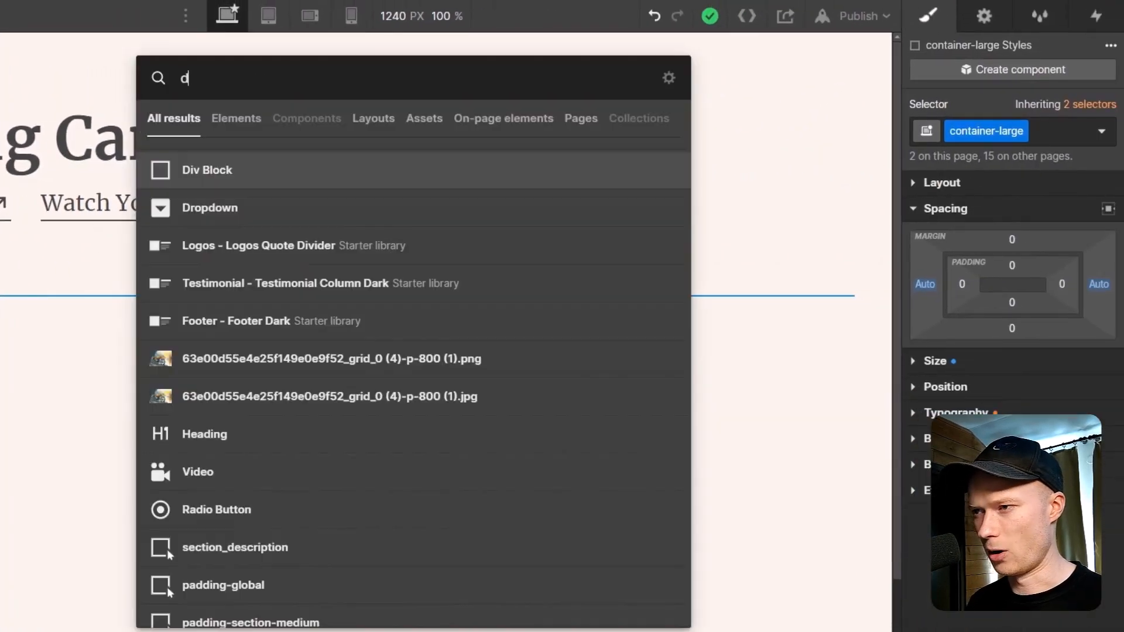
pyautogui.click(207, 169)
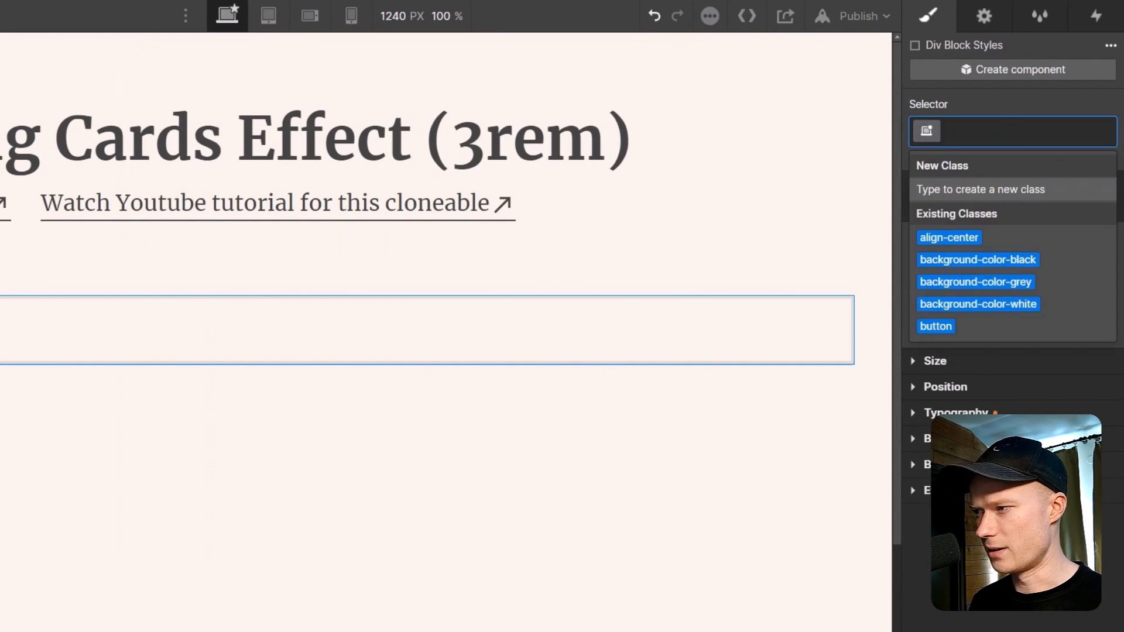
pyautogui.write('stack_')
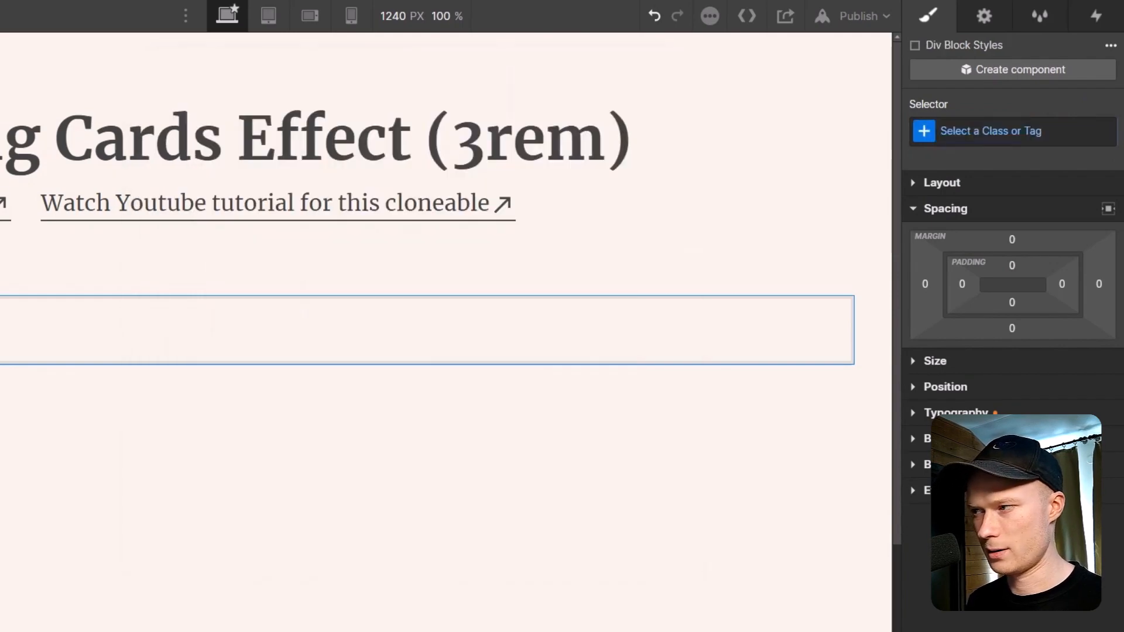
pyautogui.write('stak_ca')
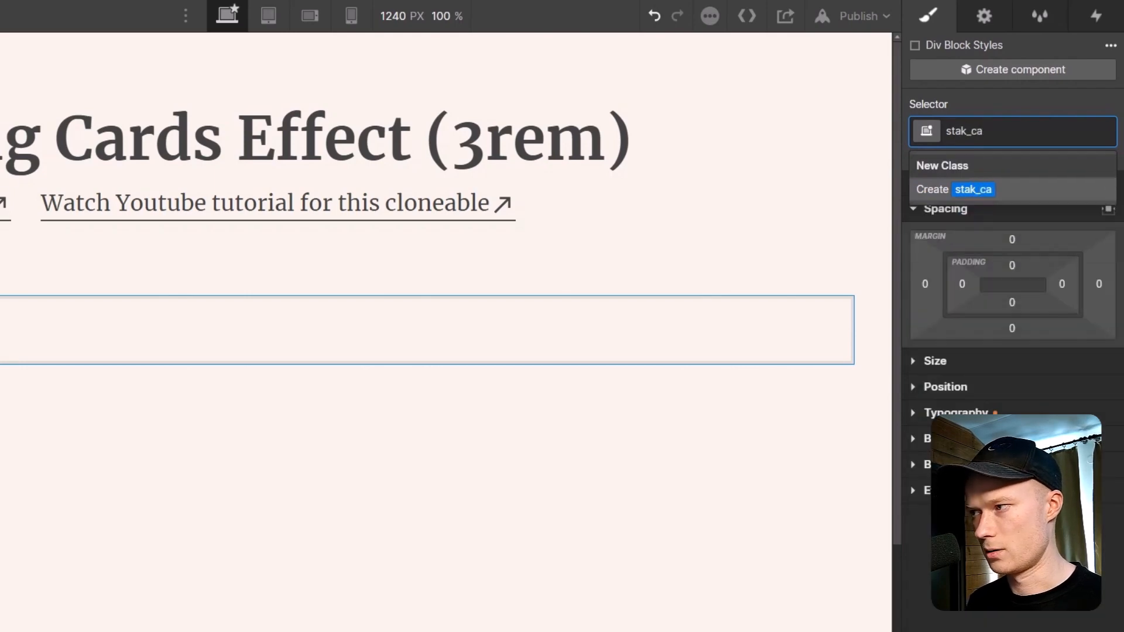
pyautogui.write('stack_')
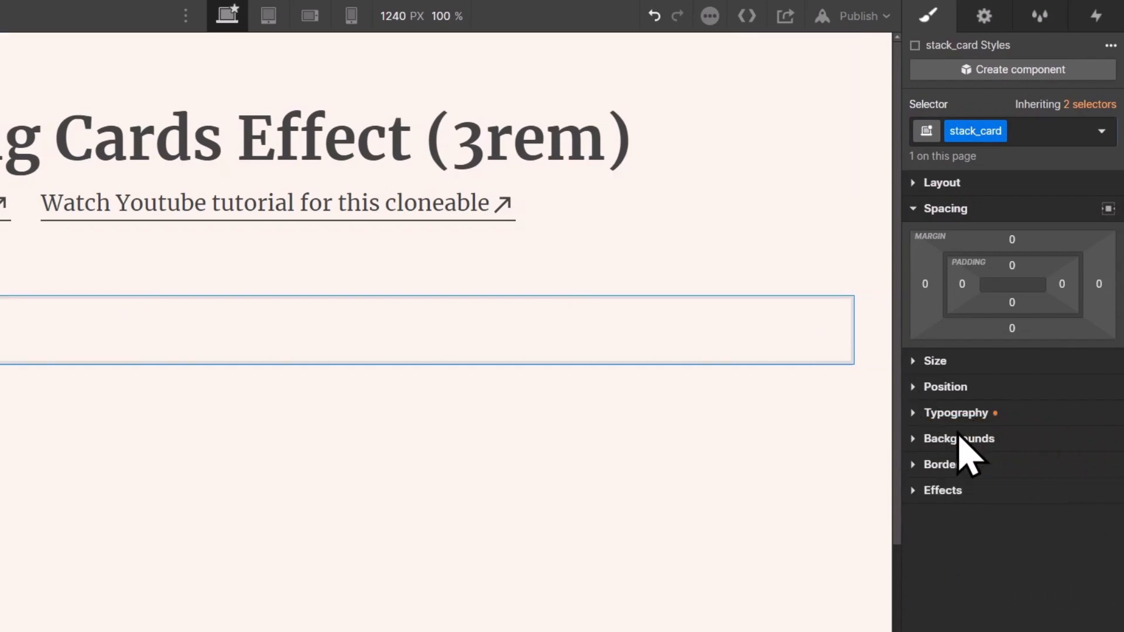
# Step: Give the stack_card a yellow background and rounded corners
pyautogui.click(959, 438)
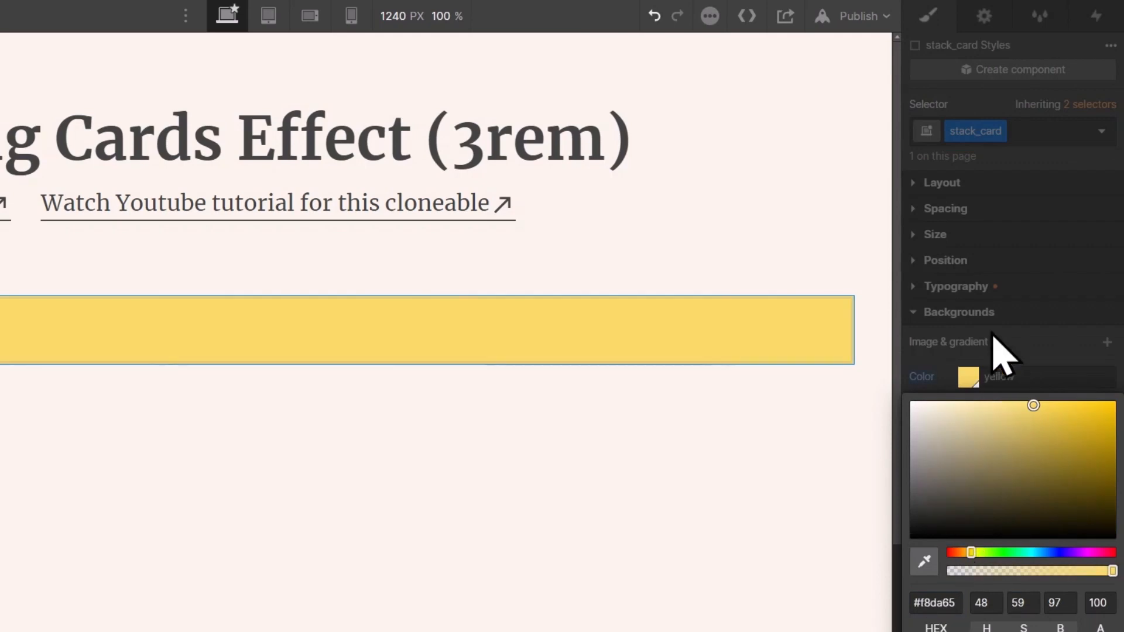
pyautogui.click(944, 338)
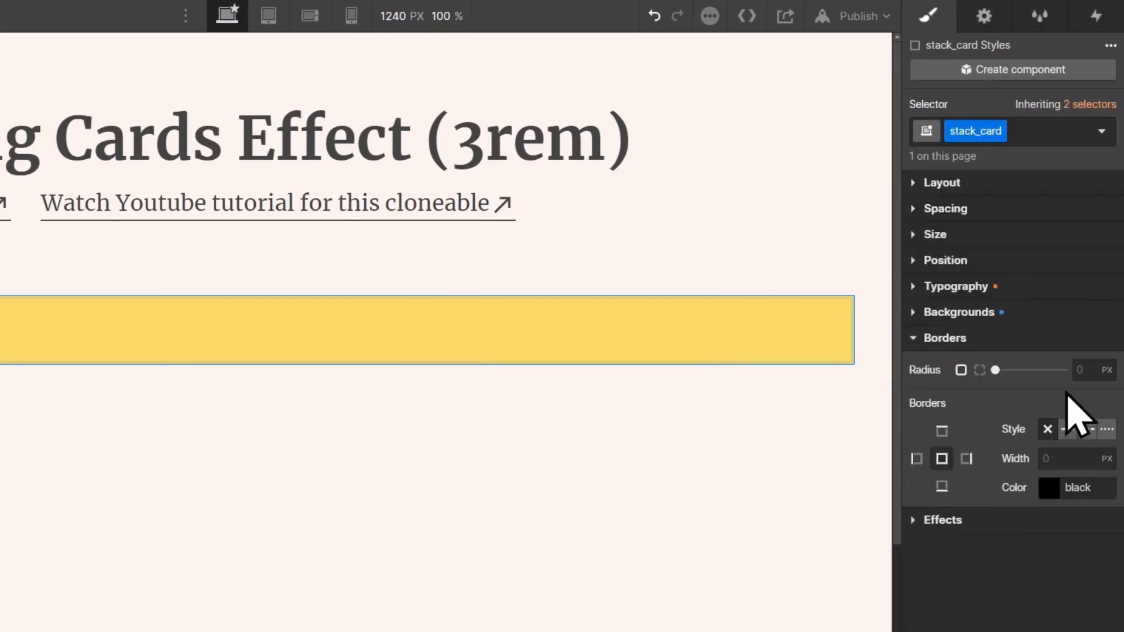
pyautogui.click(1086, 370)
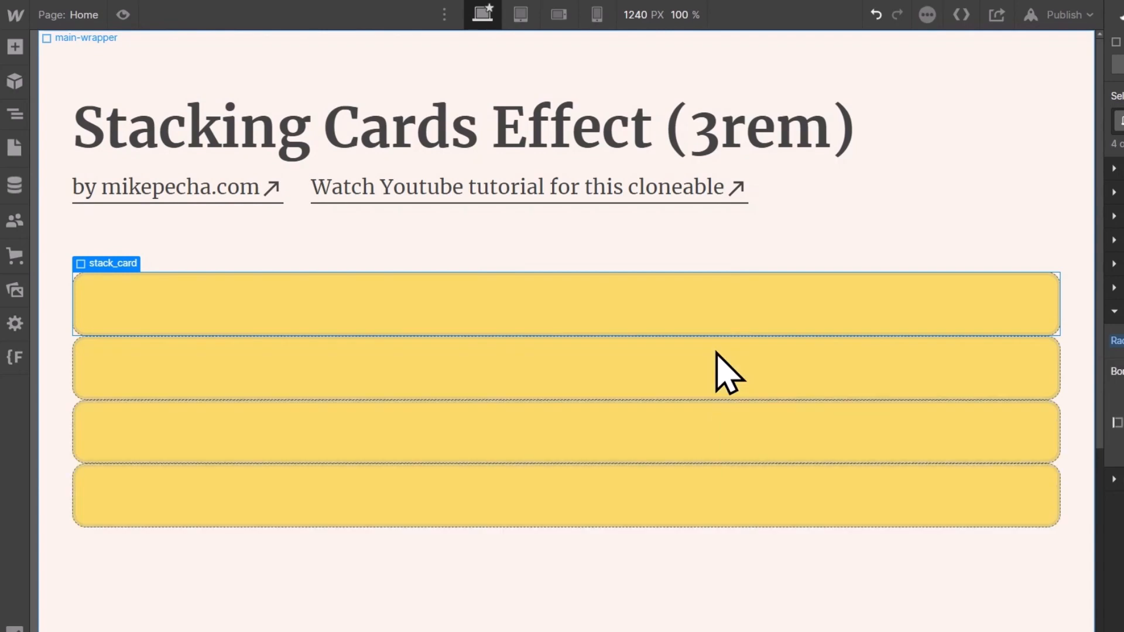
pyautogui.moveTo(351, 422)
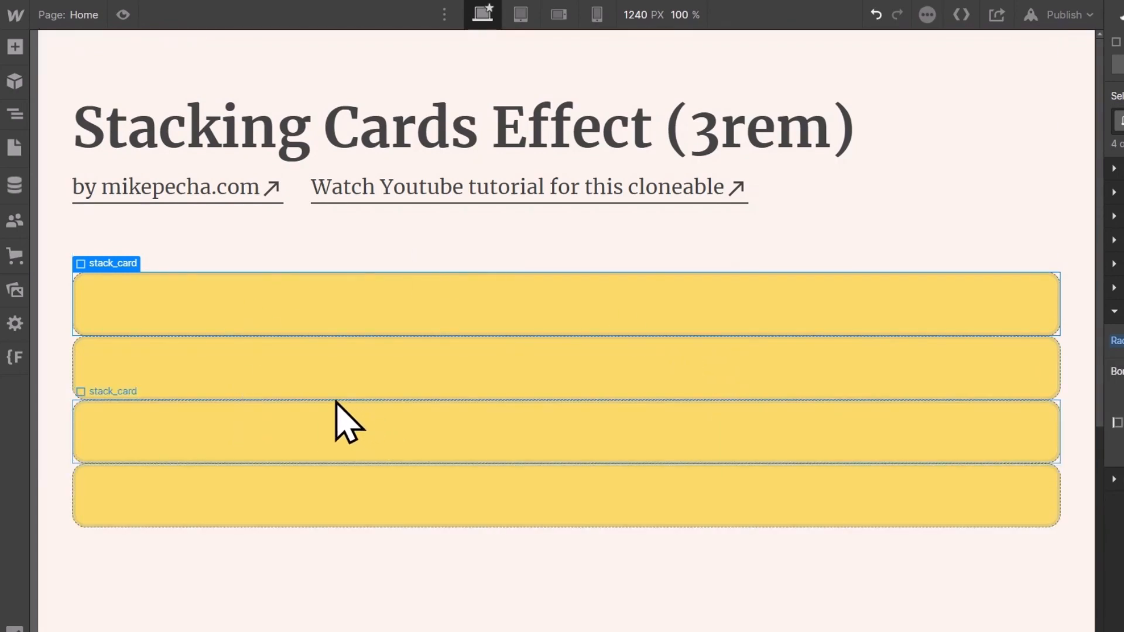
# Step: Confirm in the Navigator that four stack_cards sit inside stack_wrapper, then select stack_wrapper
pyautogui.click(15, 114)
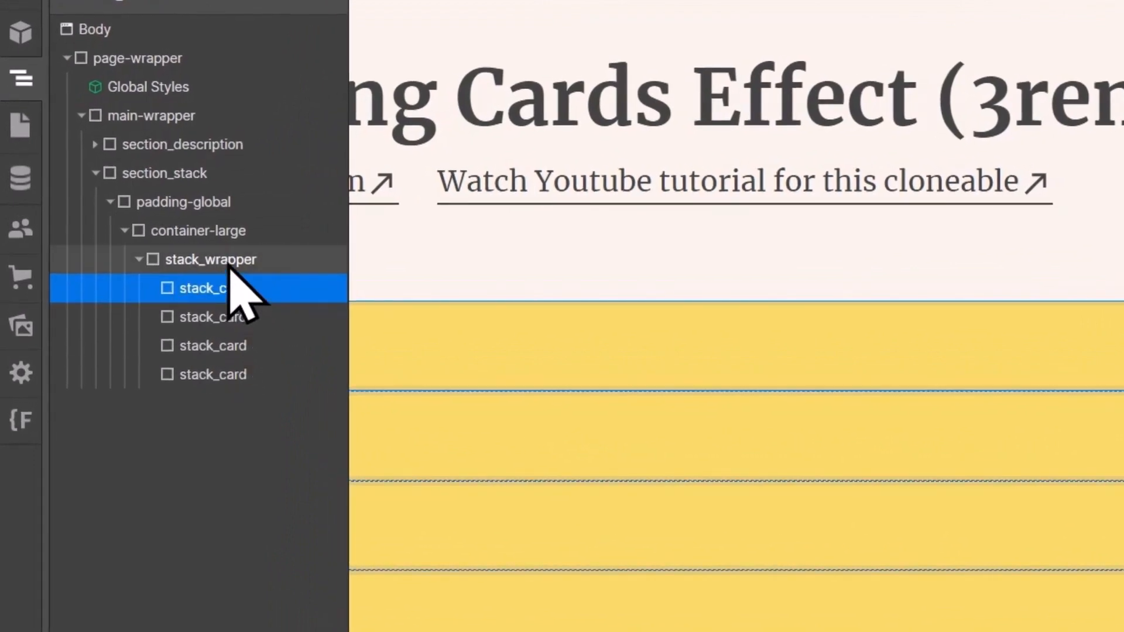
pyautogui.click(211, 259)
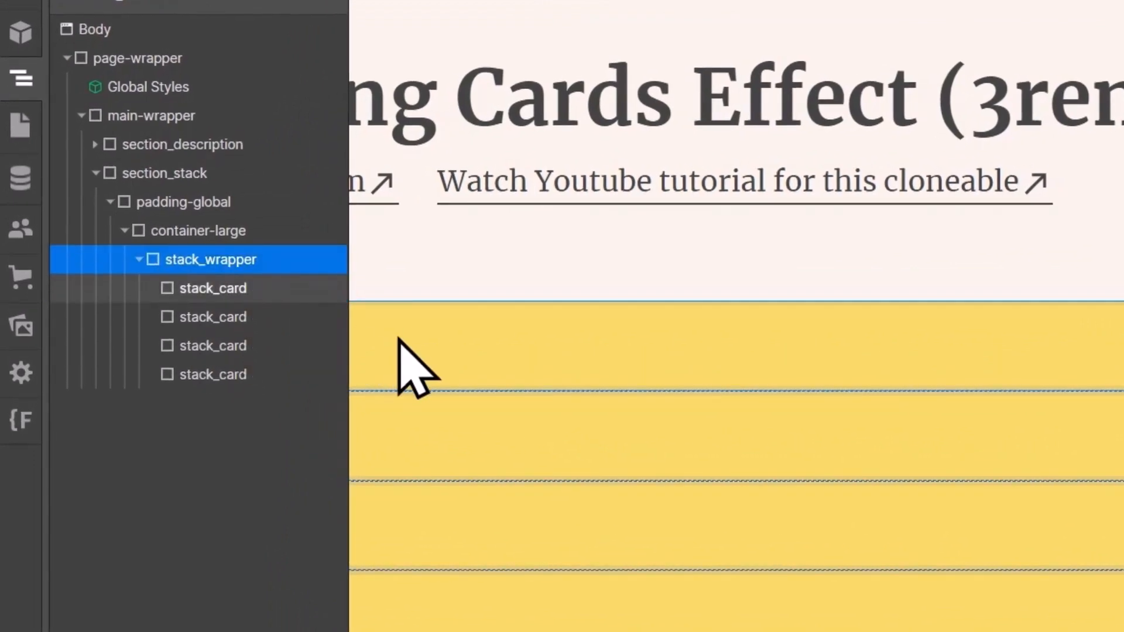
pyautogui.click(212, 288)
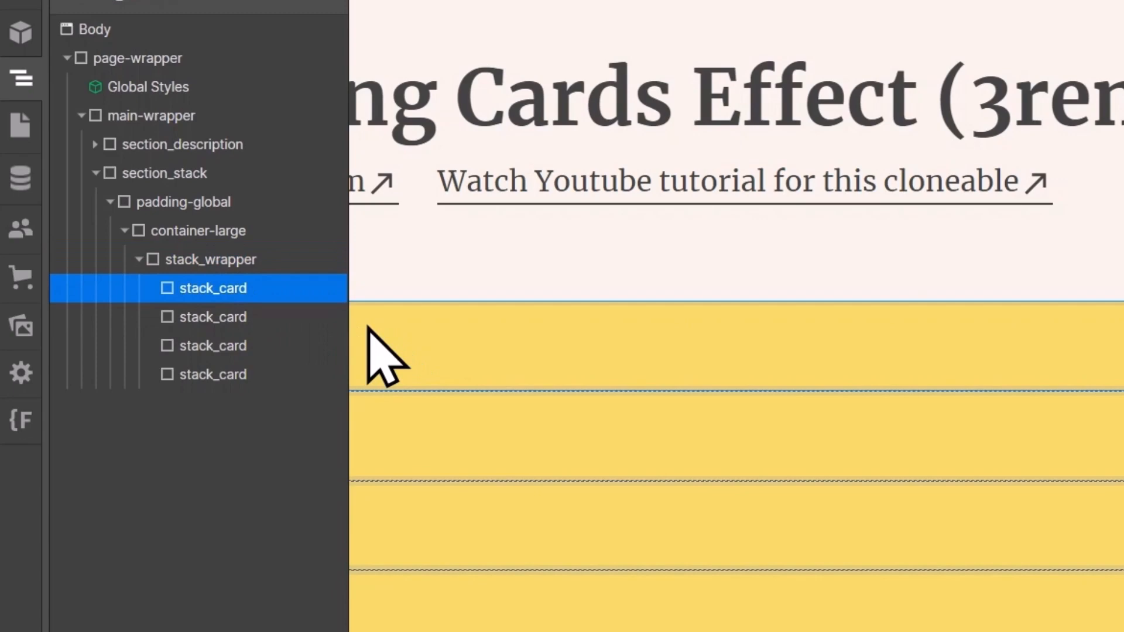
pyautogui.click(212, 345)
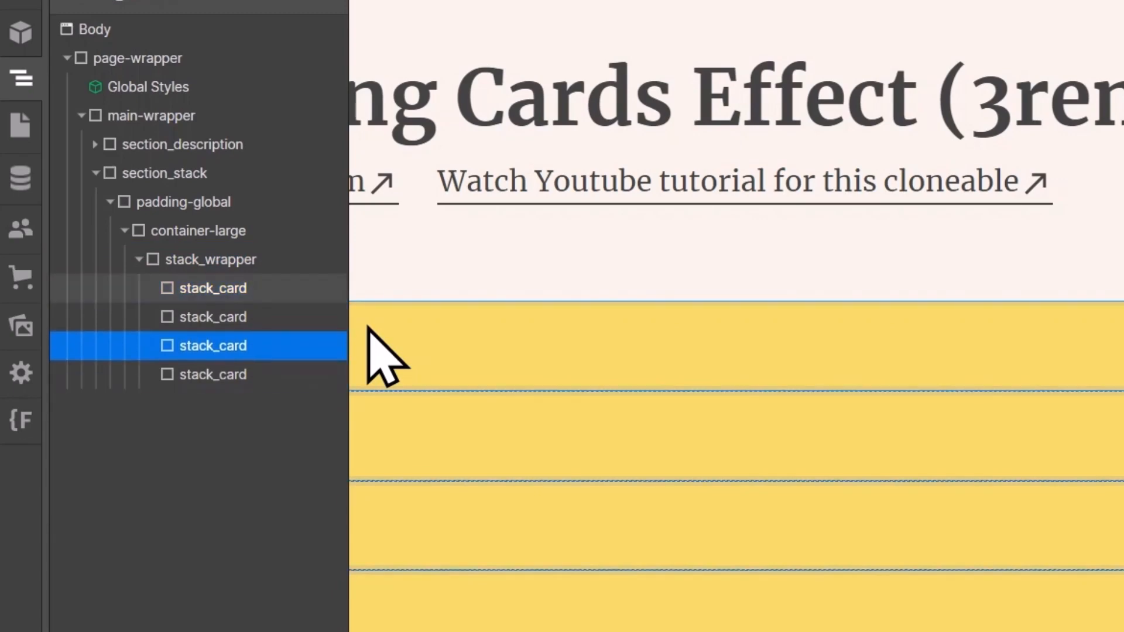
pyautogui.click(213, 288)
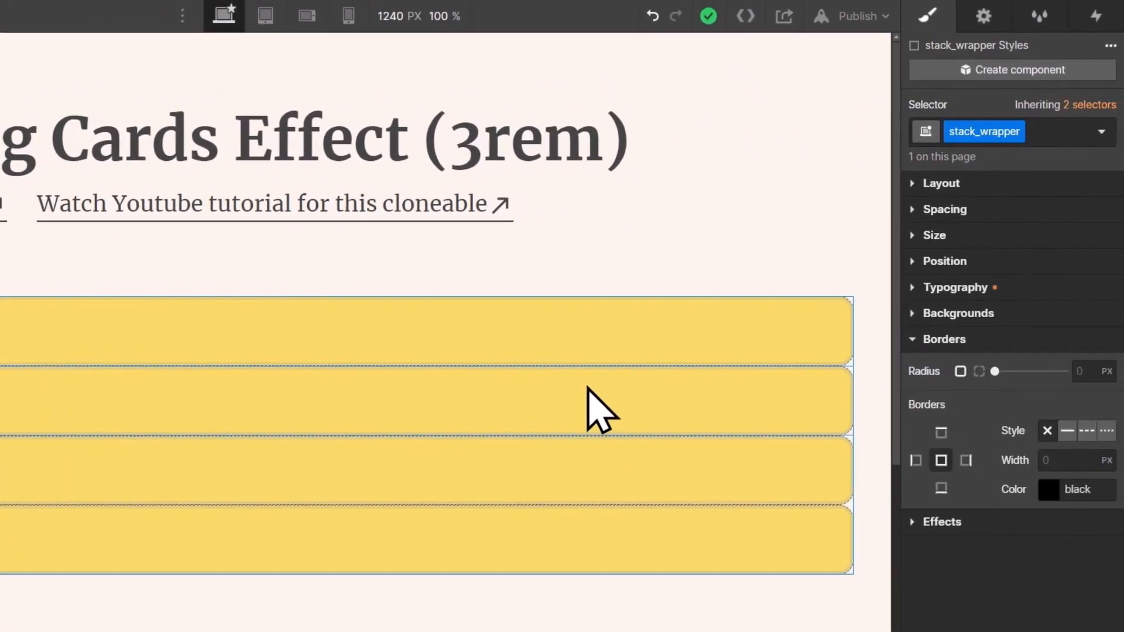
# Step: Make stack_wrapper a vertical flex column with a 5 rem row gap
pyautogui.click(942, 183)
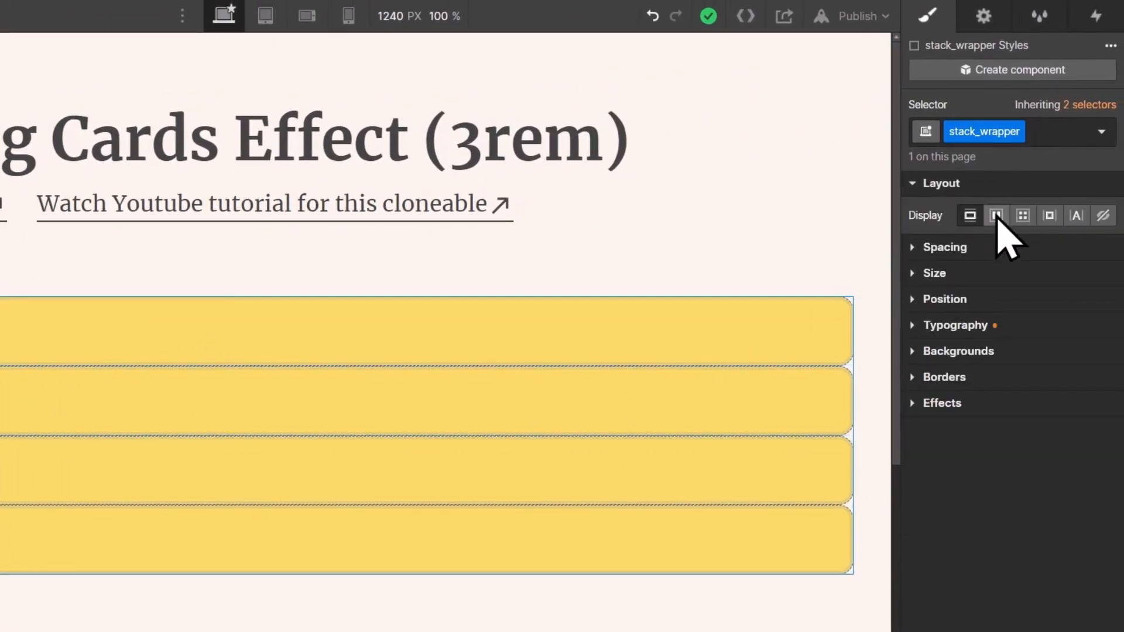
pyautogui.click(995, 215)
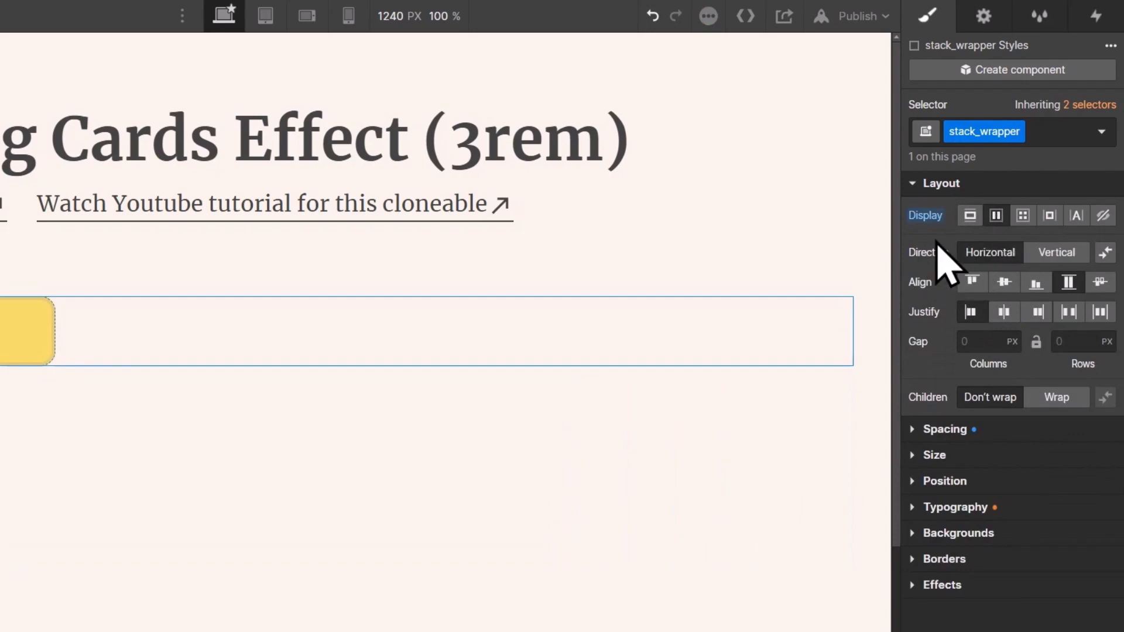
pyautogui.click(1056, 252)
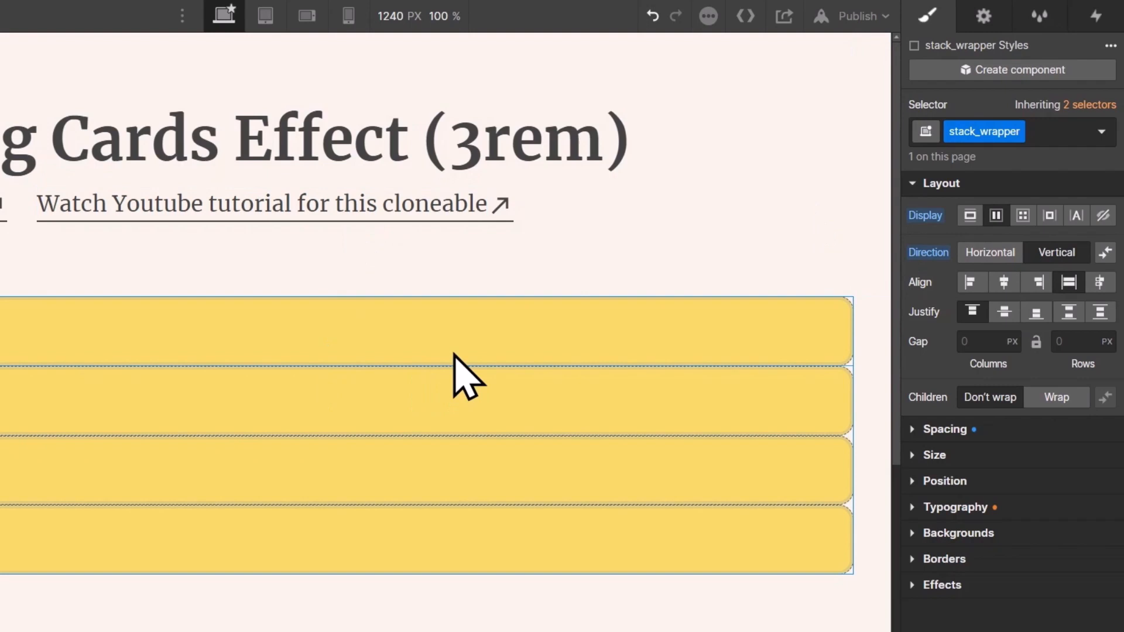
pyautogui.moveTo(115, 492)
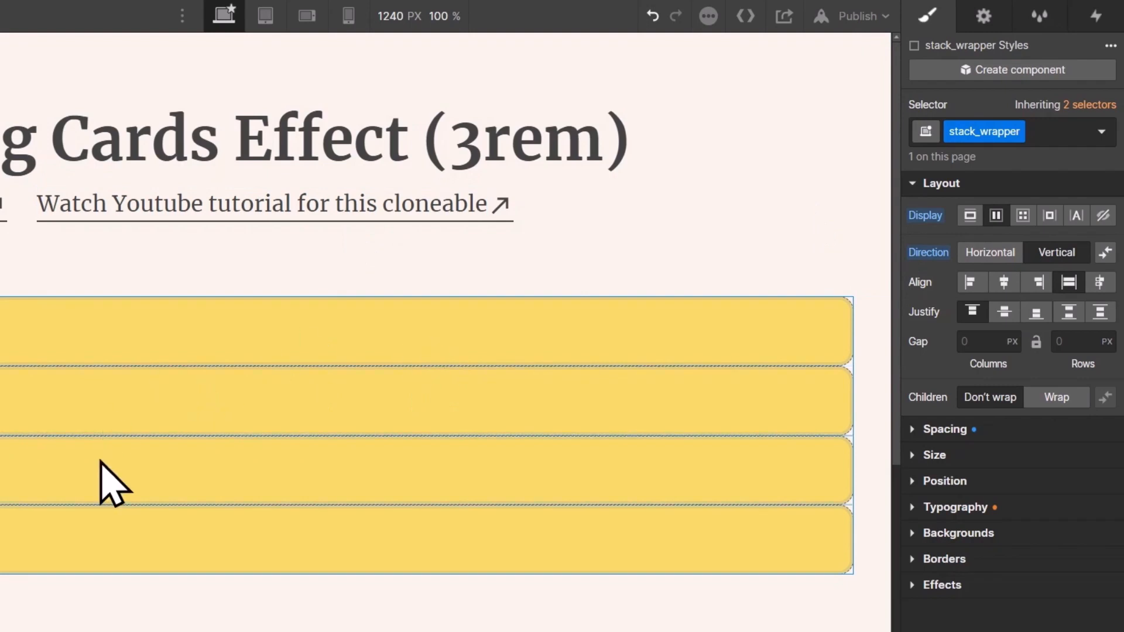
pyautogui.moveTo(291, 523)
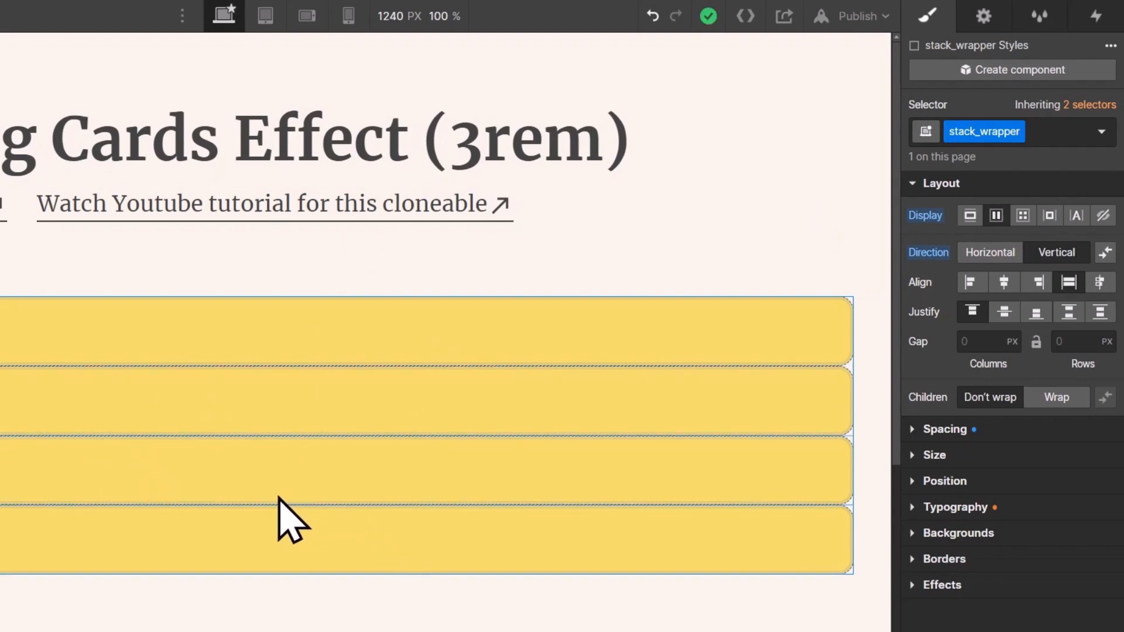
pyautogui.moveTo(972, 391)
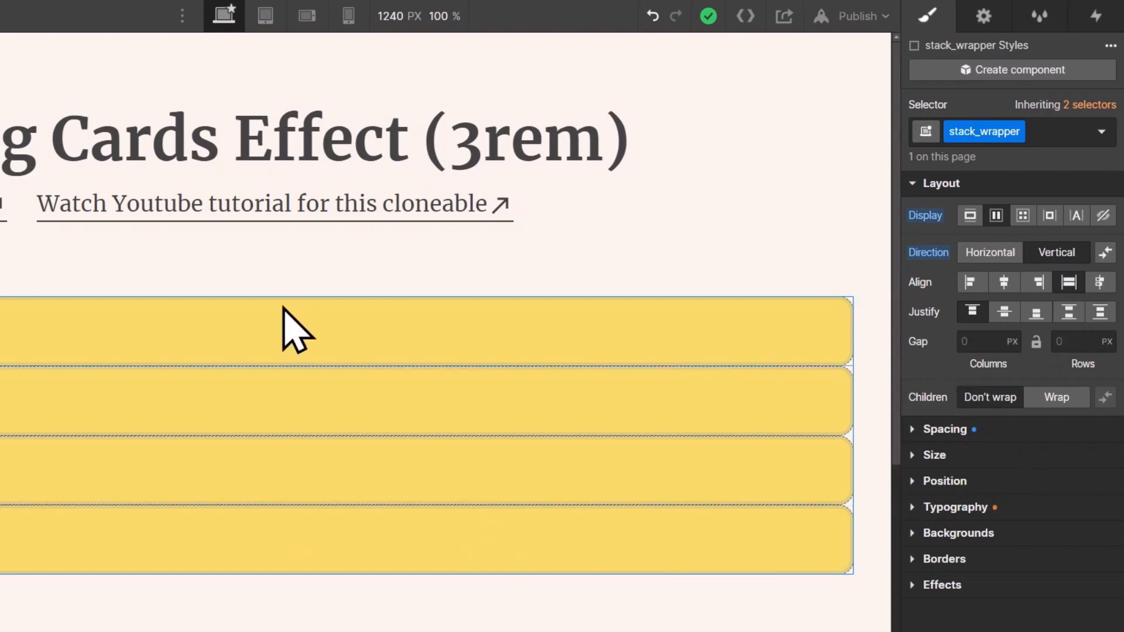
pyautogui.moveTo(32, 362)
pyautogui.write('5')
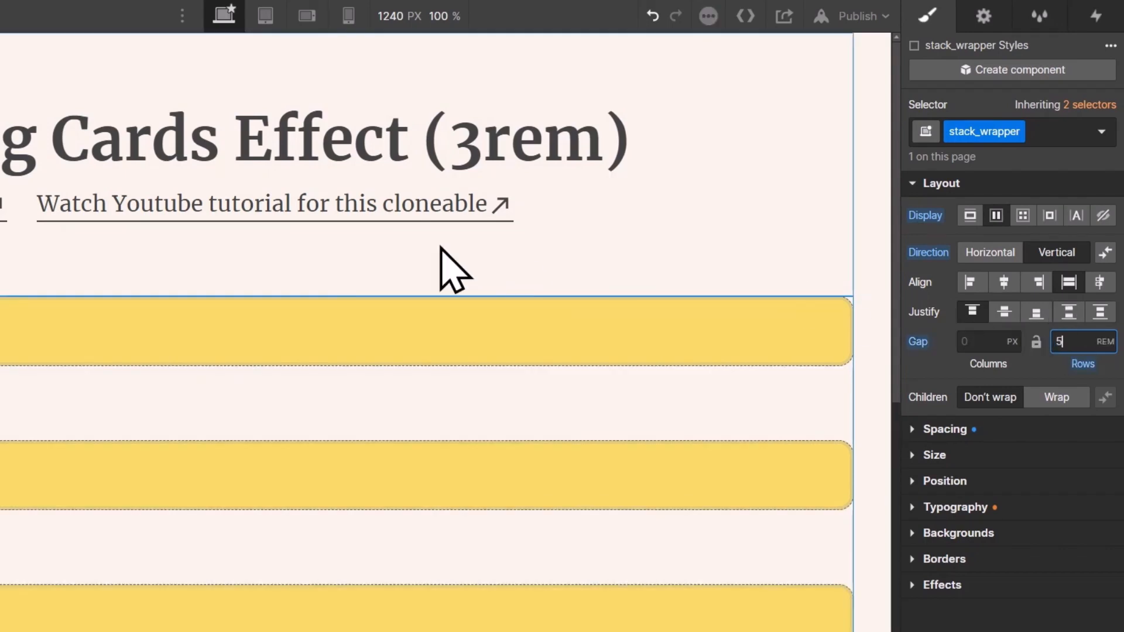
pyautogui.scroll(-3)
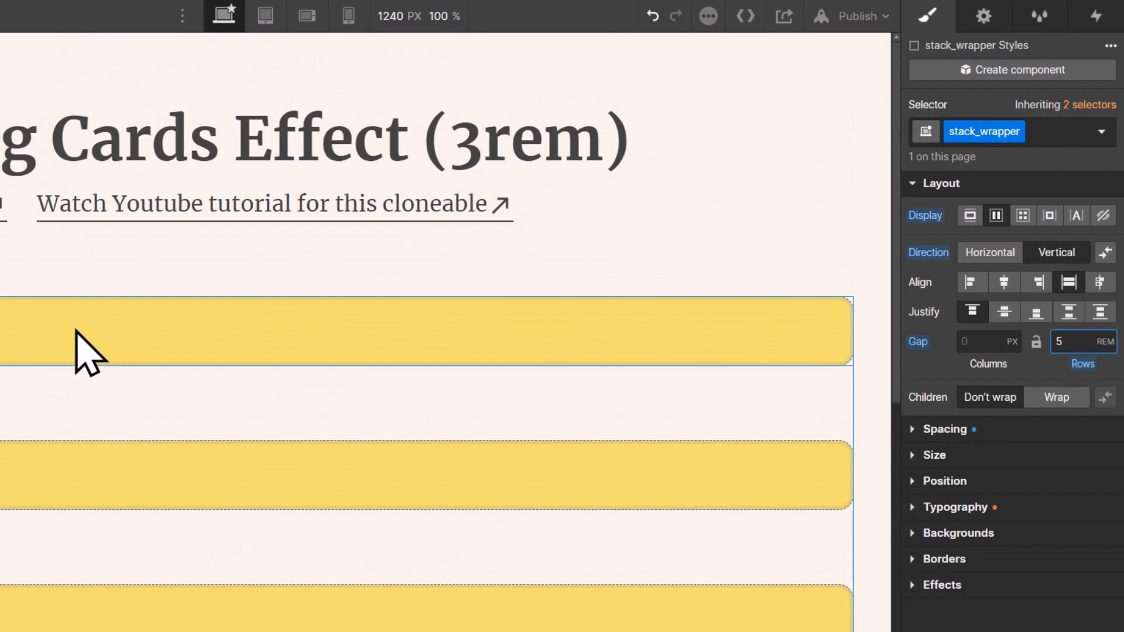
# Step: Set the stack_card height to 25 rem
pyautogui.click(427, 331)
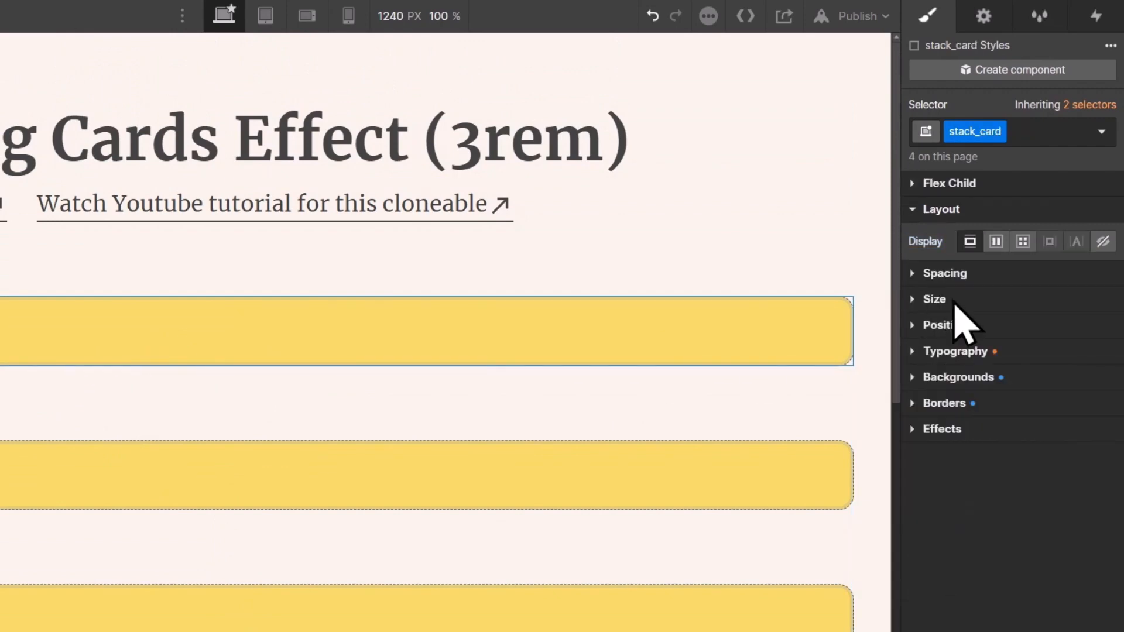
pyautogui.click(933, 299)
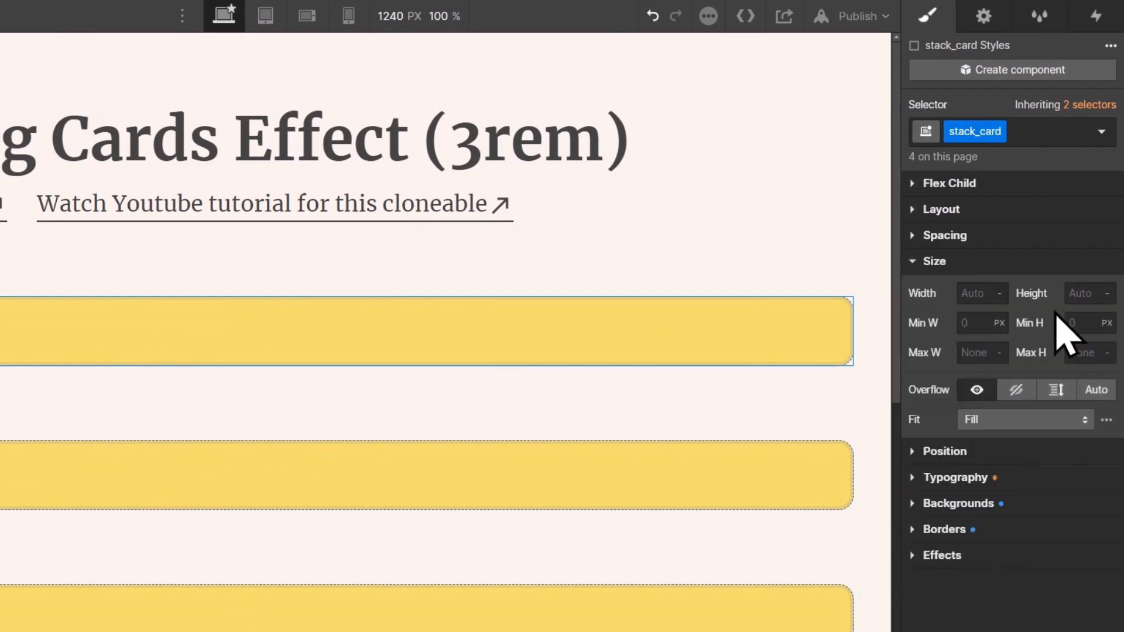
pyautogui.click(1084, 293)
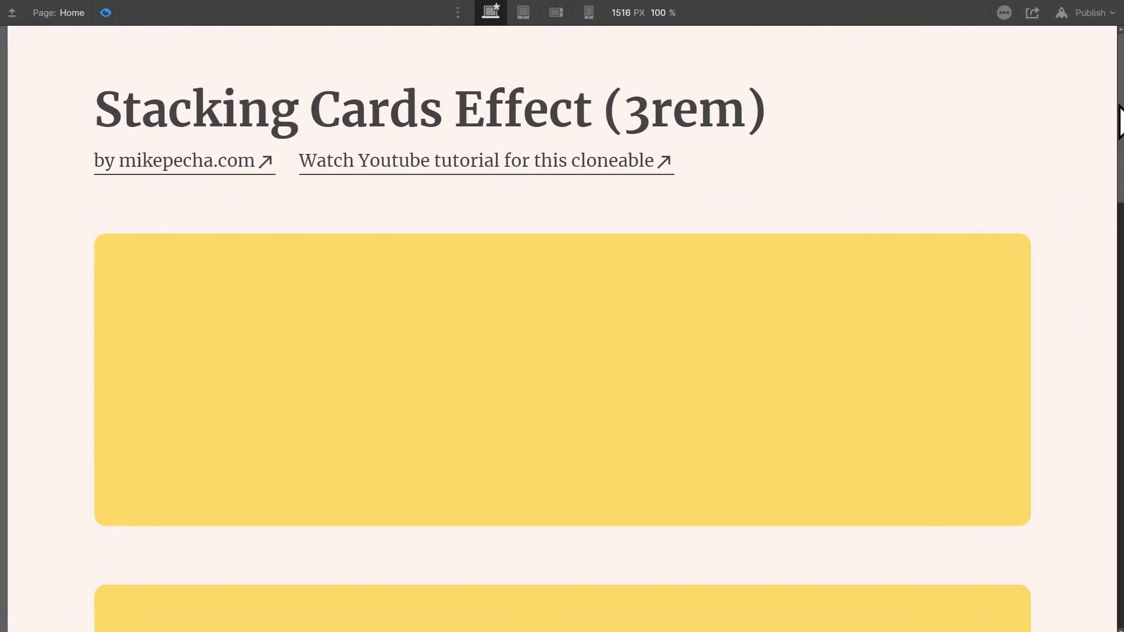
# Step: Scroll the preview to view the taller yellow cards
pyautogui.scroll(-3)
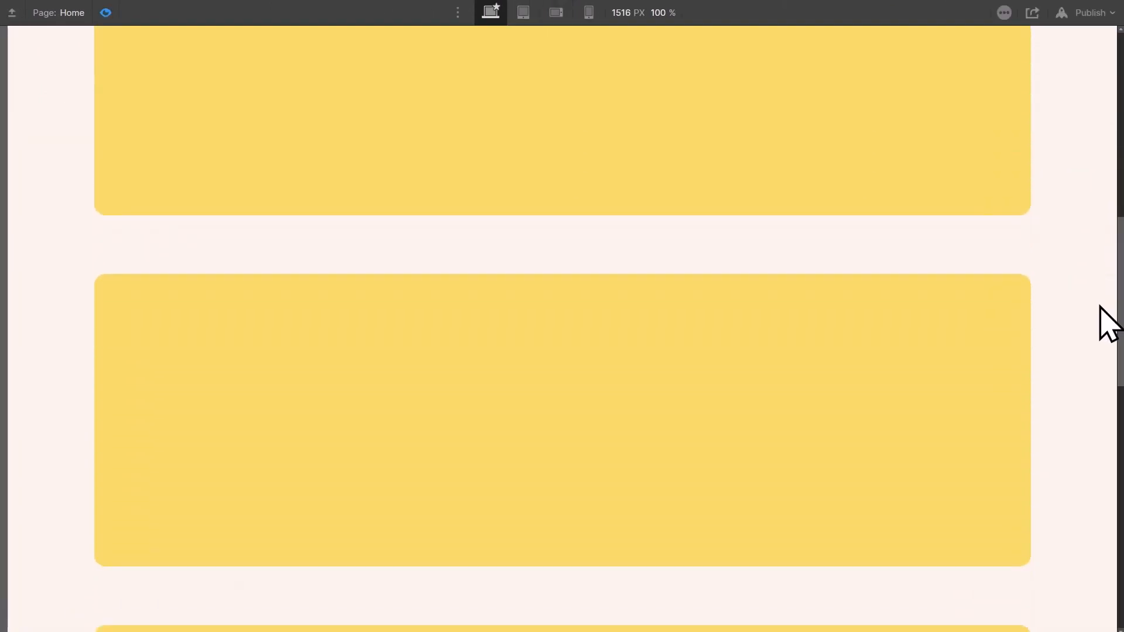
pyautogui.scroll(-3)
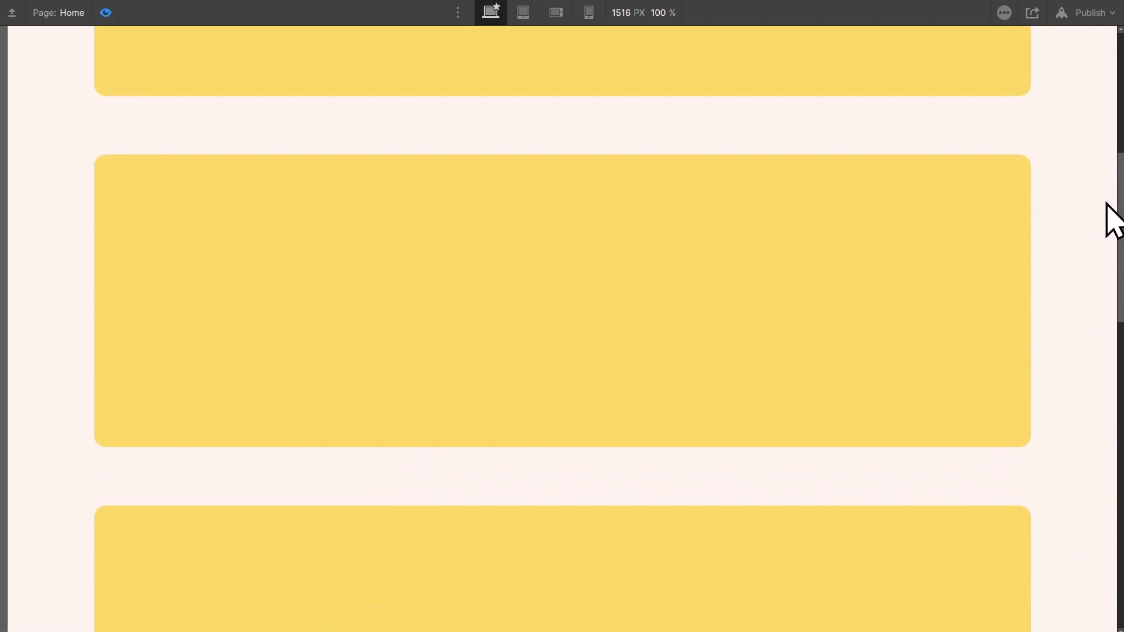
pyautogui.scroll(3)
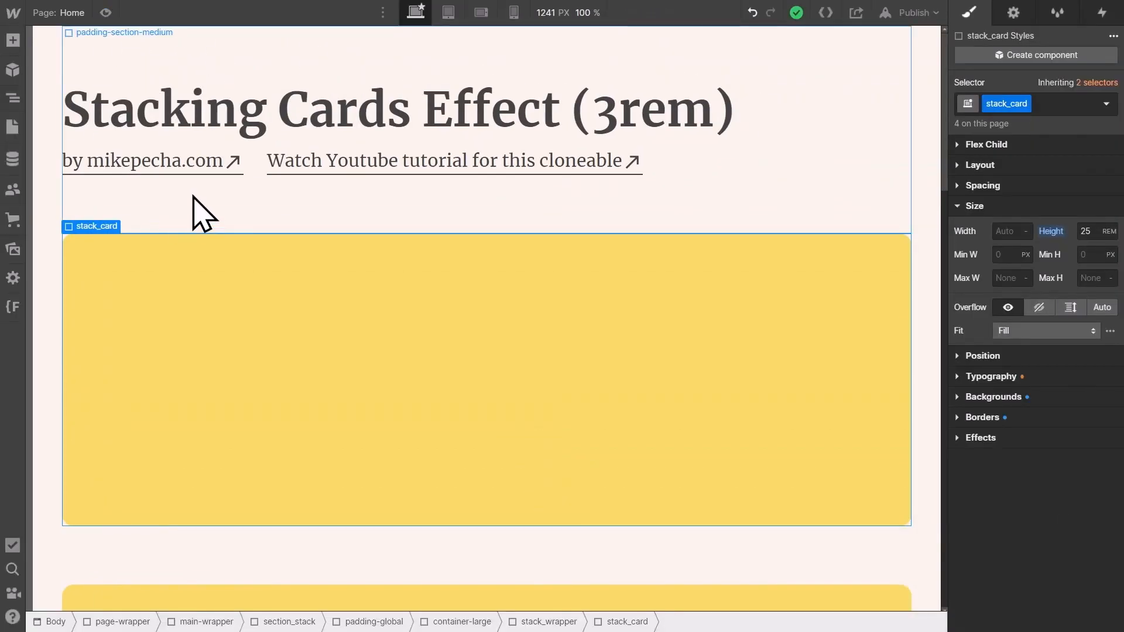
pyautogui.moveTo(438, 459)
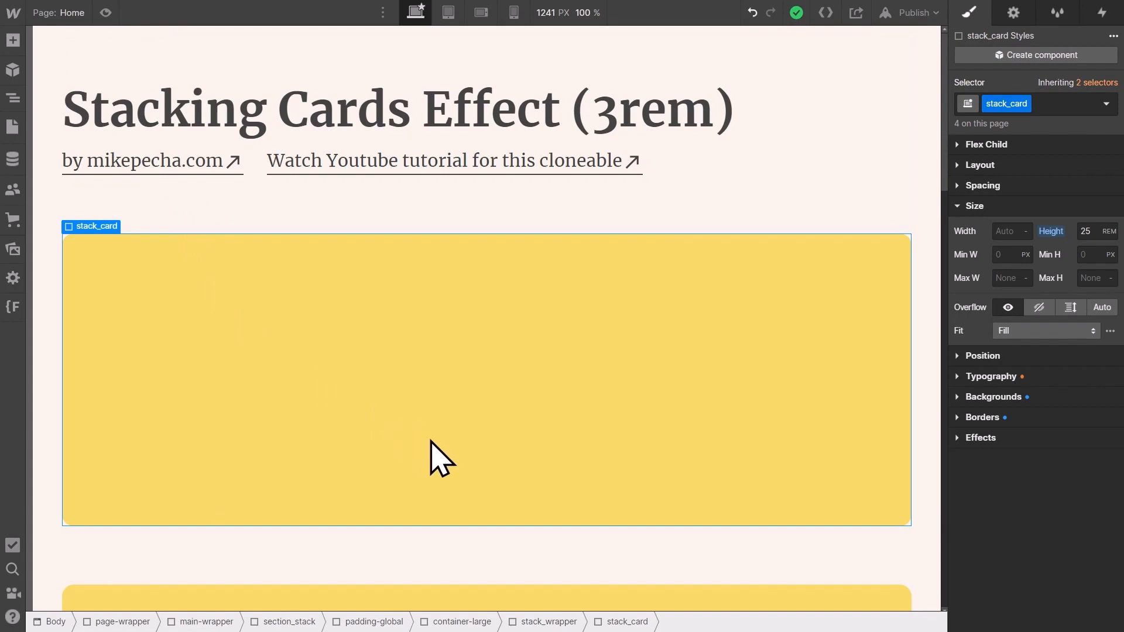
pyautogui.moveTo(458, 368)
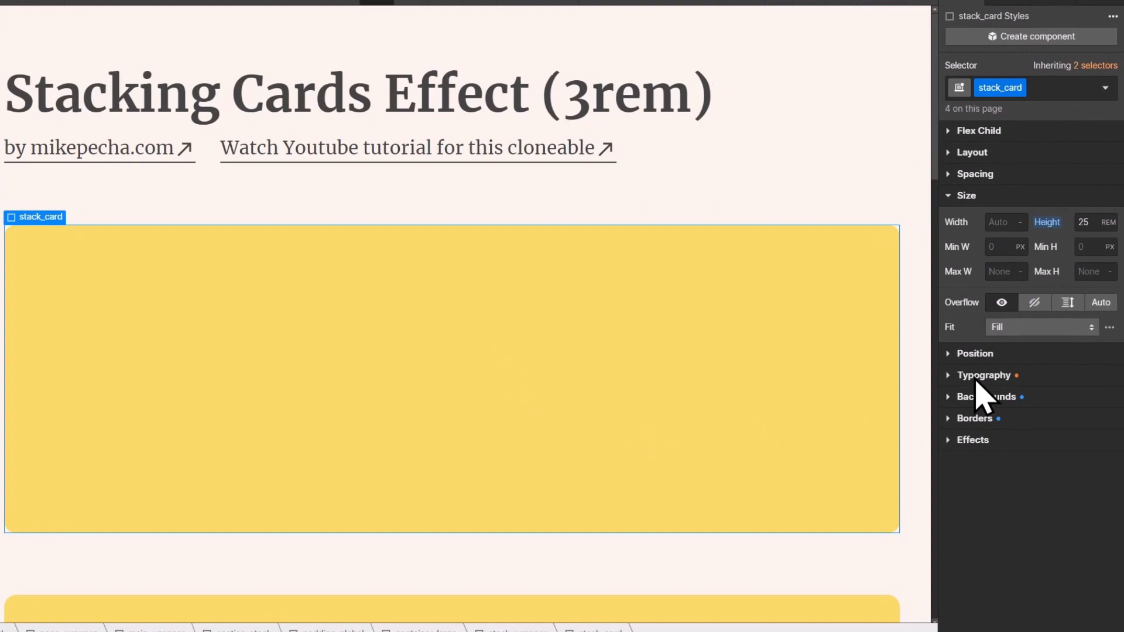
# Step: Set stack_card positioning to Sticky with a 5 rem top offset
pyautogui.click(975, 352)
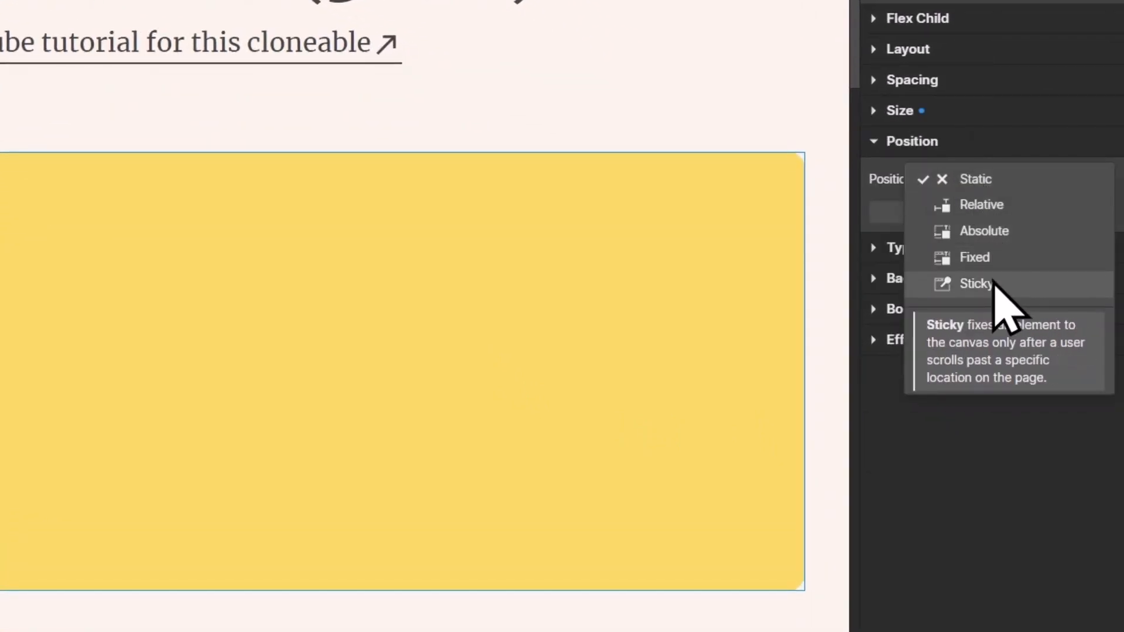
pyautogui.click(975, 284)
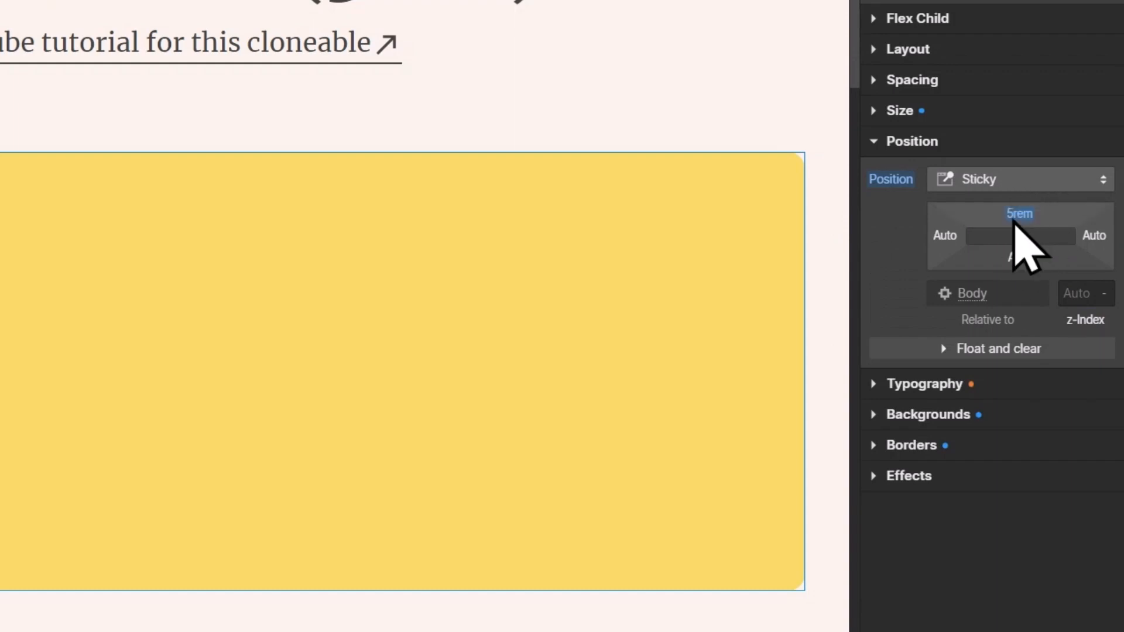
pyautogui.moveTo(878, 280)
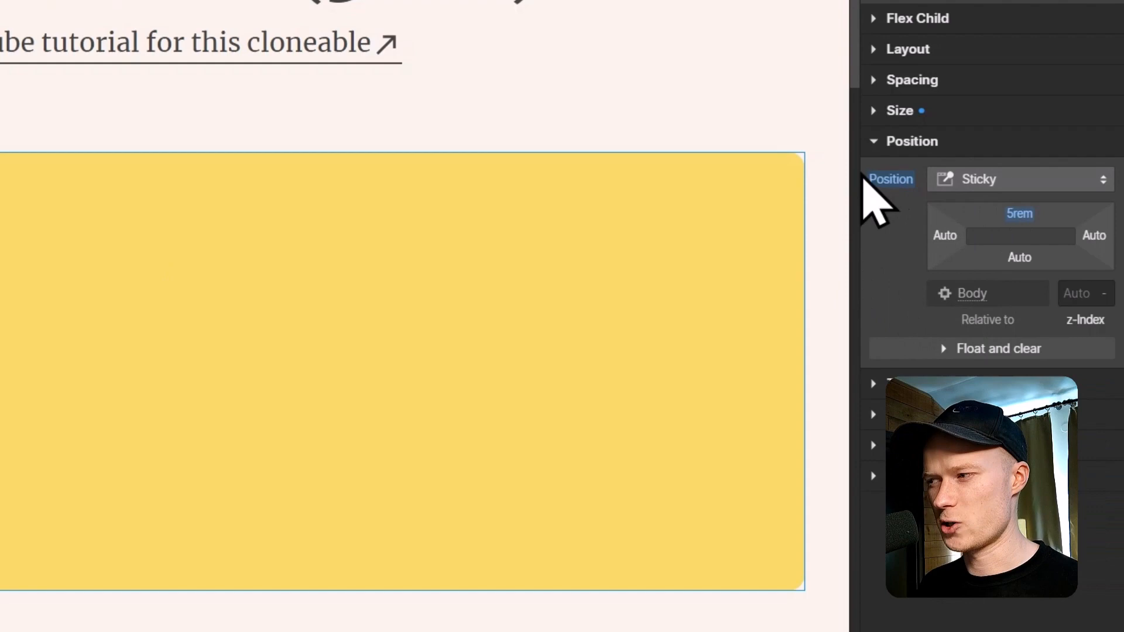
pyautogui.moveTo(907, 230)
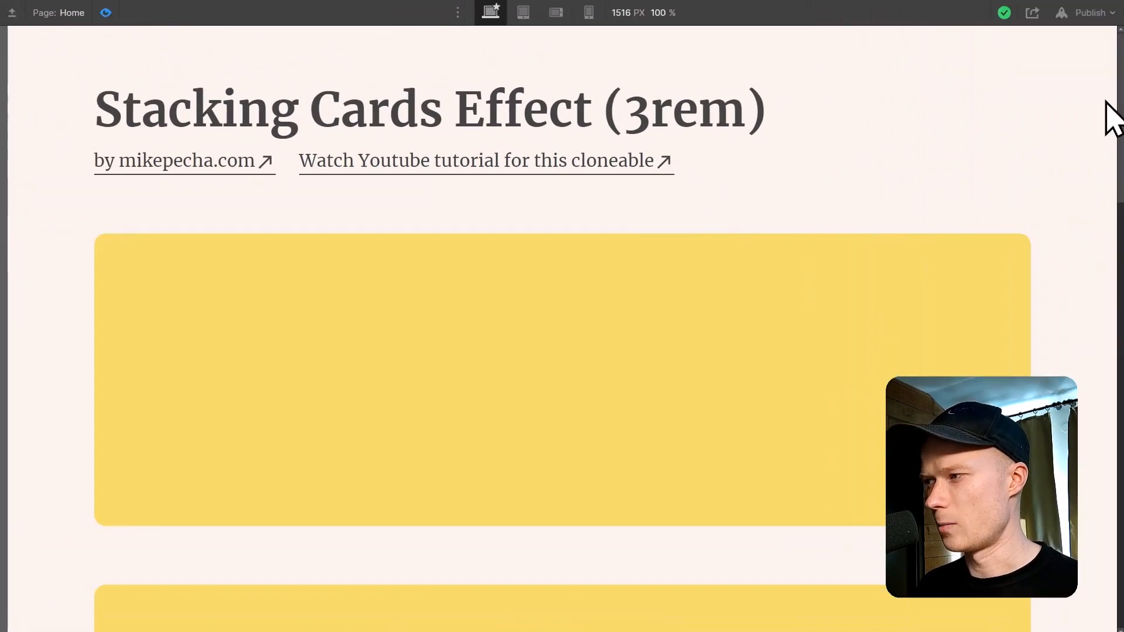
# Step: Scroll the preview to watch the yellow cards pin near the top and stack
pyautogui.scroll(-3)
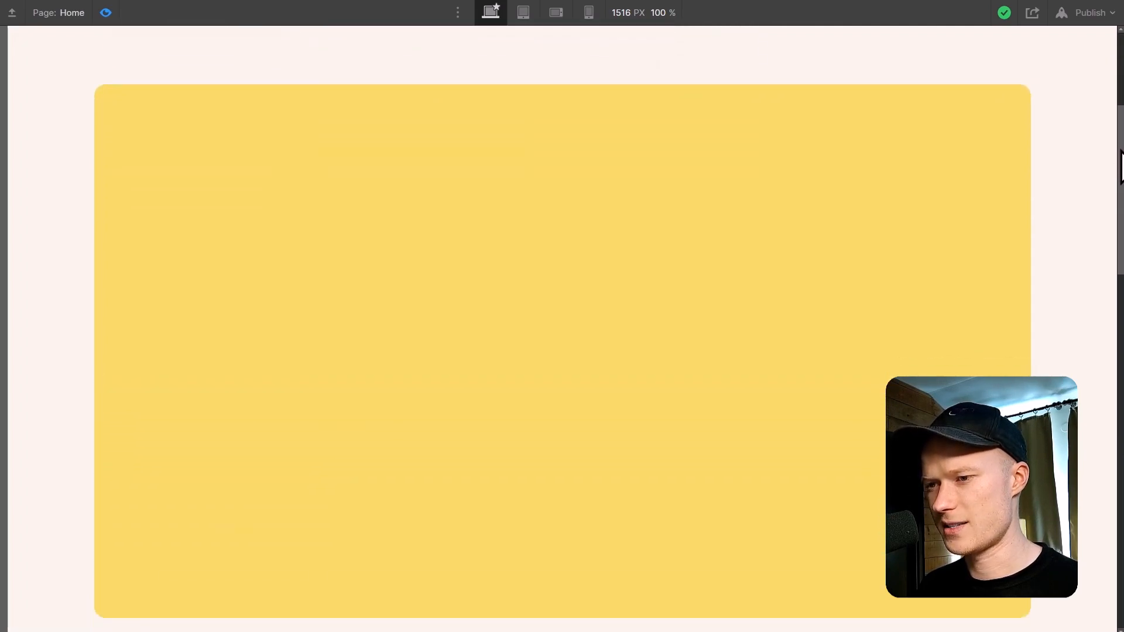
pyautogui.scroll(-3)
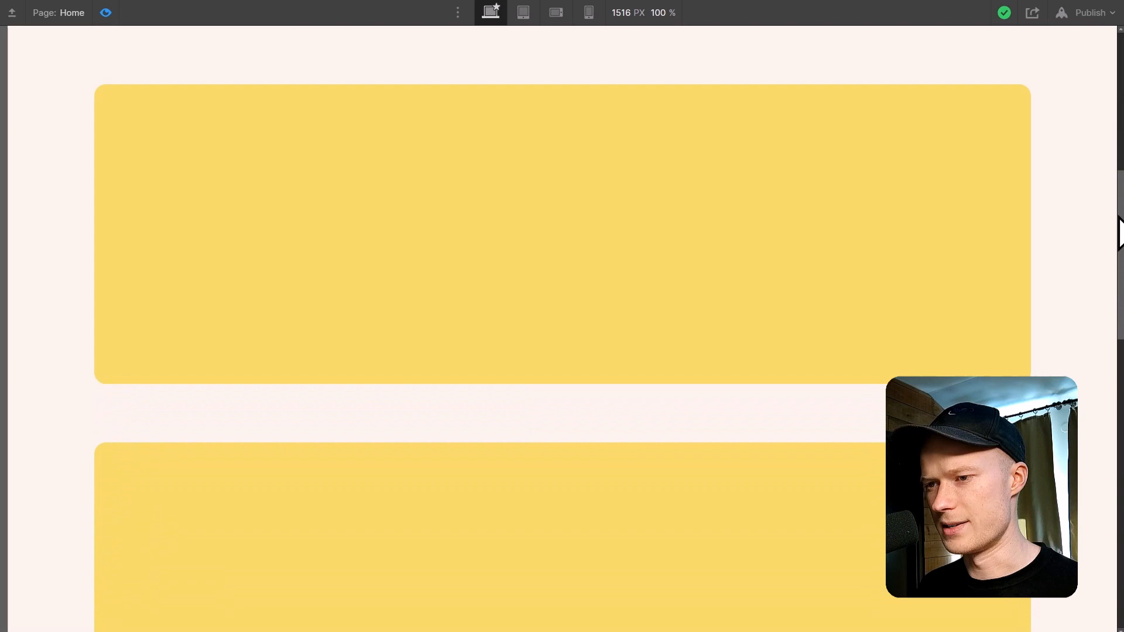
pyautogui.scroll(-3)
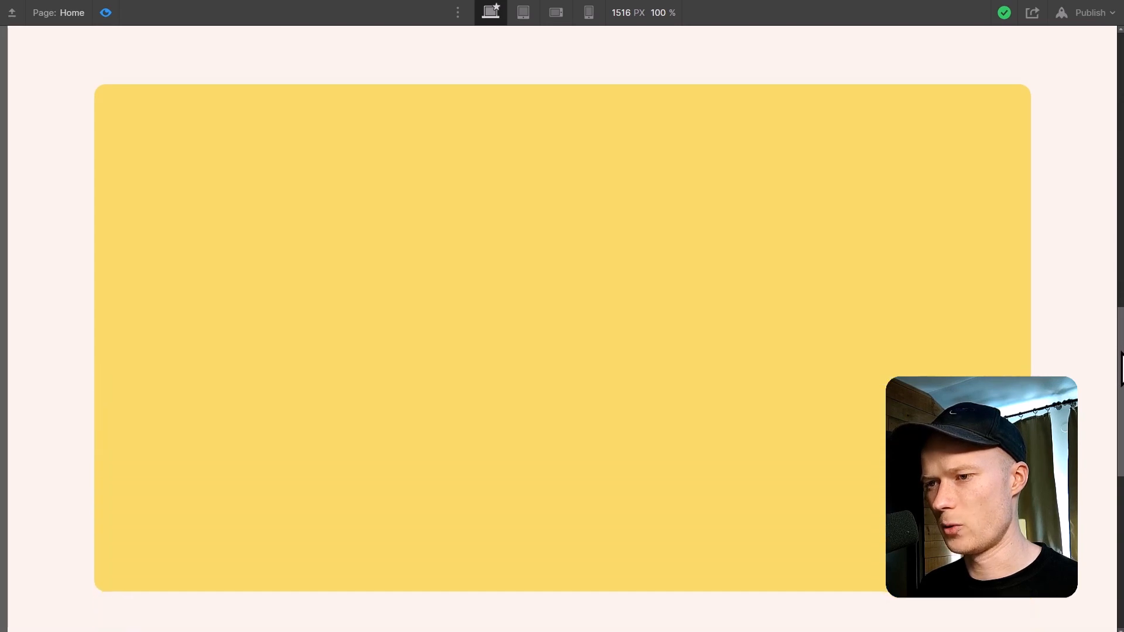
pyautogui.scroll(-3)
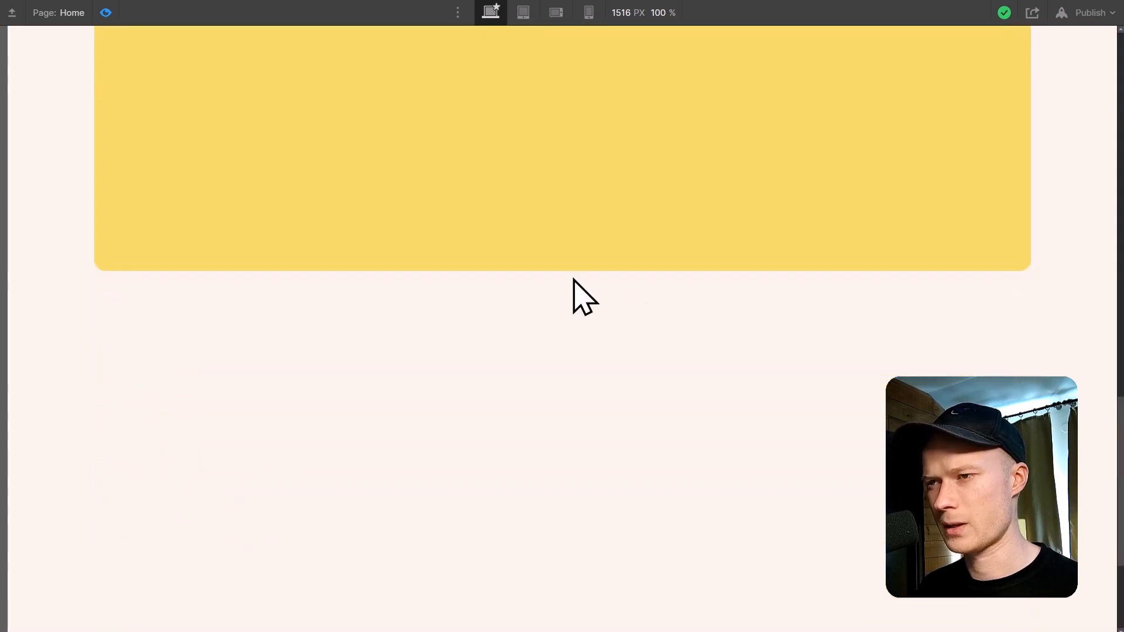
pyautogui.scroll(3)
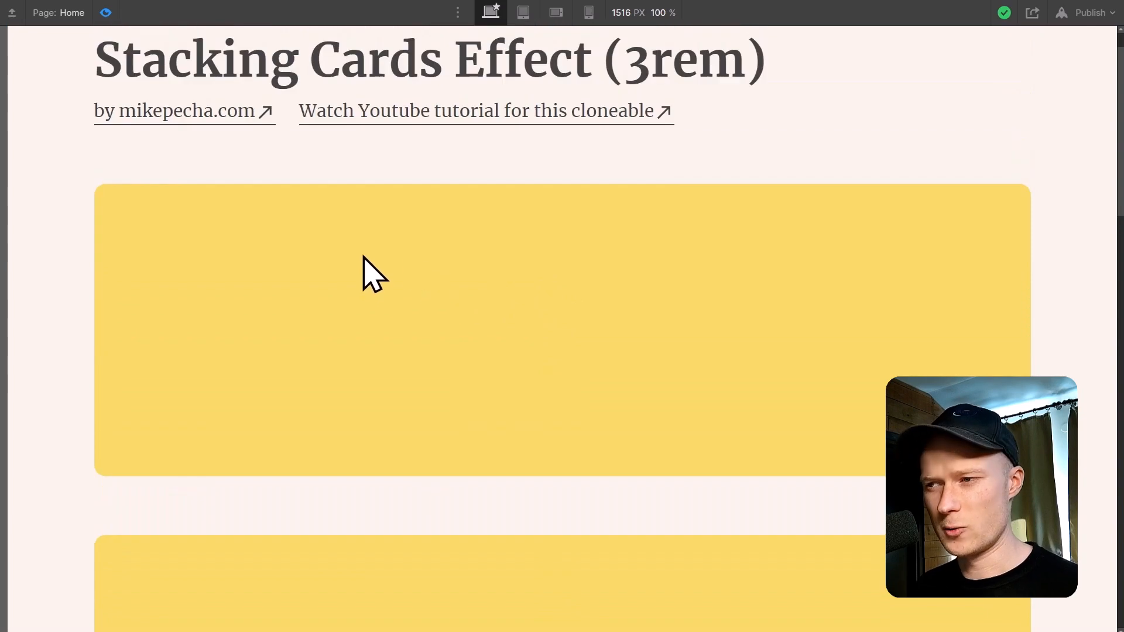
pyautogui.scroll(-3)
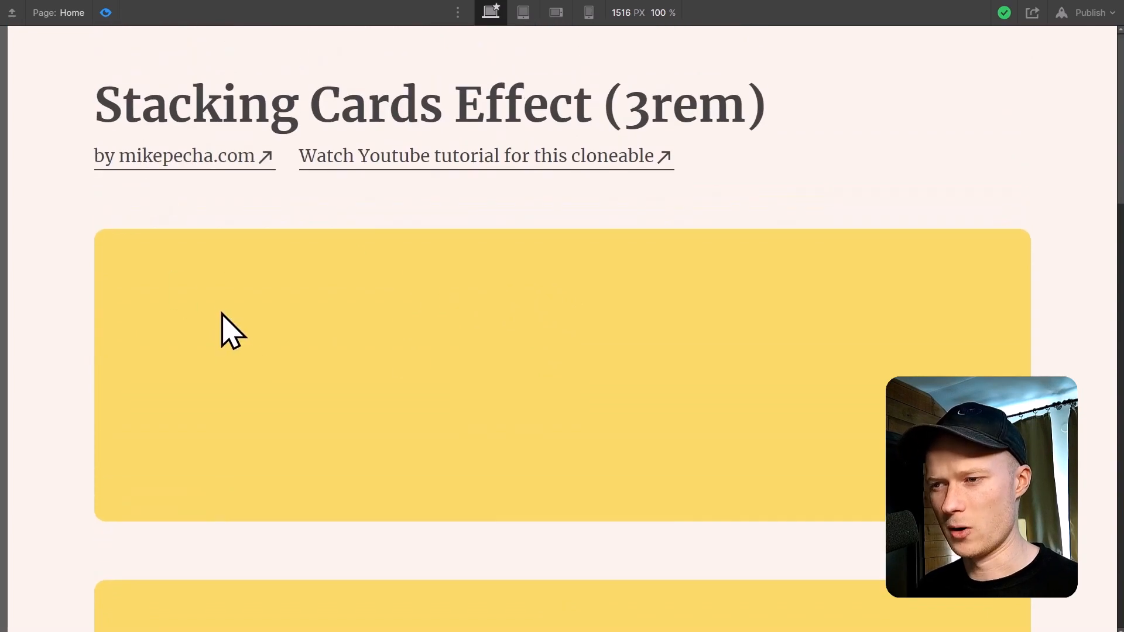
pyautogui.moveTo(229, 342)
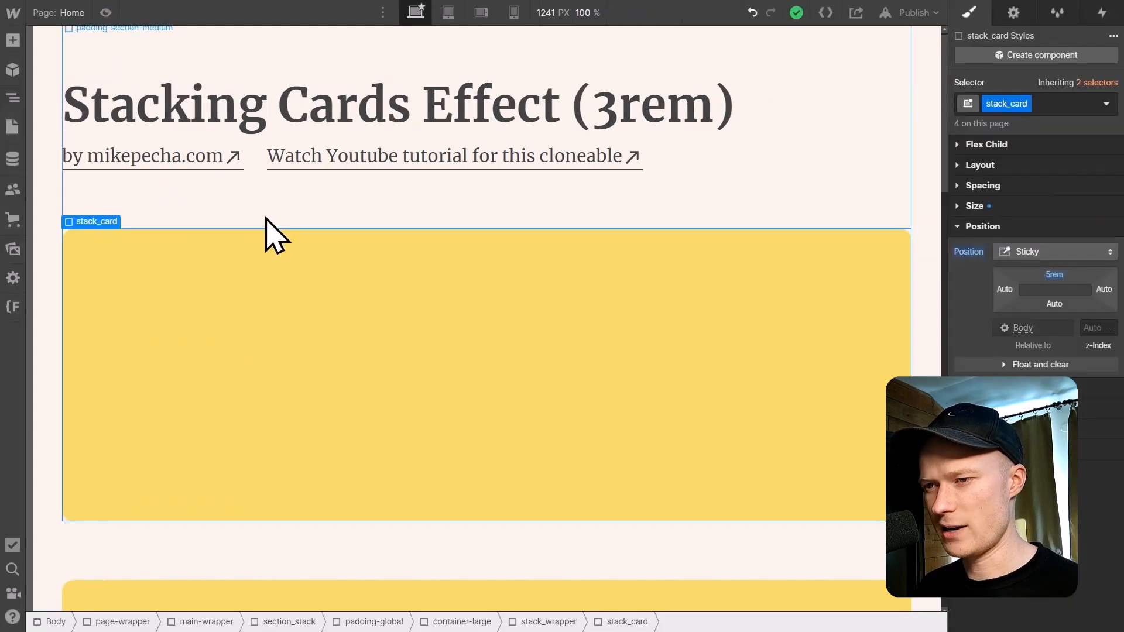
# Step: Add combo class is-2 to the second card and make it orange
pyautogui.scroll(-3)
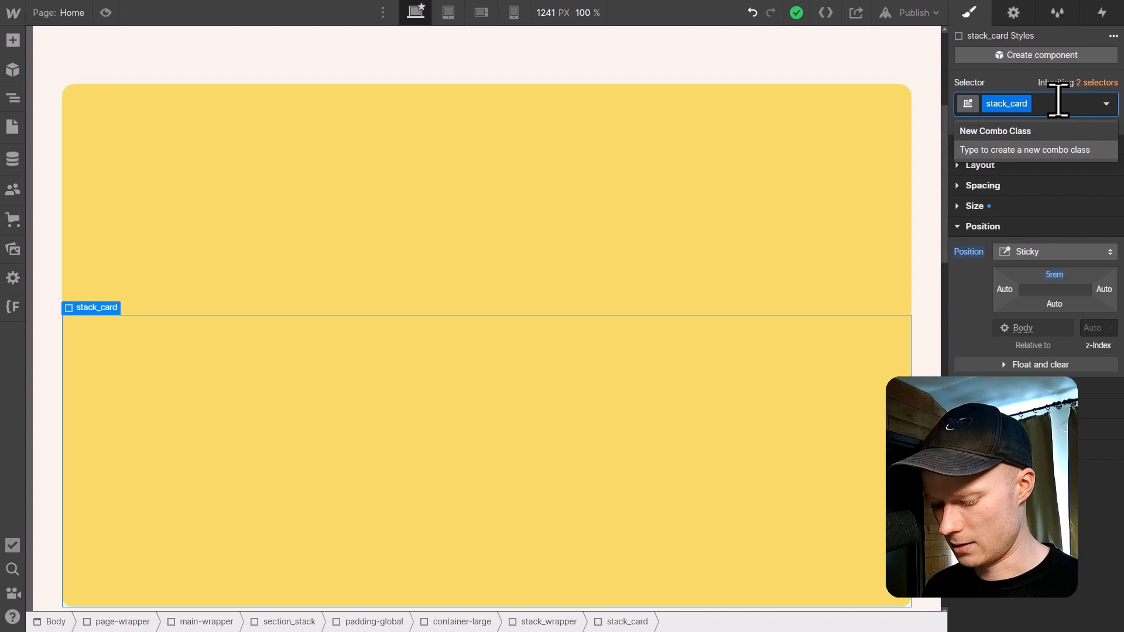
pyautogui.write('is-2')
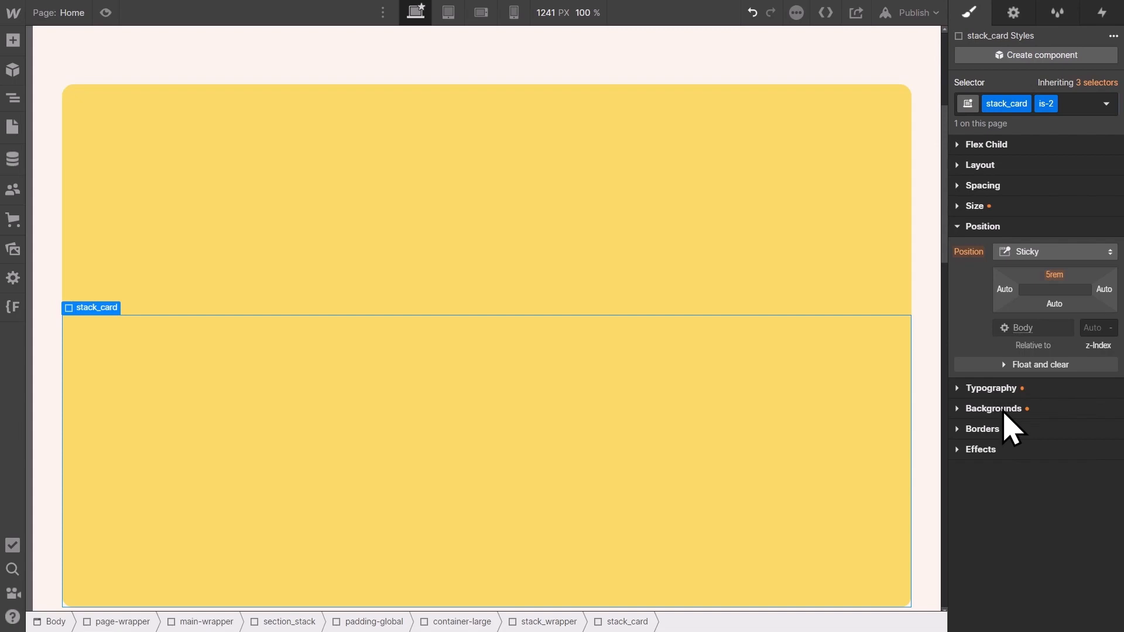
pyautogui.click(994, 409)
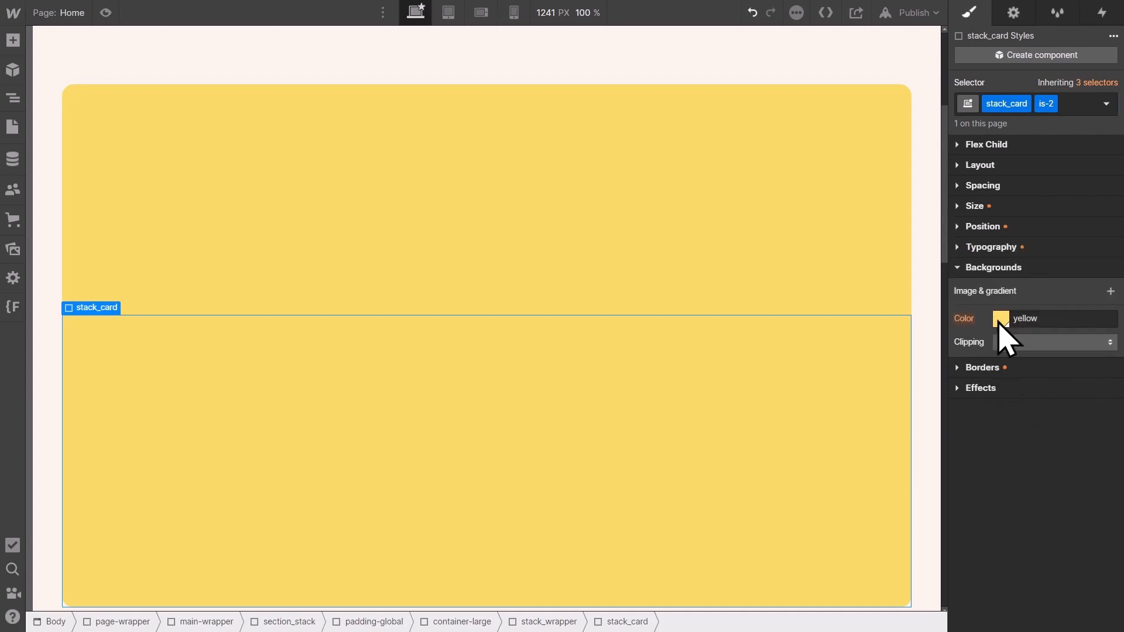
pyautogui.click(1000, 319)
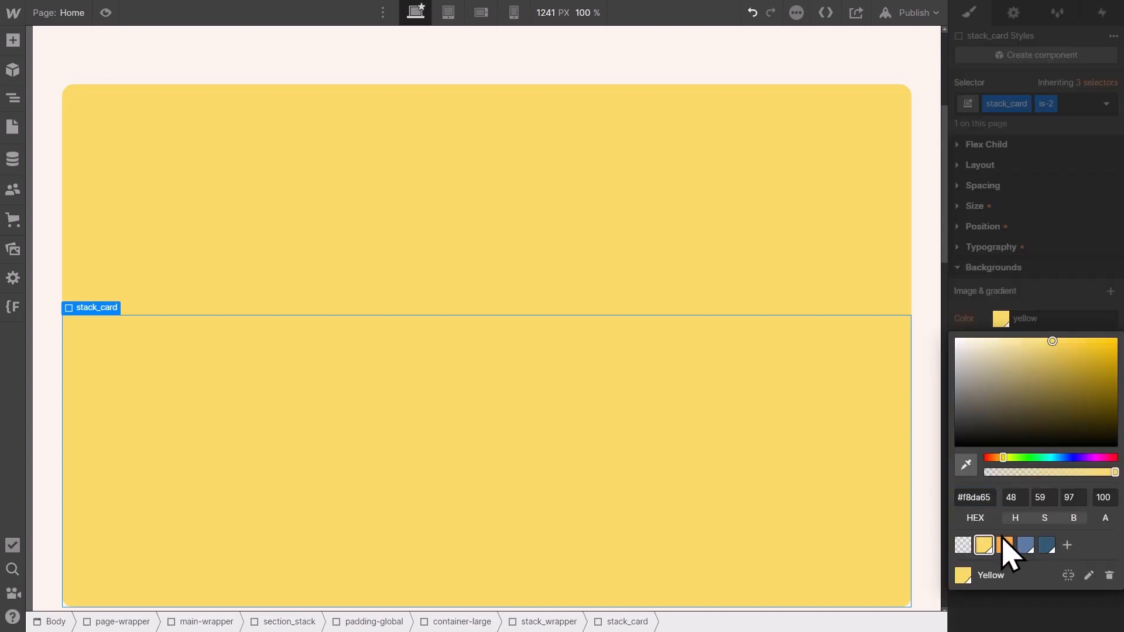
pyautogui.click(1004, 545)
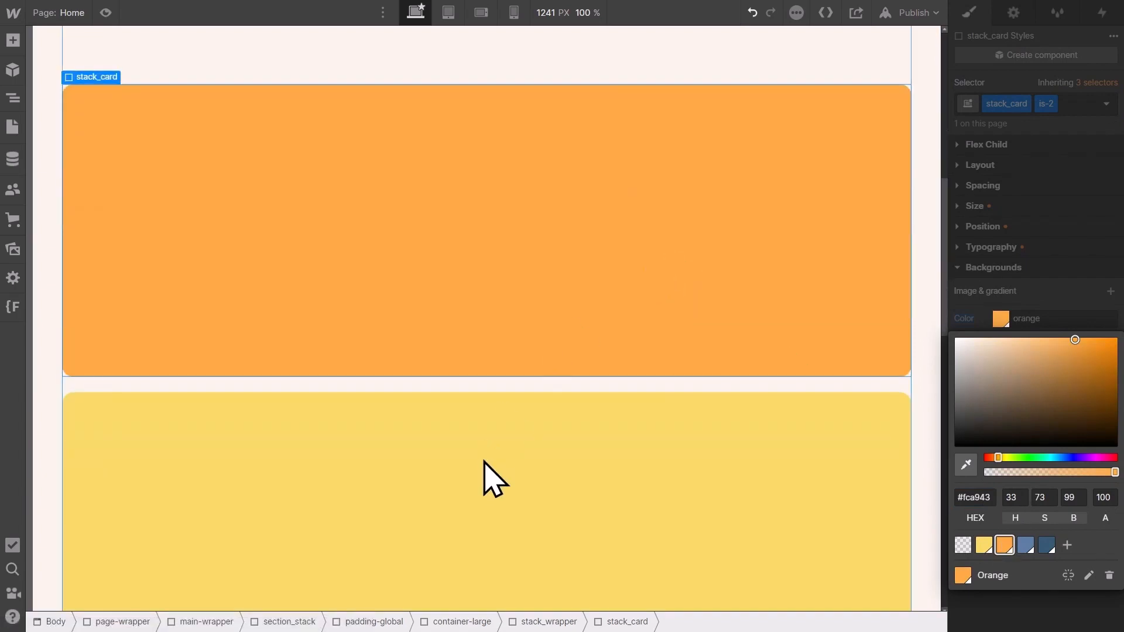
# Step: Add combo class is-3 to the third card and make it steel blue
pyautogui.click(1068, 103)
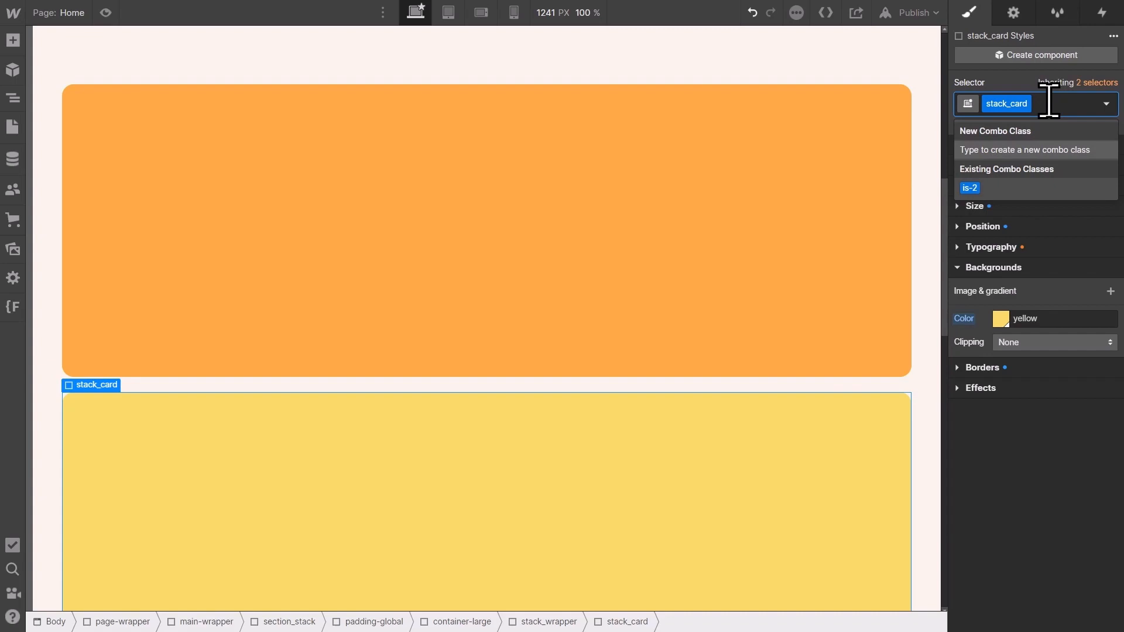
pyautogui.write('is-3')
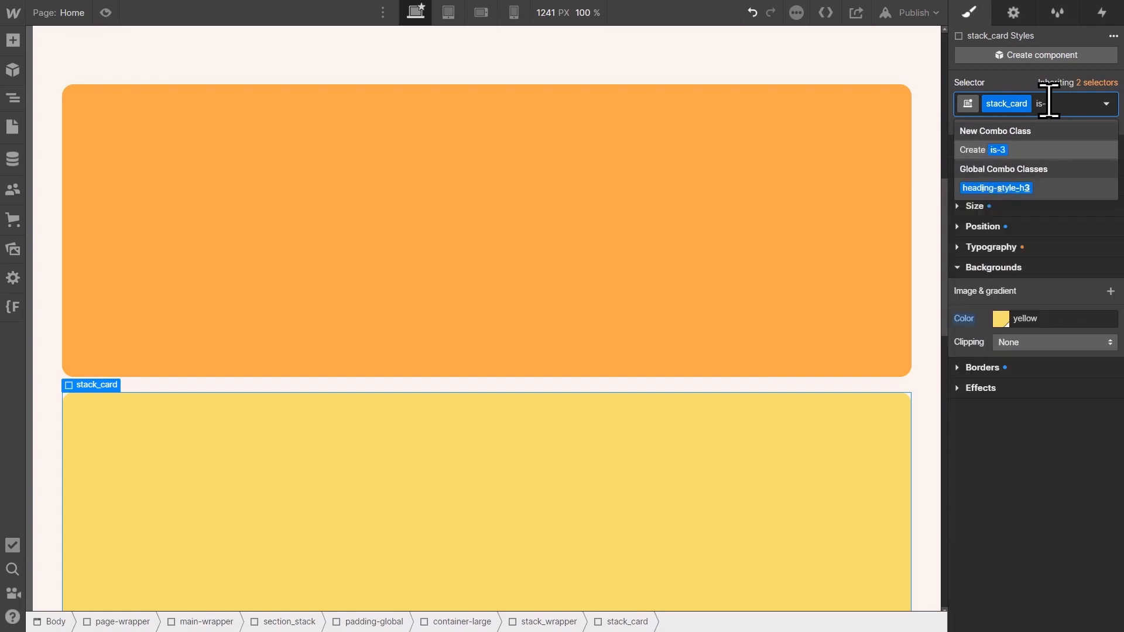
pyautogui.click(981, 150)
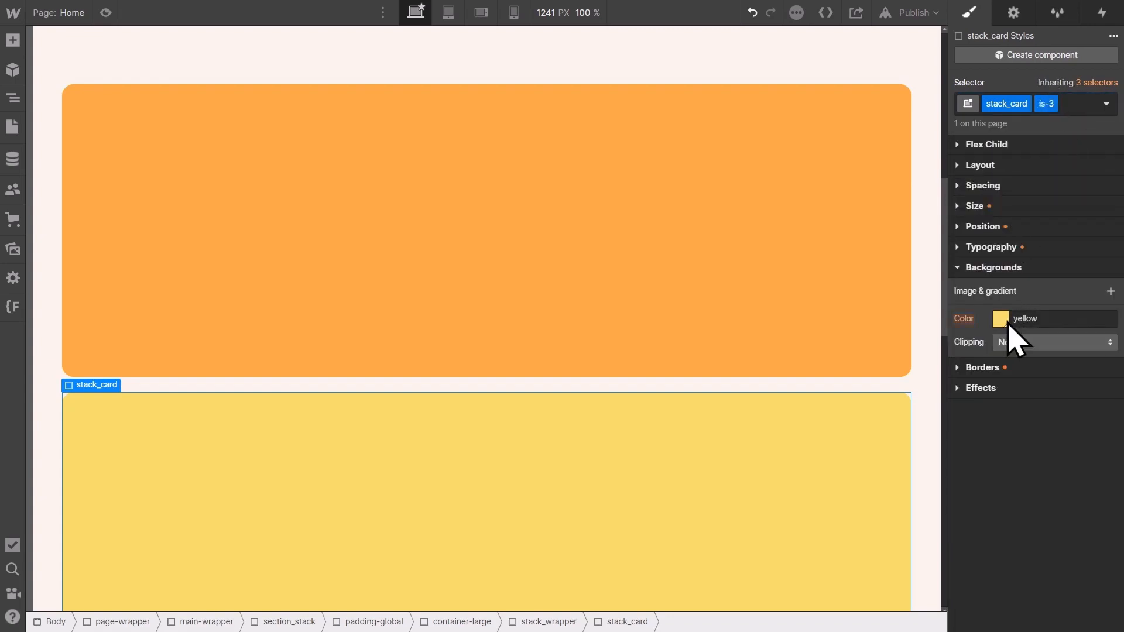
pyautogui.click(1000, 319)
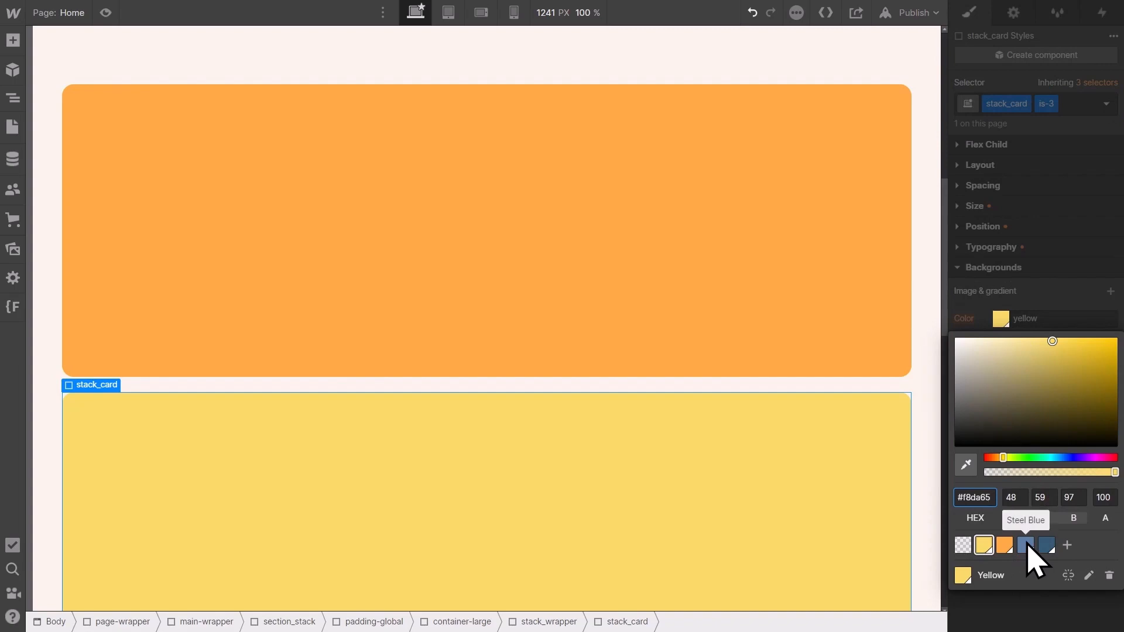
pyautogui.click(1024, 545)
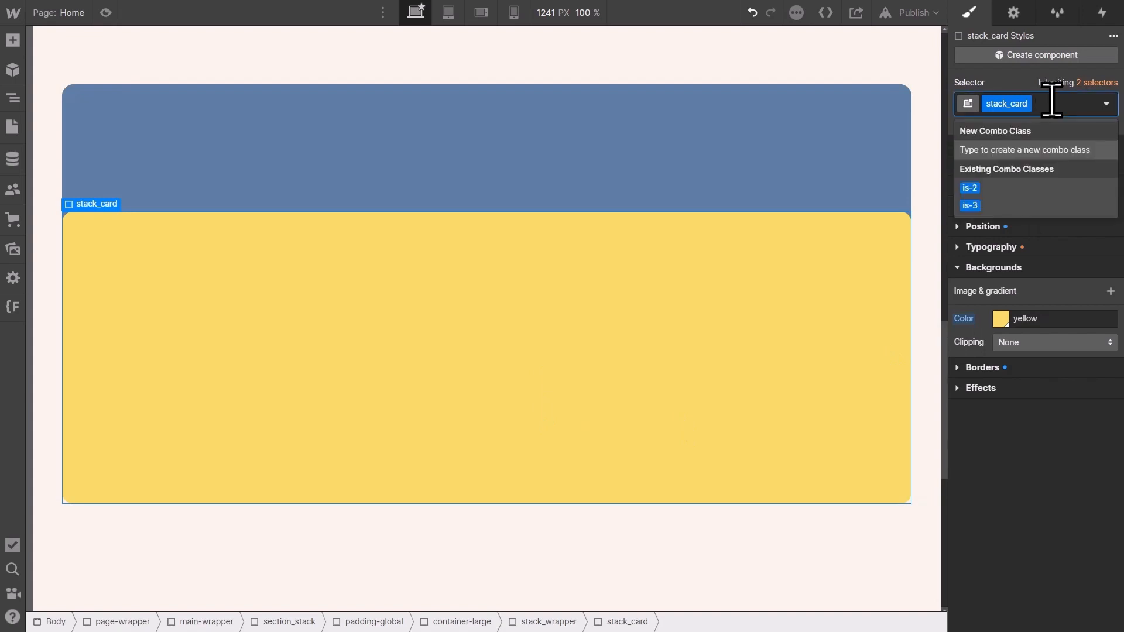
# Step: Add combo class is-4 to the fourth card and make it dark slate blue
pyautogui.write('is-4')
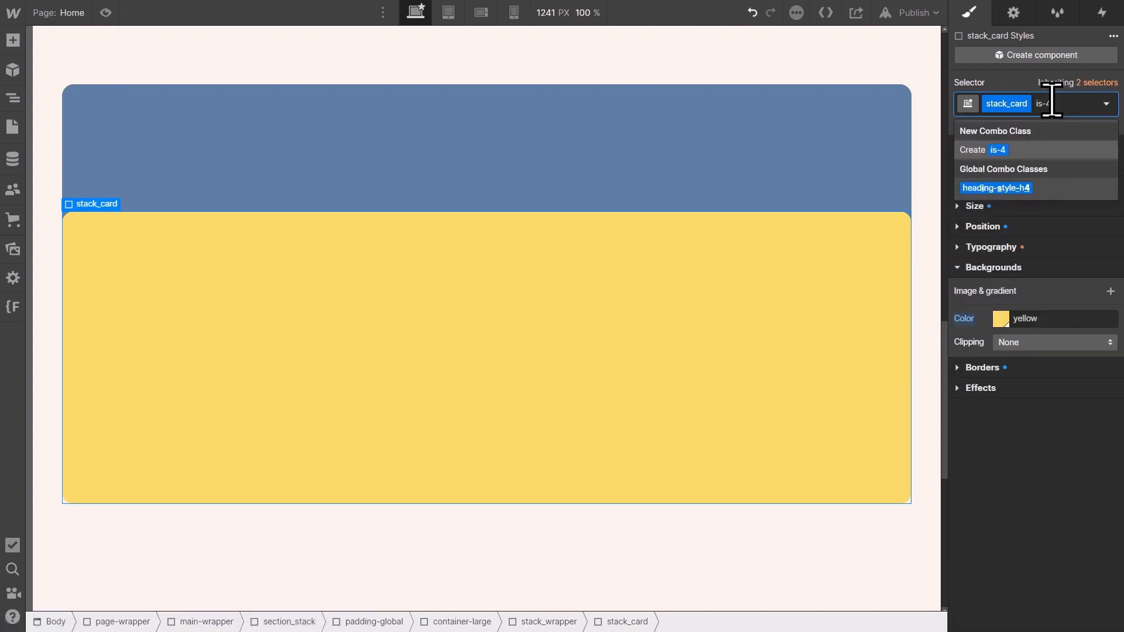
pyautogui.click(1000, 318)
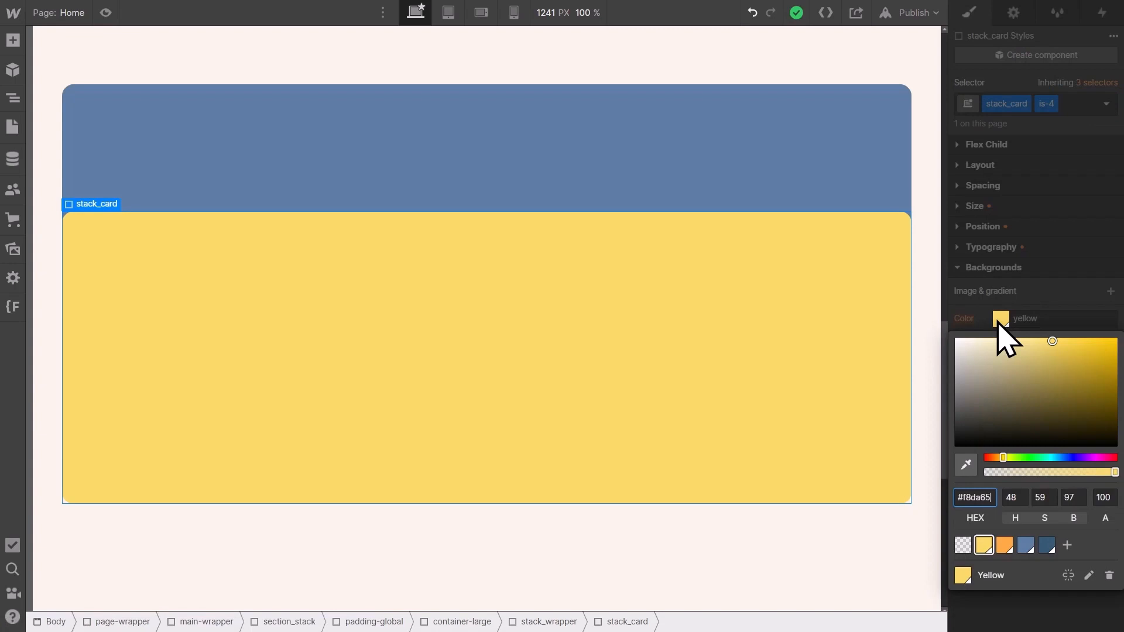
pyautogui.click(1046, 546)
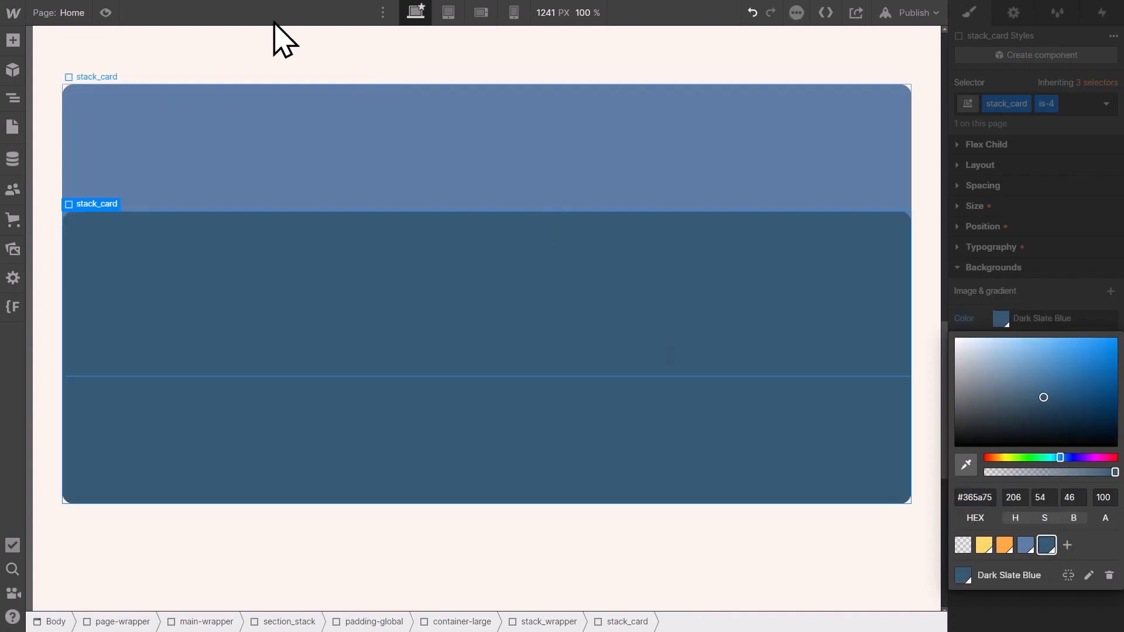
pyautogui.click(106, 13)
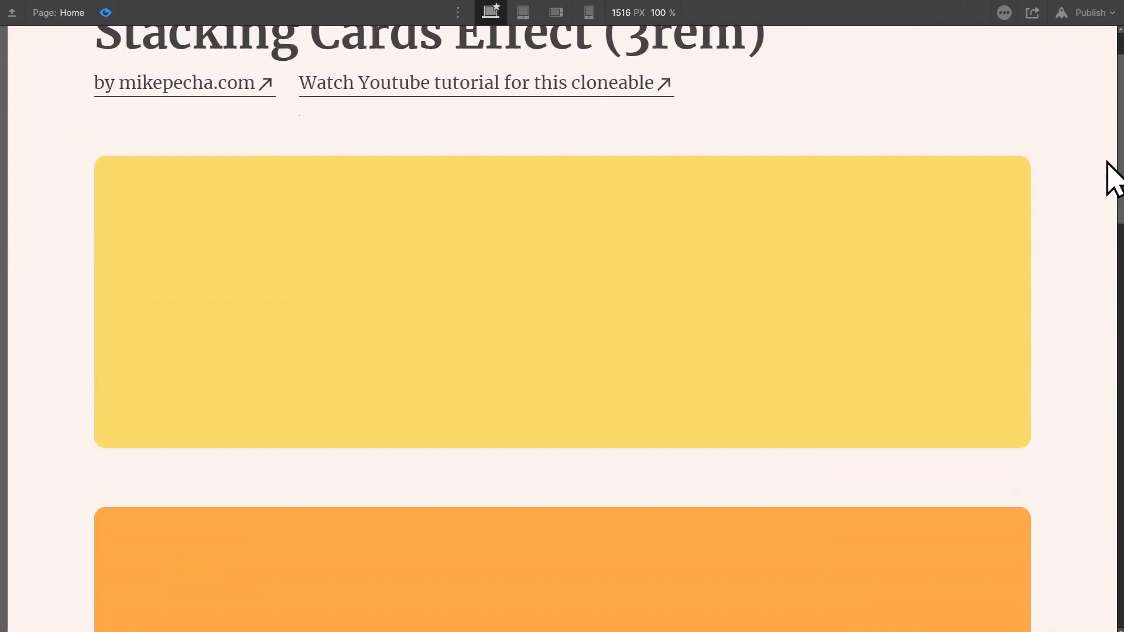
# Step: Scroll the preview to watch the yellow, orange, steel blue and dark slate blue cards slide over each other
pyautogui.scroll(-3)
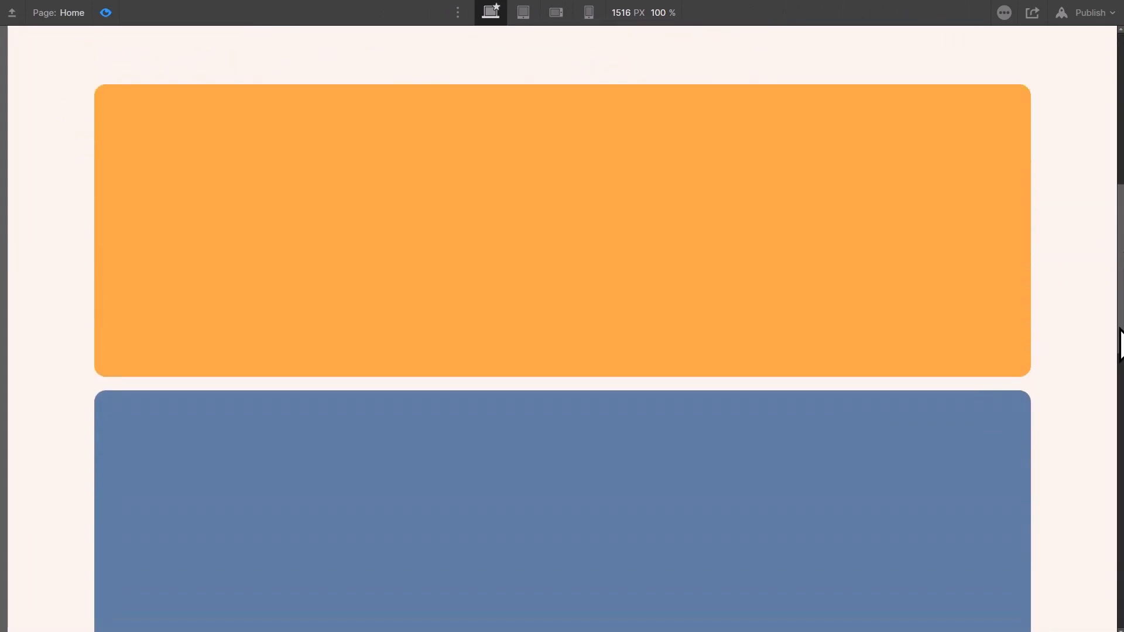
pyautogui.scroll(-3)
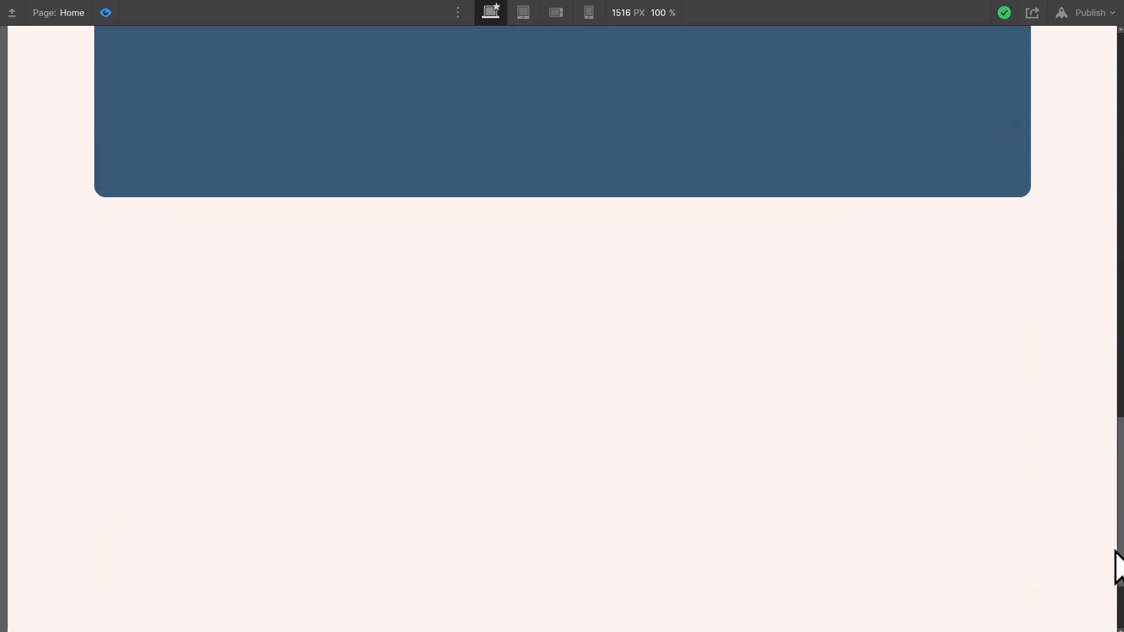
pyautogui.scroll(3)
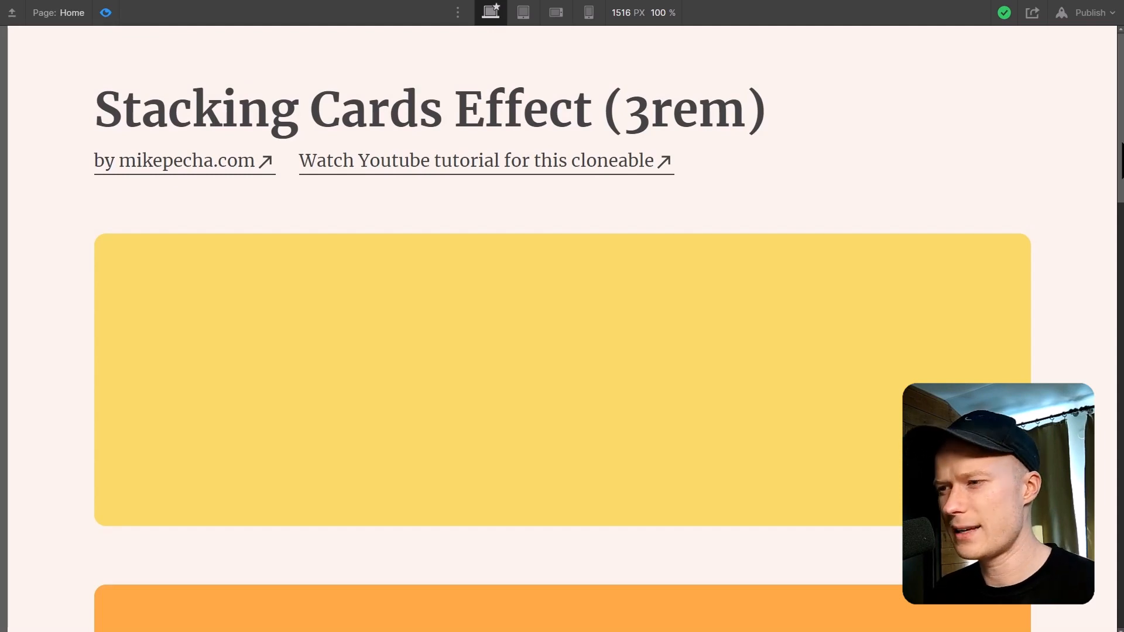
pyautogui.scroll(-3)
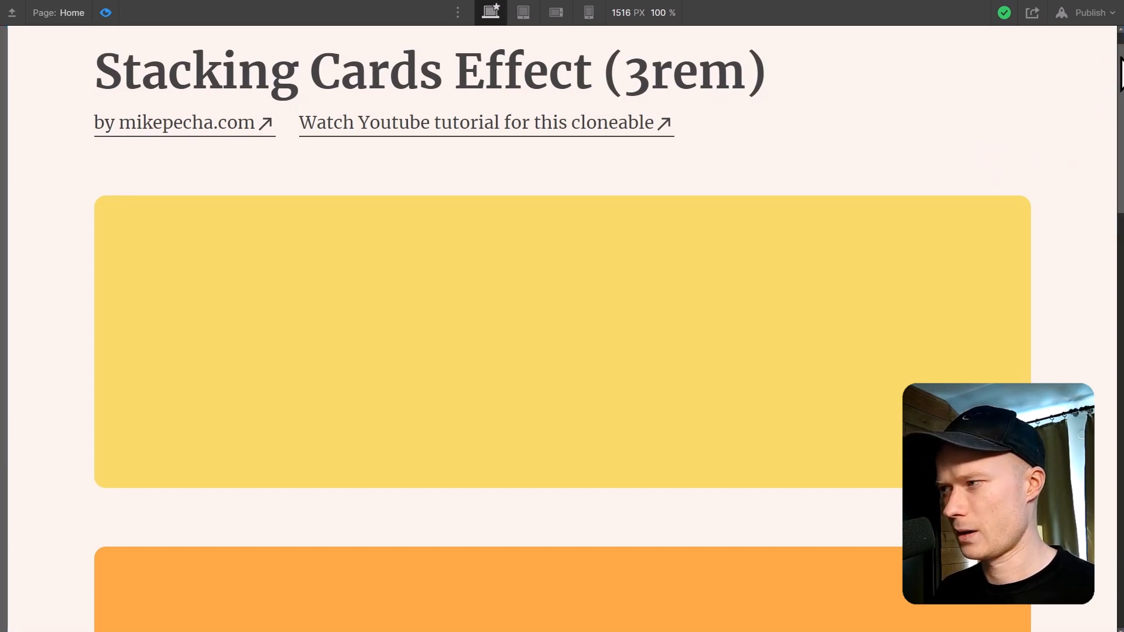
pyautogui.scroll(-3)
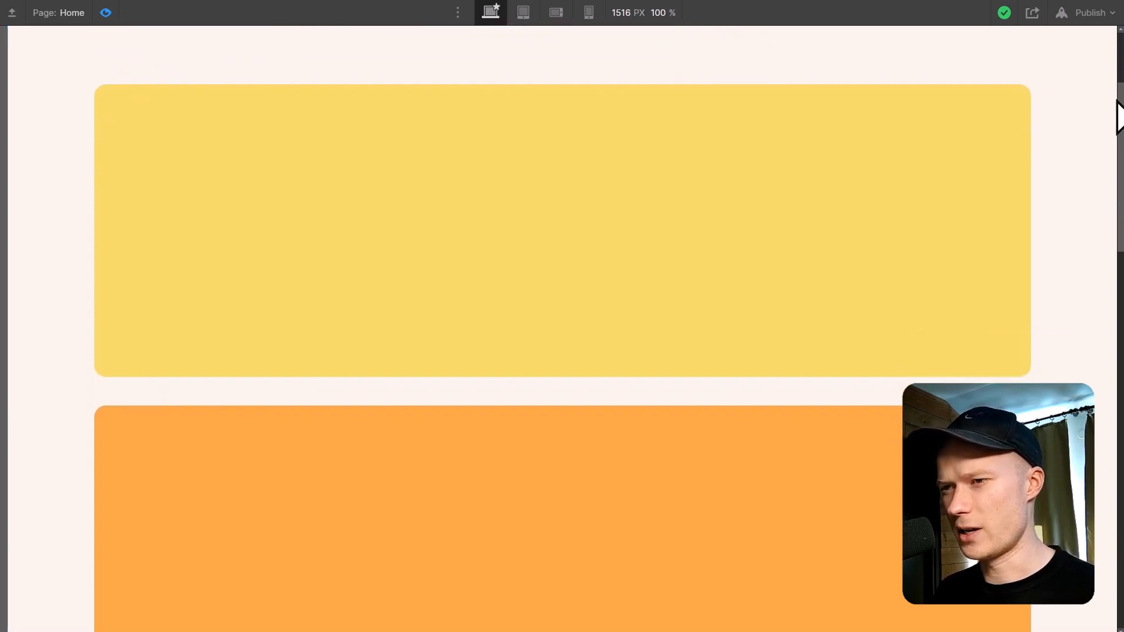
pyautogui.scroll(-3)
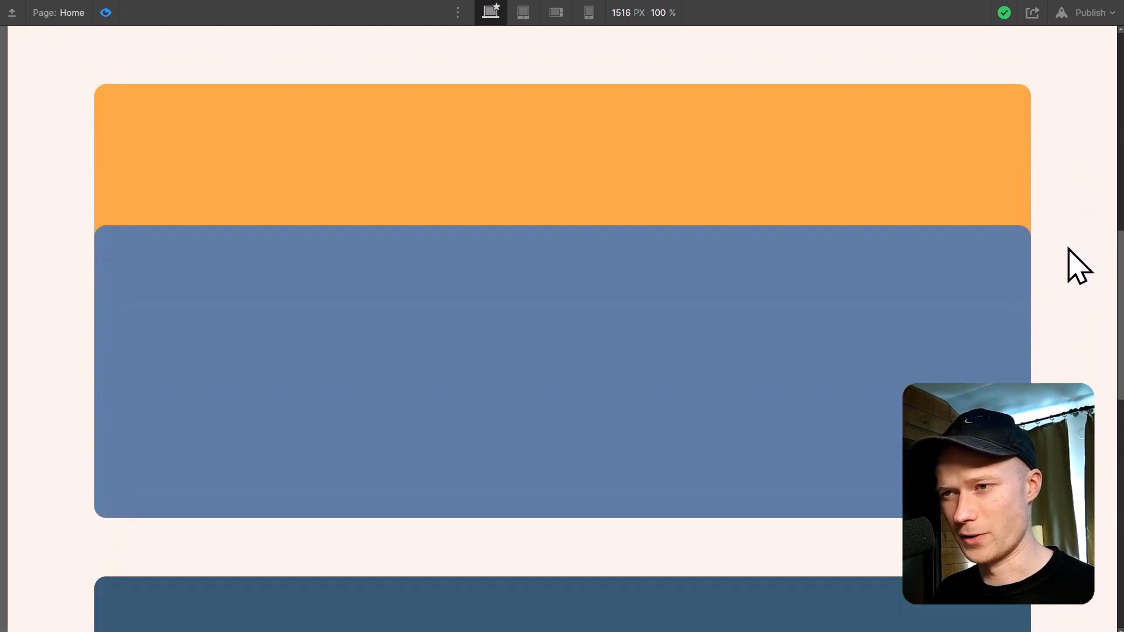
# Step: Scroll the demo site's stacked image cards, then scroll to the top of the 3rem Designer page
pyautogui.scroll(-3)
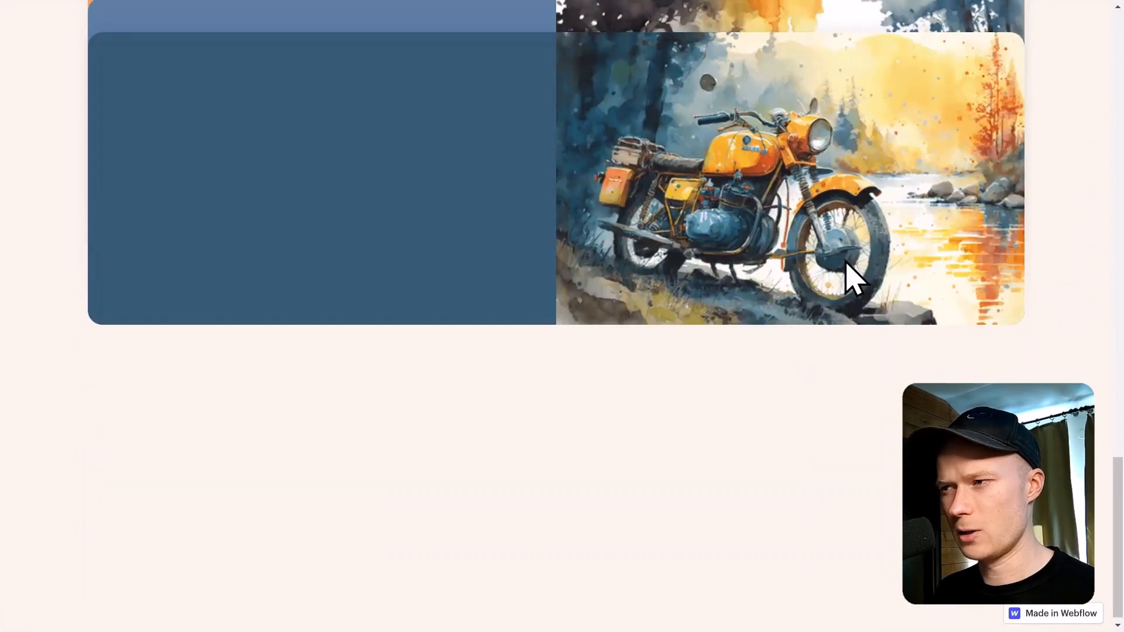
pyautogui.scroll(3)
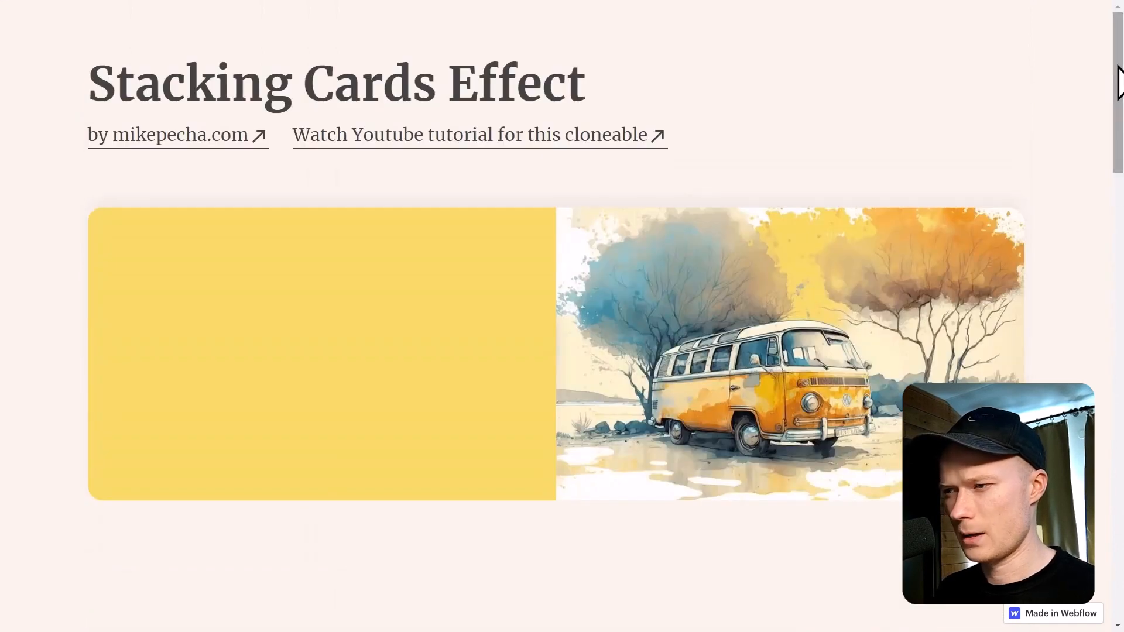
pyautogui.scroll(-3)
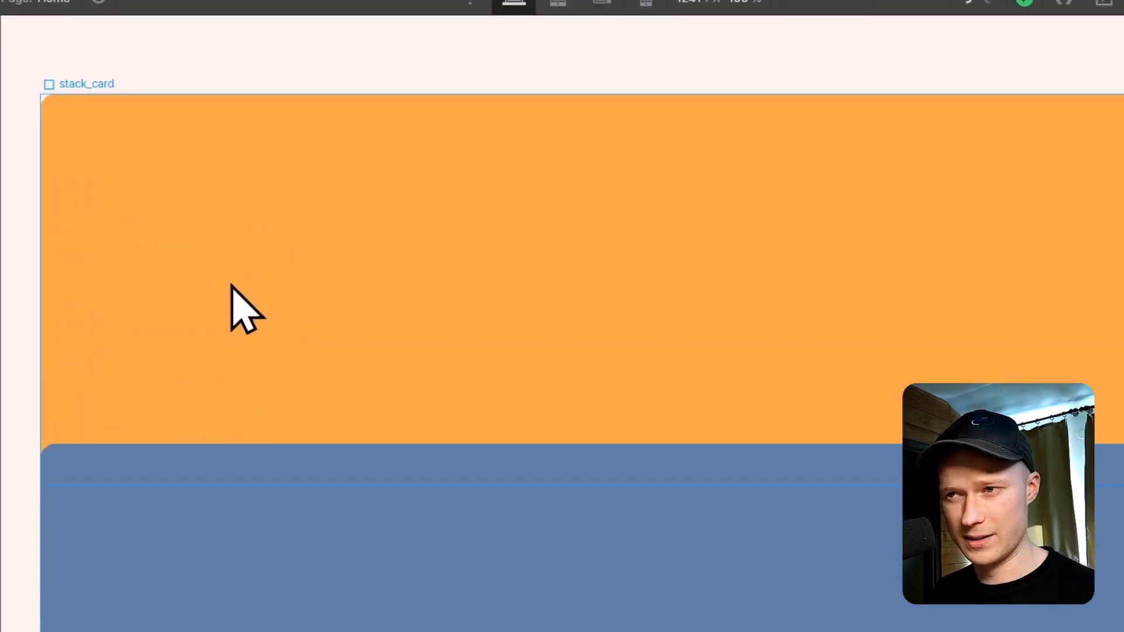
pyautogui.scroll(3)
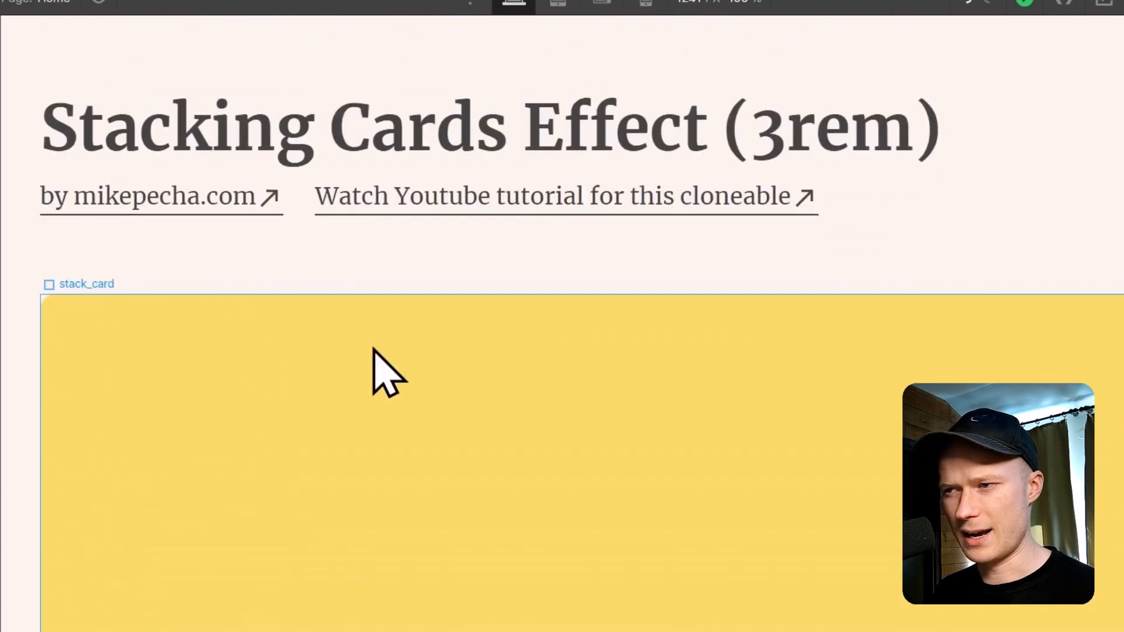
pyautogui.scroll(-3)
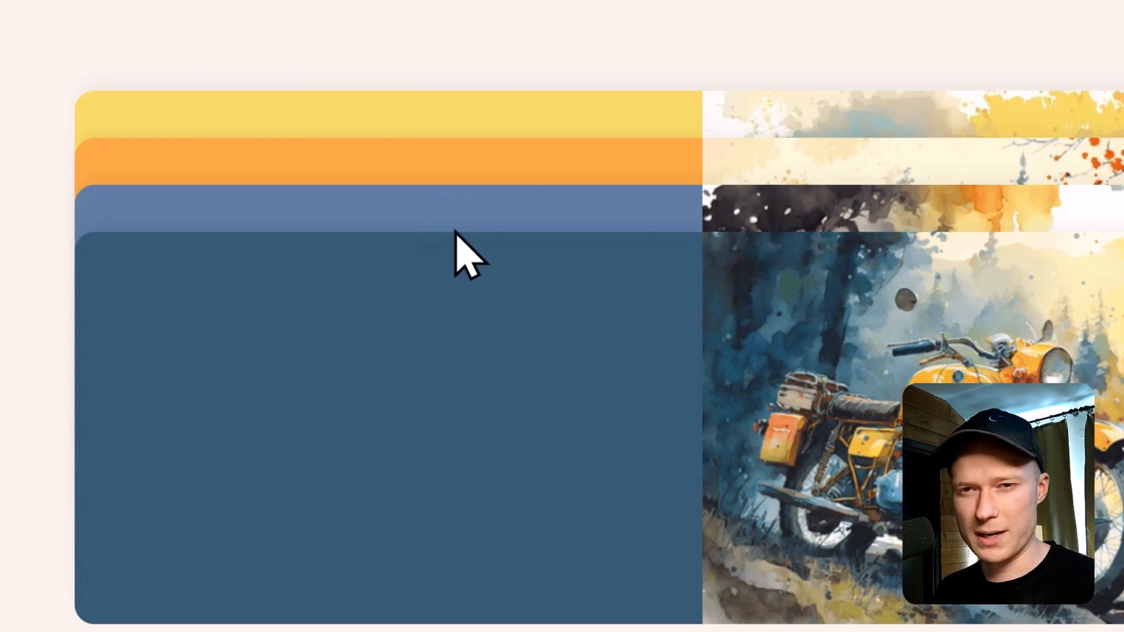
pyautogui.moveTo(466, 244)
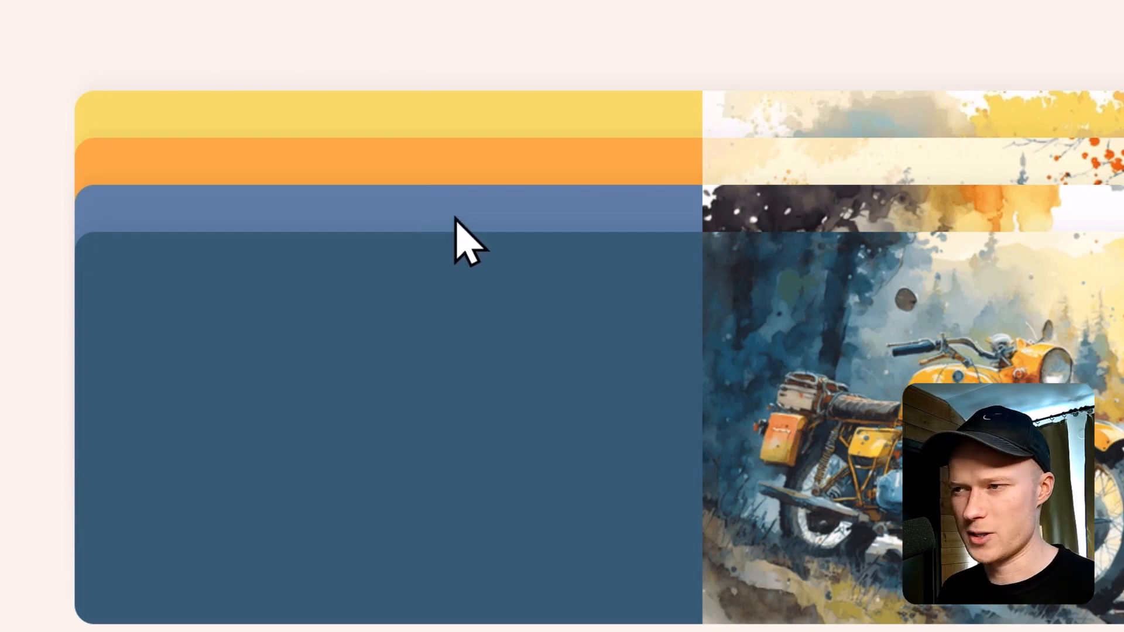
pyautogui.scroll(3)
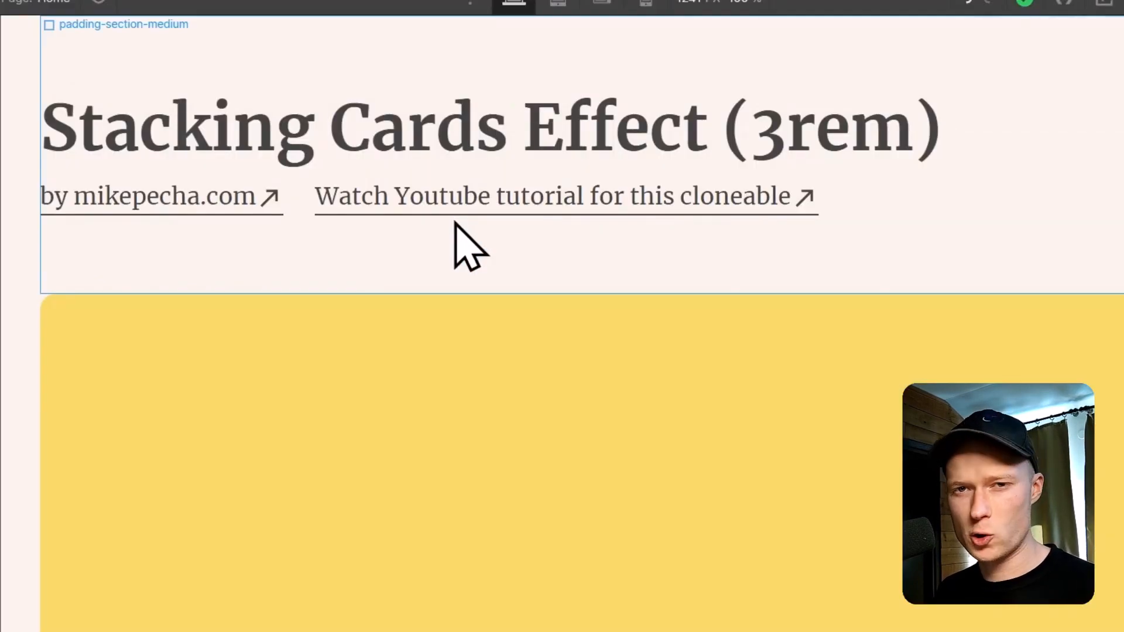
pyautogui.moveTo(581, 323)
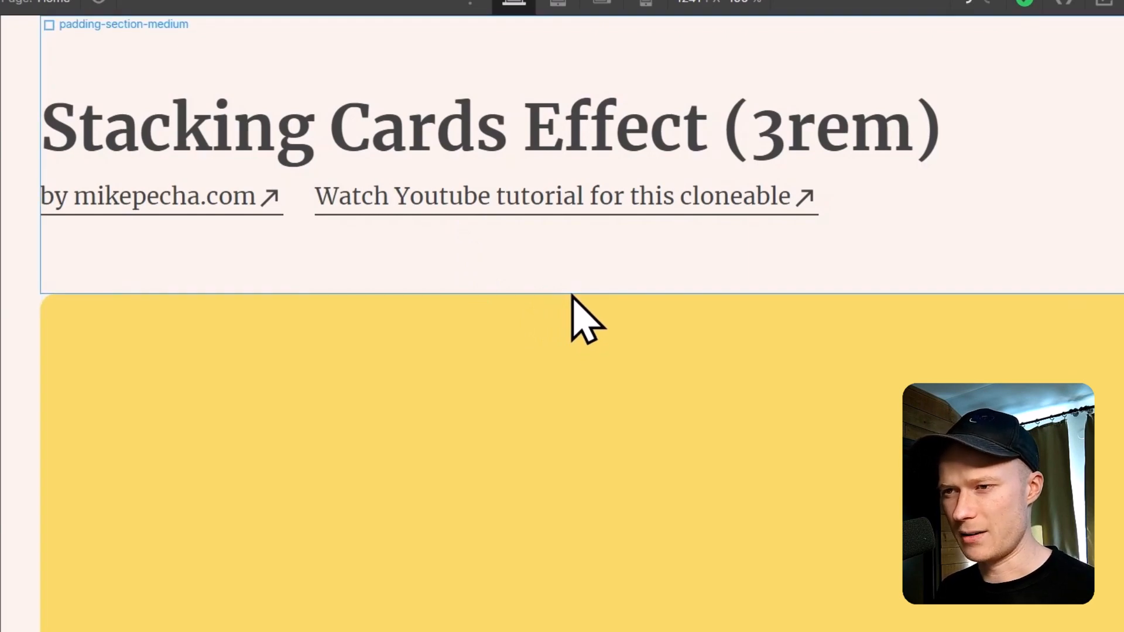
pyautogui.click(331, 431)
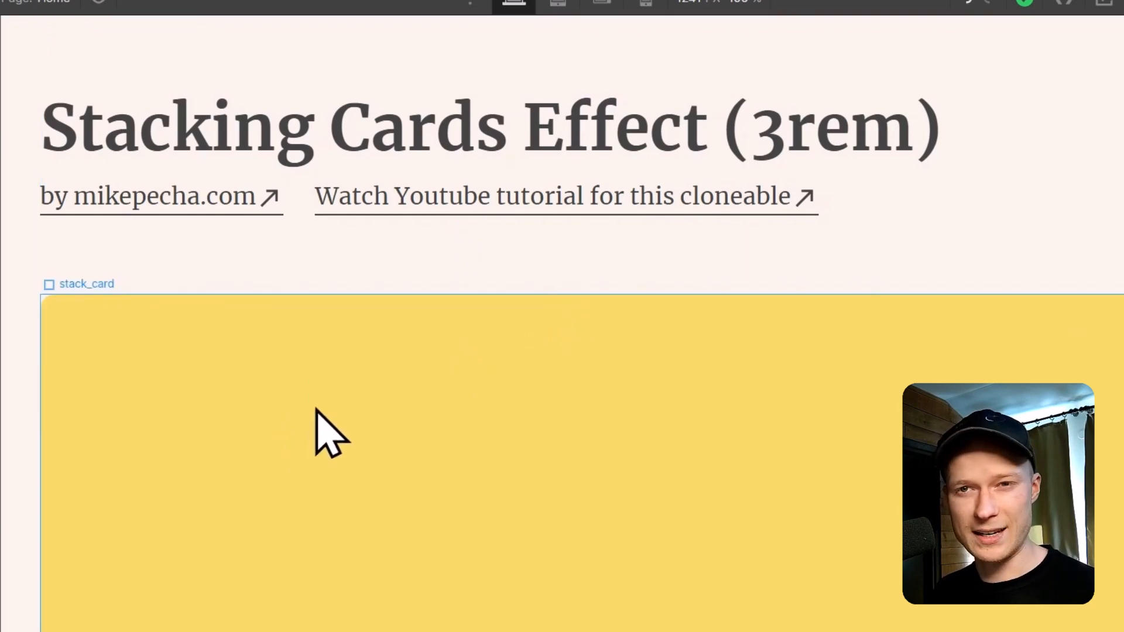
pyautogui.click(768, 129)
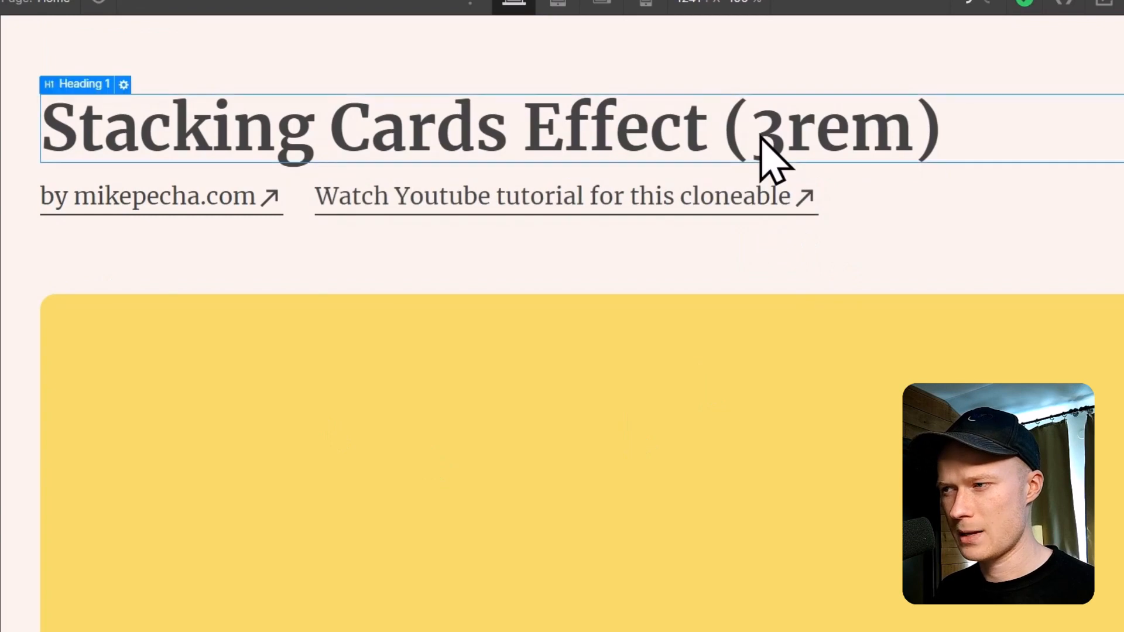
pyautogui.doubleClick(832, 128)
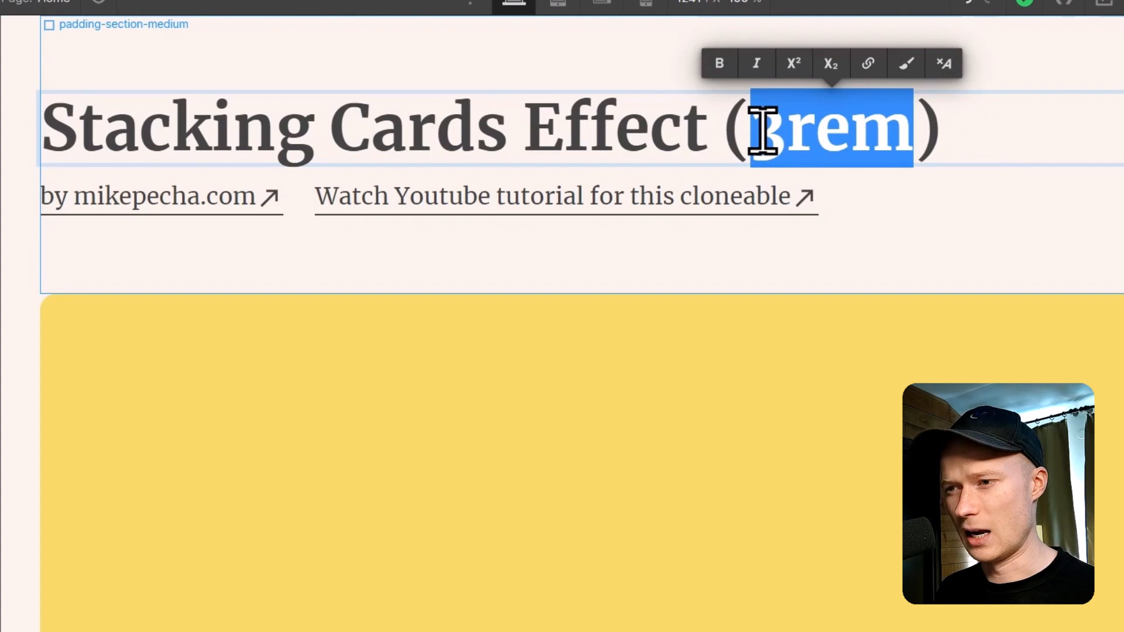
pyautogui.click(767, 132)
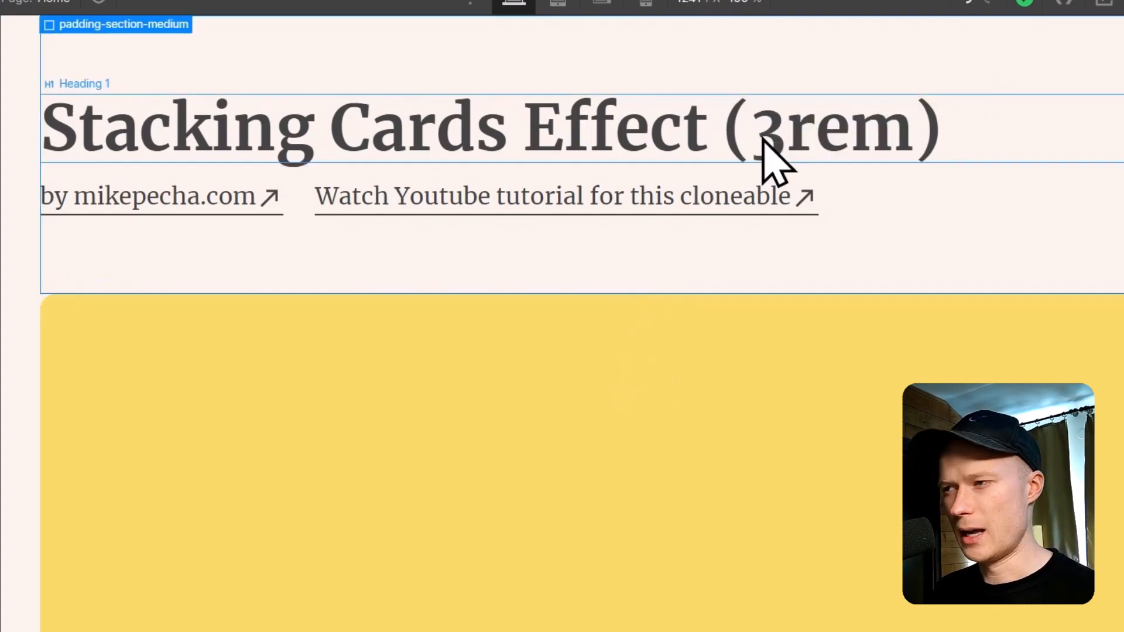
pyautogui.moveTo(753, 144)
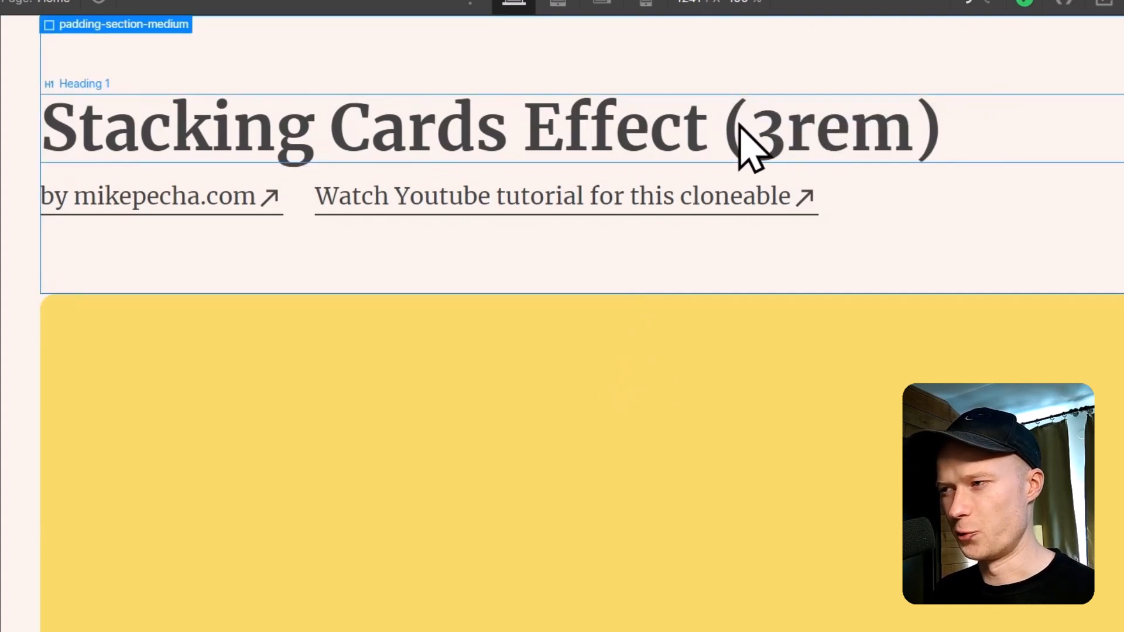
pyautogui.moveTo(811, 143)
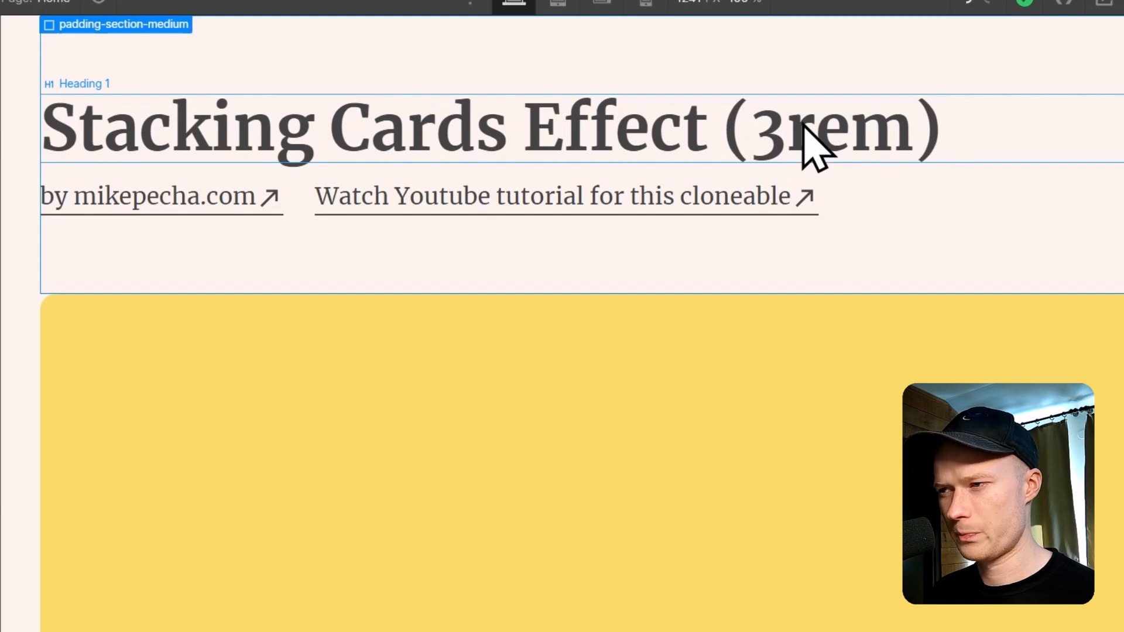
pyautogui.scroll(-3)
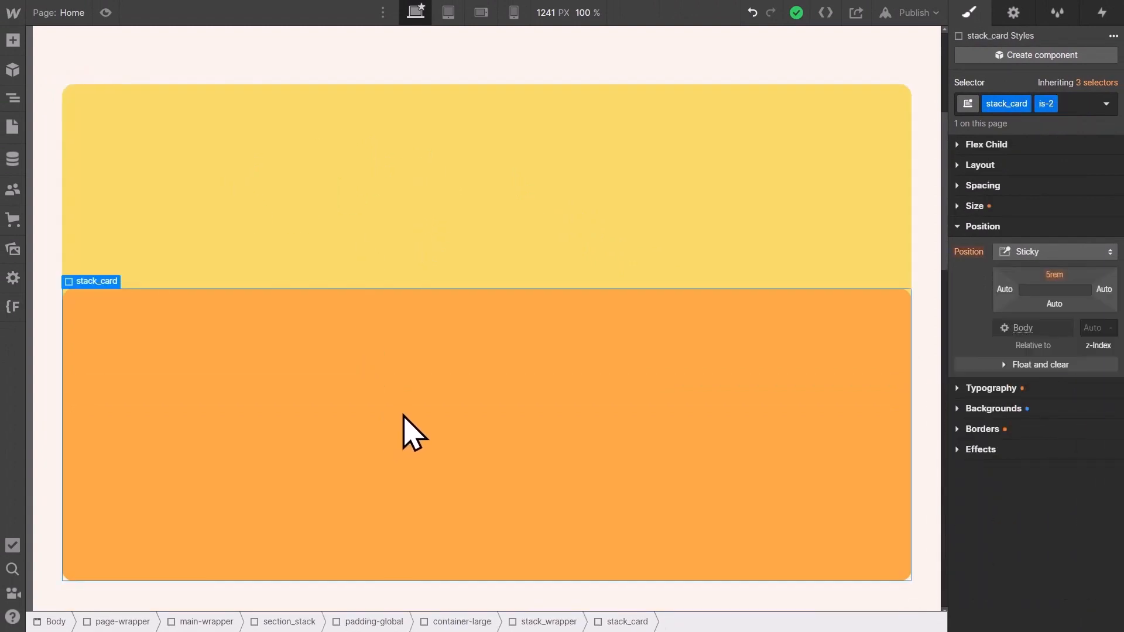
pyautogui.moveTo(989, 243)
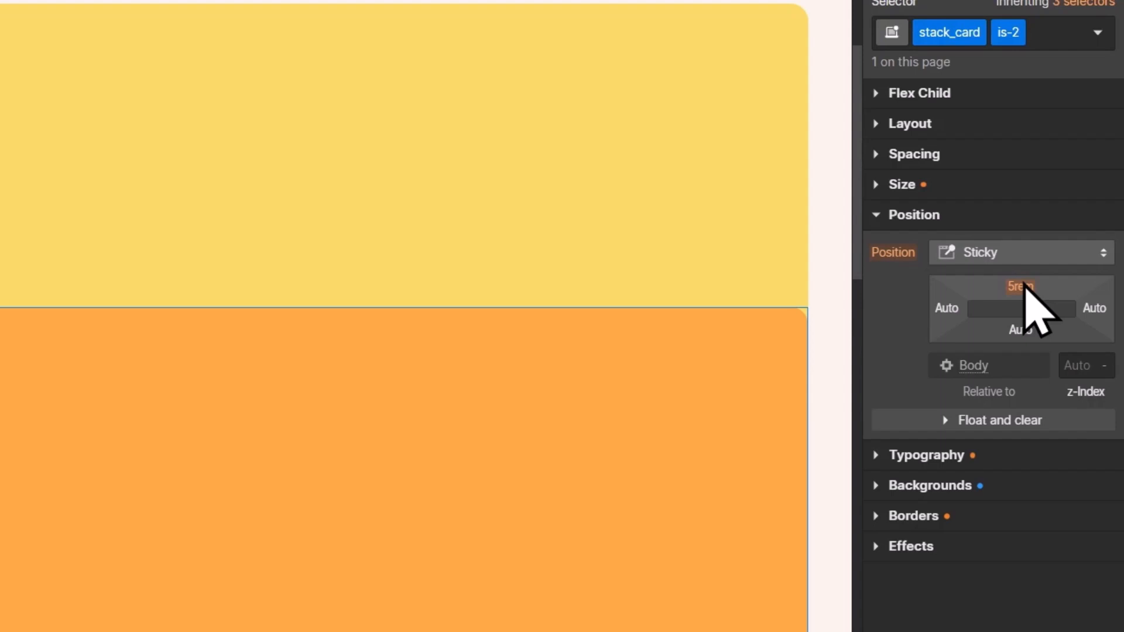
# Step: Change the orange card's sticky top offset, then set the dark blue is-4 card's to 14rem
pyautogui.click(1019, 286)
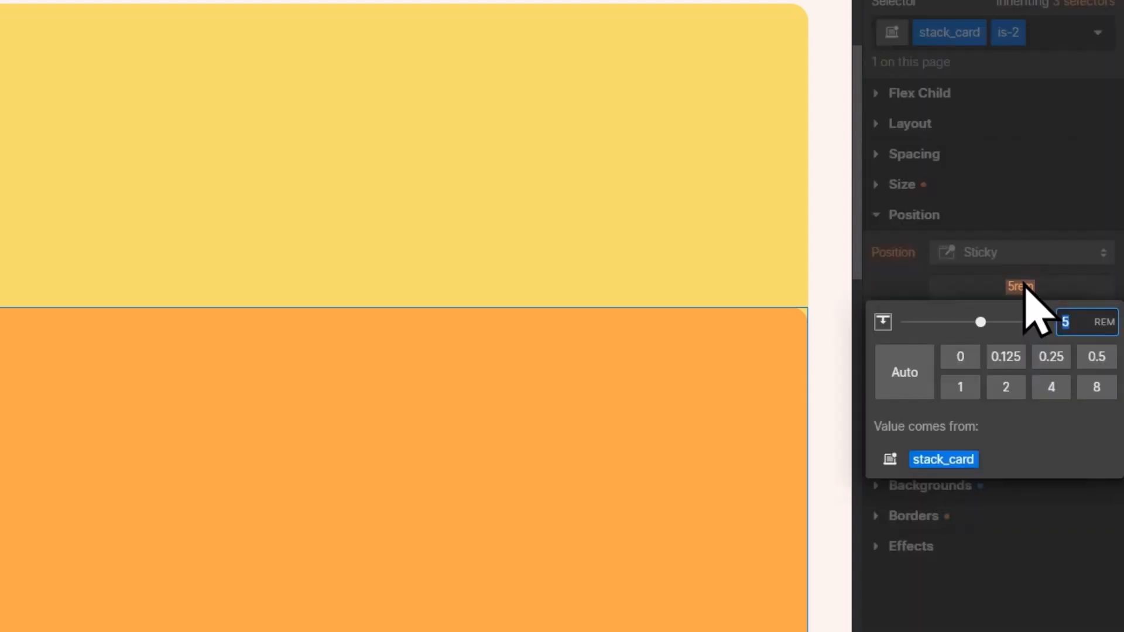
pyautogui.moveTo(1066, 323)
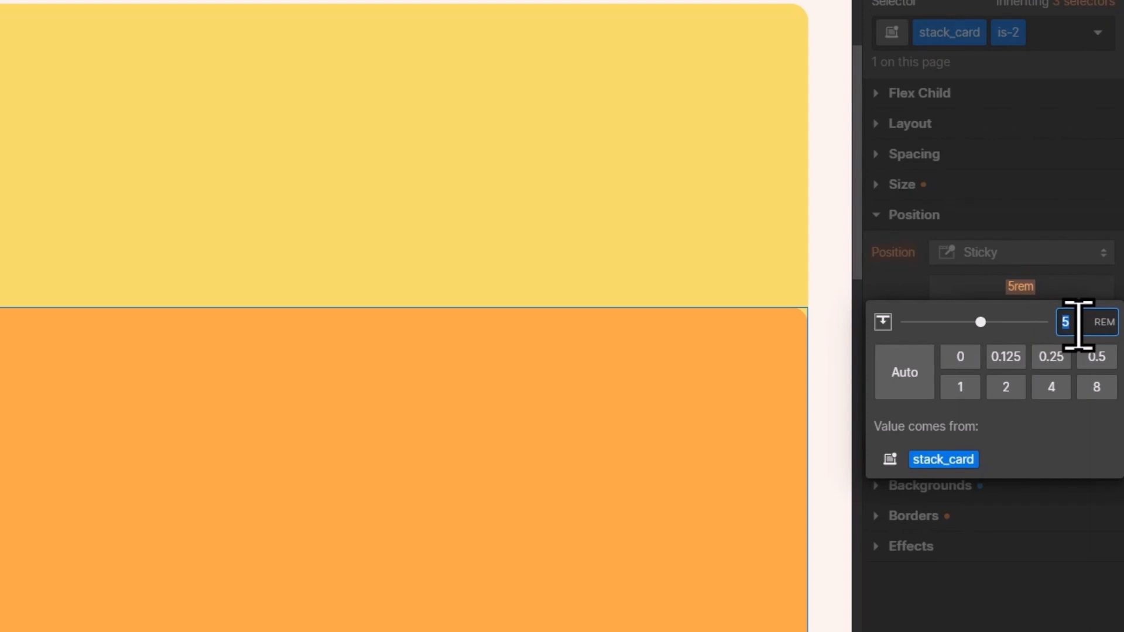
pyautogui.write('8')
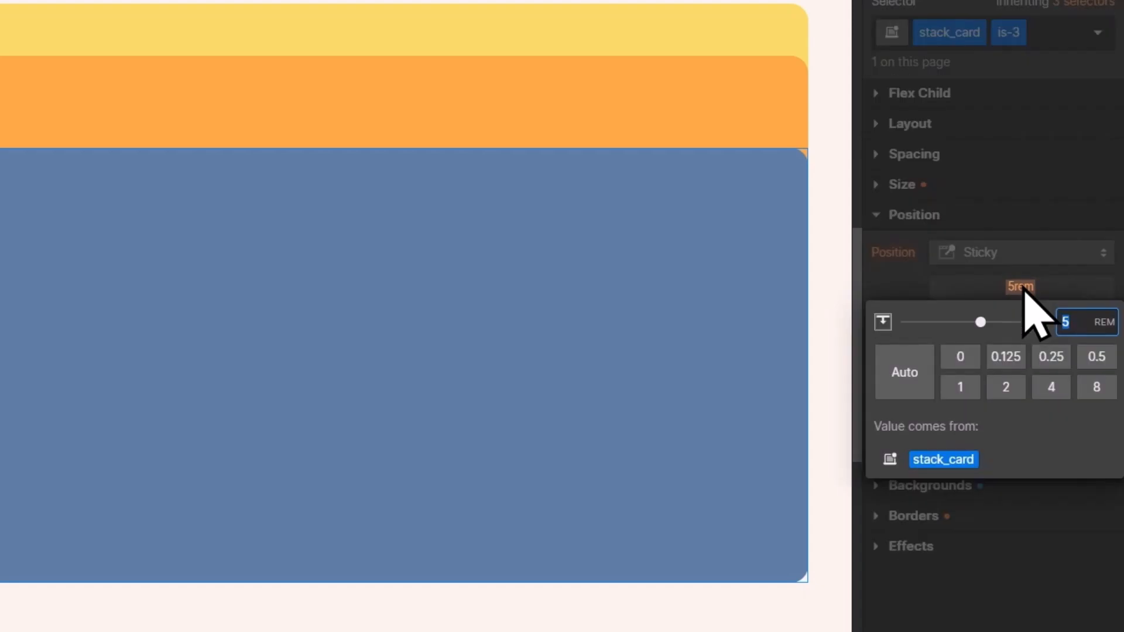
pyautogui.write('1rem')
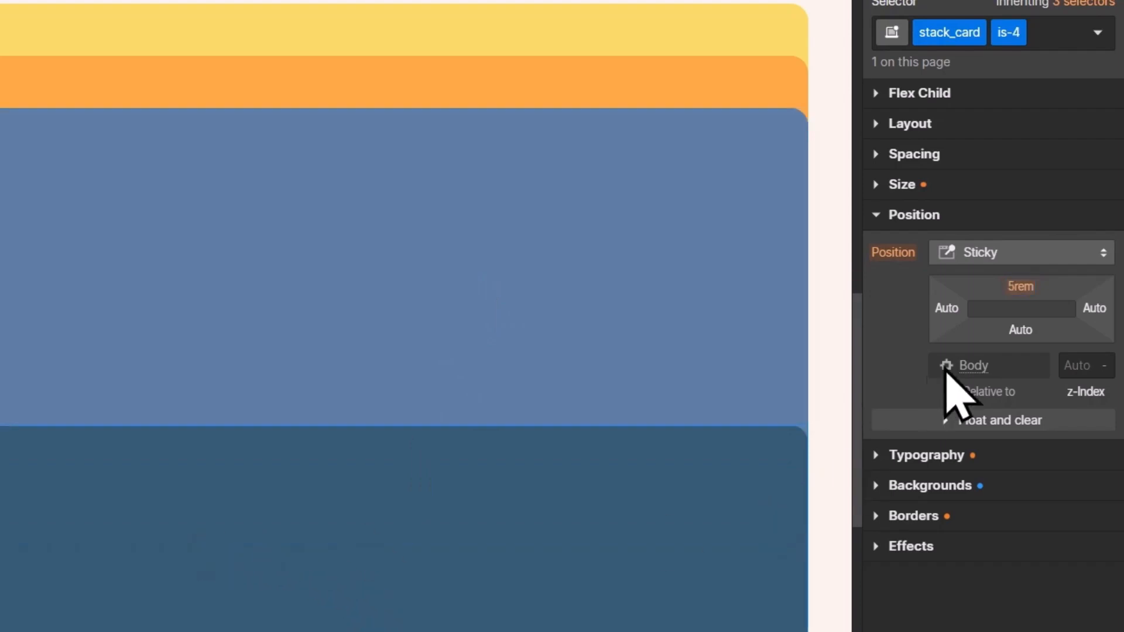
pyautogui.moveTo(1020, 287)
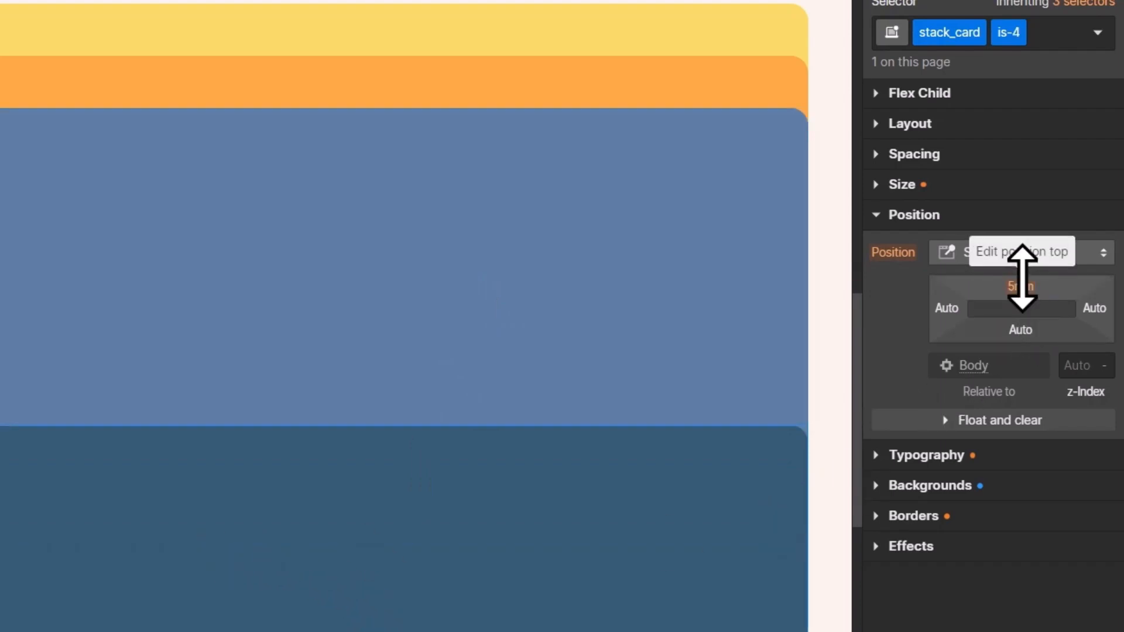
pyautogui.click(1020, 287)
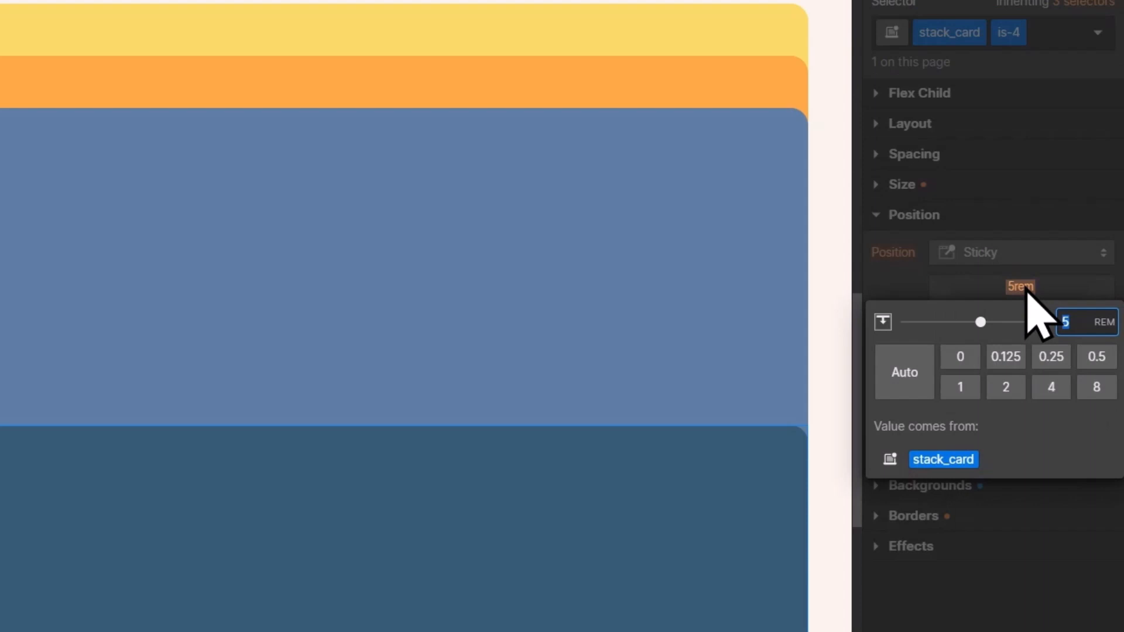
pyautogui.write('14')
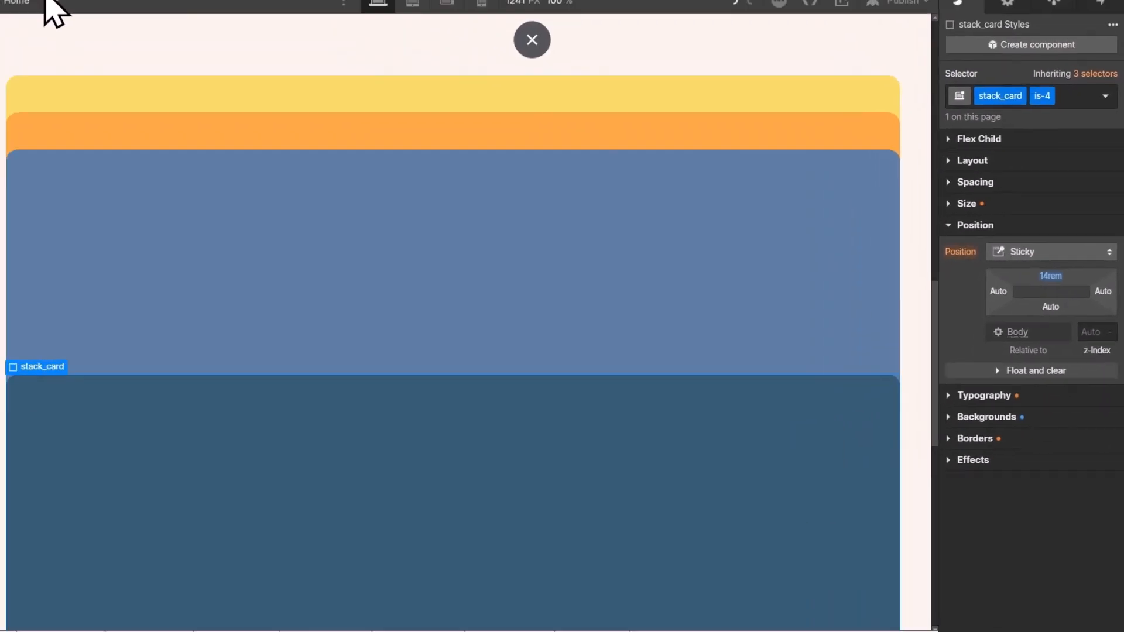
pyautogui.click(531, 39)
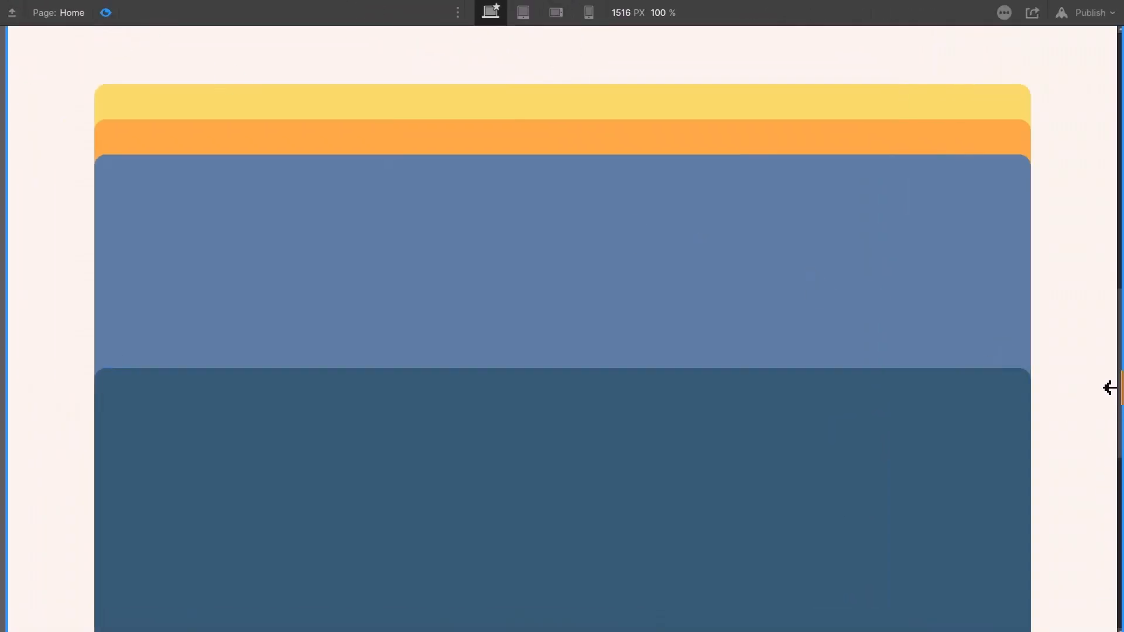
pyautogui.scroll(3)
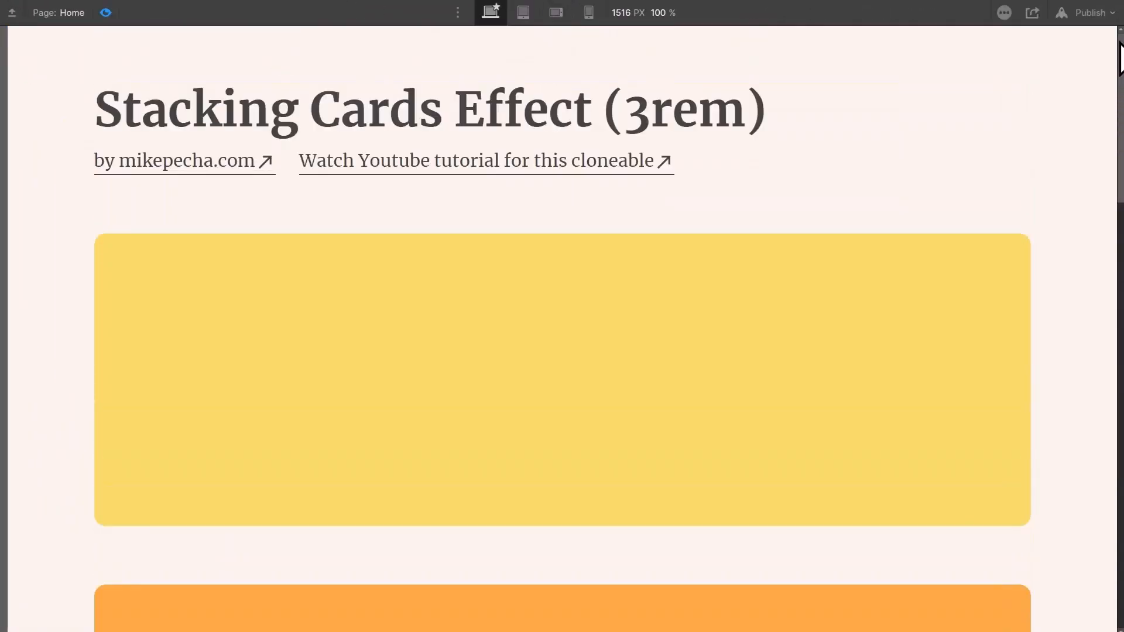
pyautogui.scroll(-3)
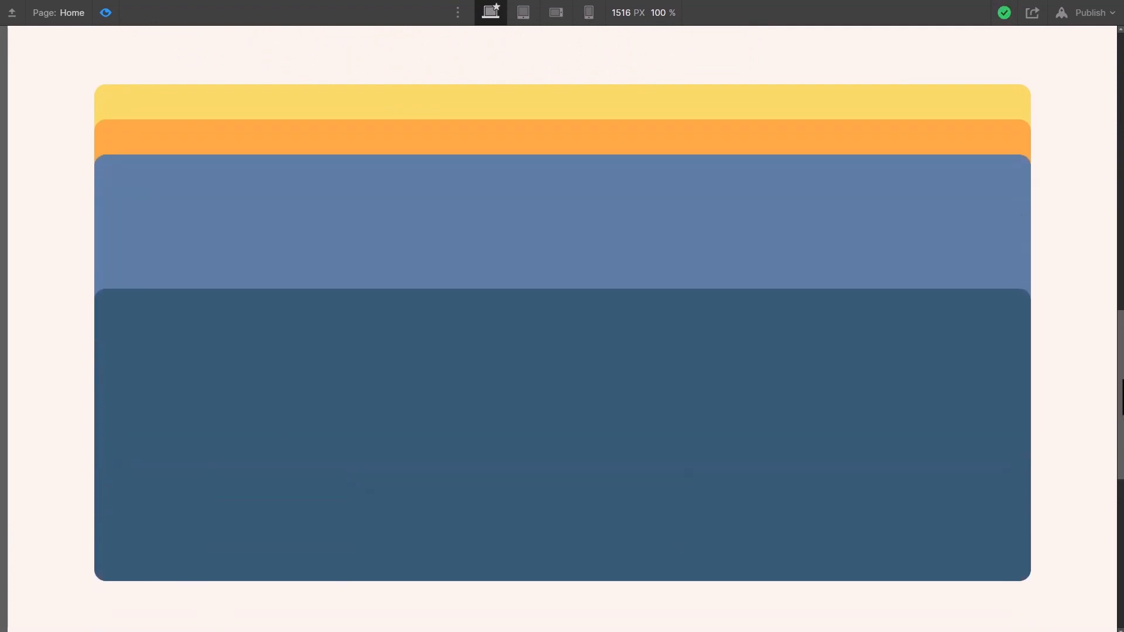
pyautogui.scroll(3)
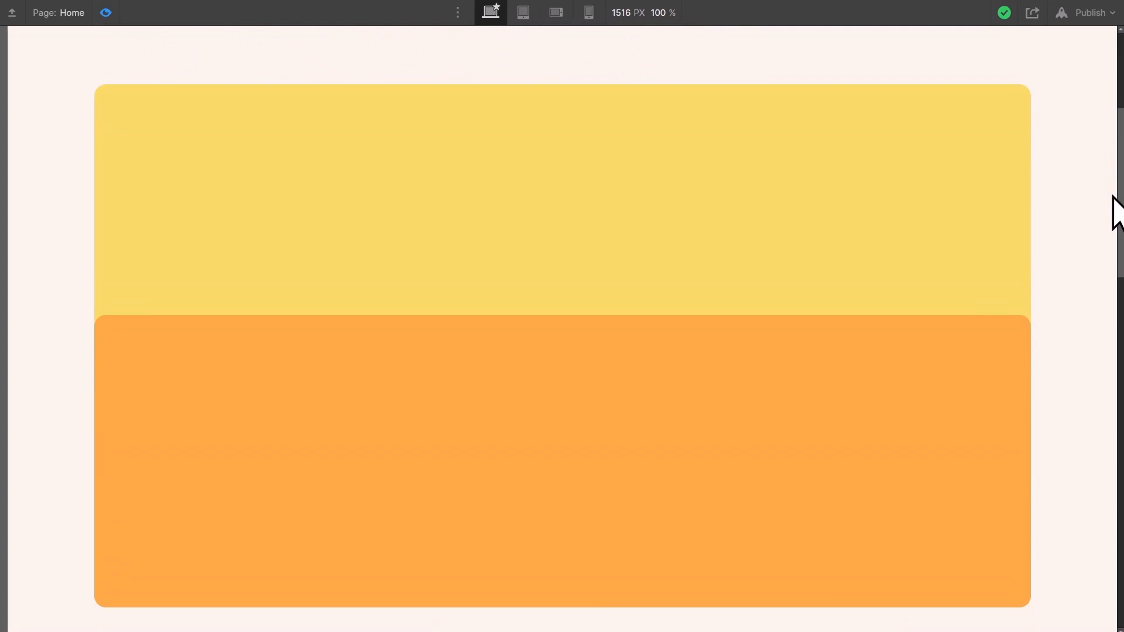
pyautogui.scroll(-3)
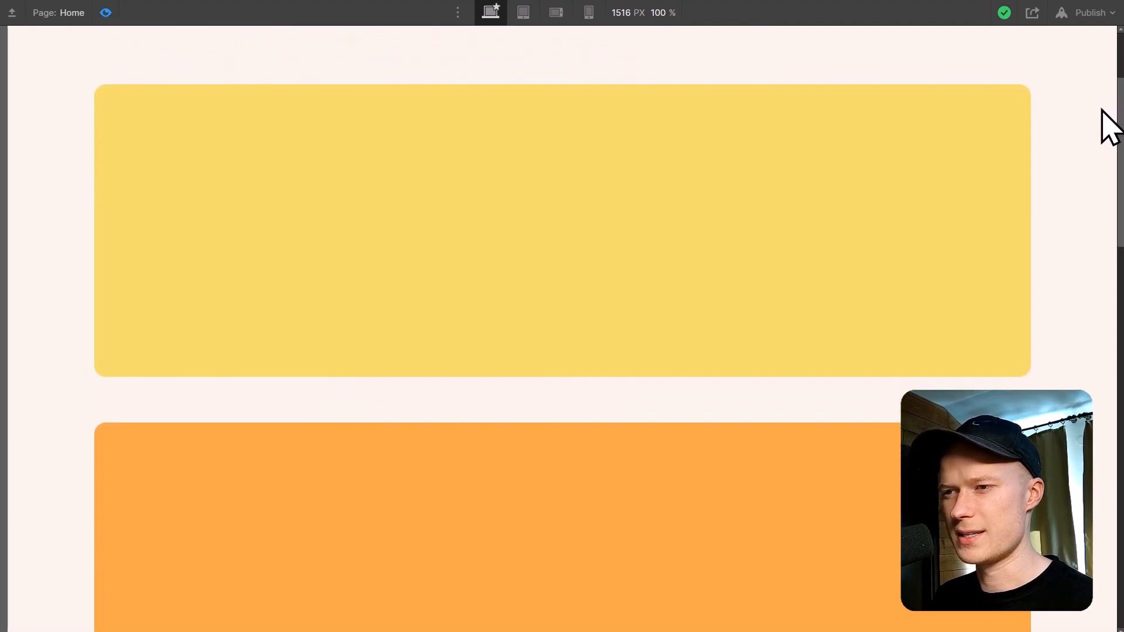
pyautogui.scroll(-3)
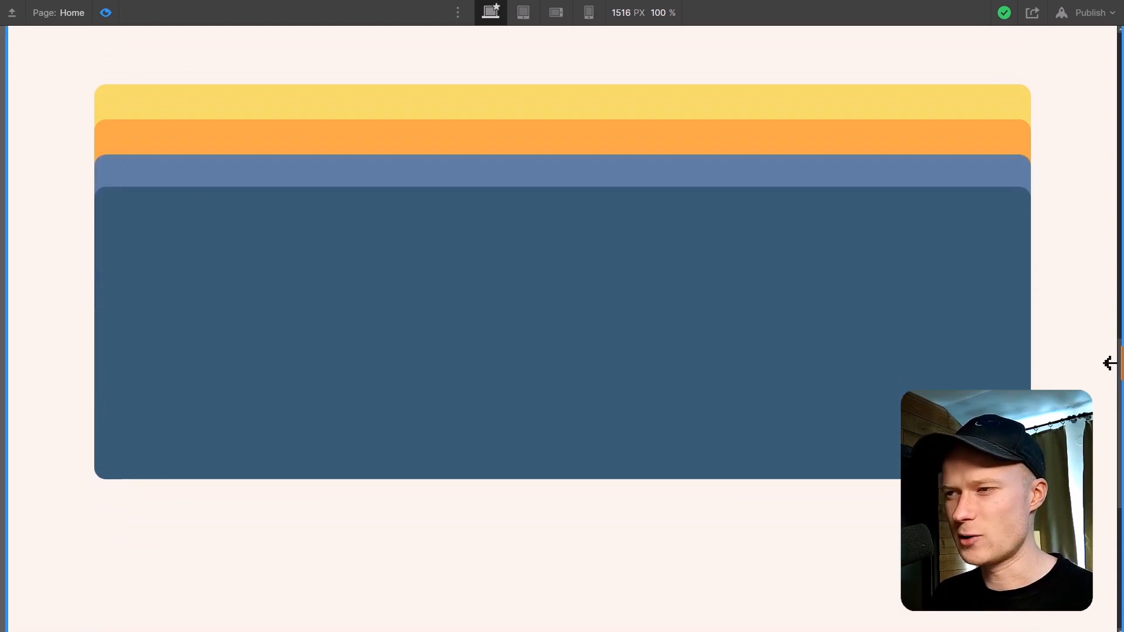
pyautogui.moveTo(853, 364)
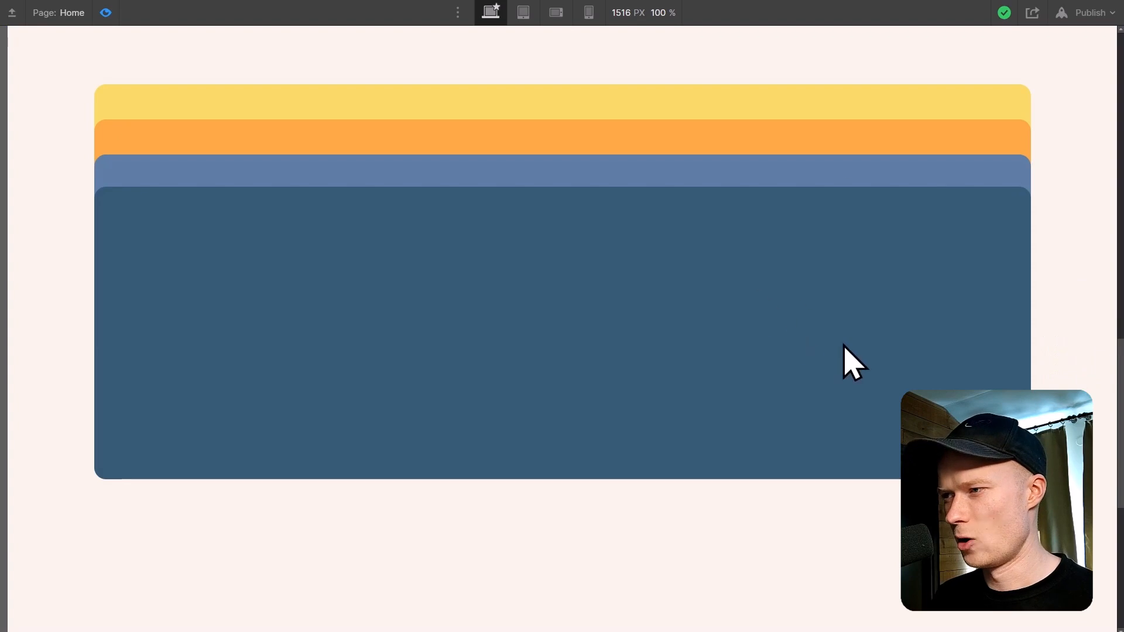
pyautogui.moveTo(1094, 405)
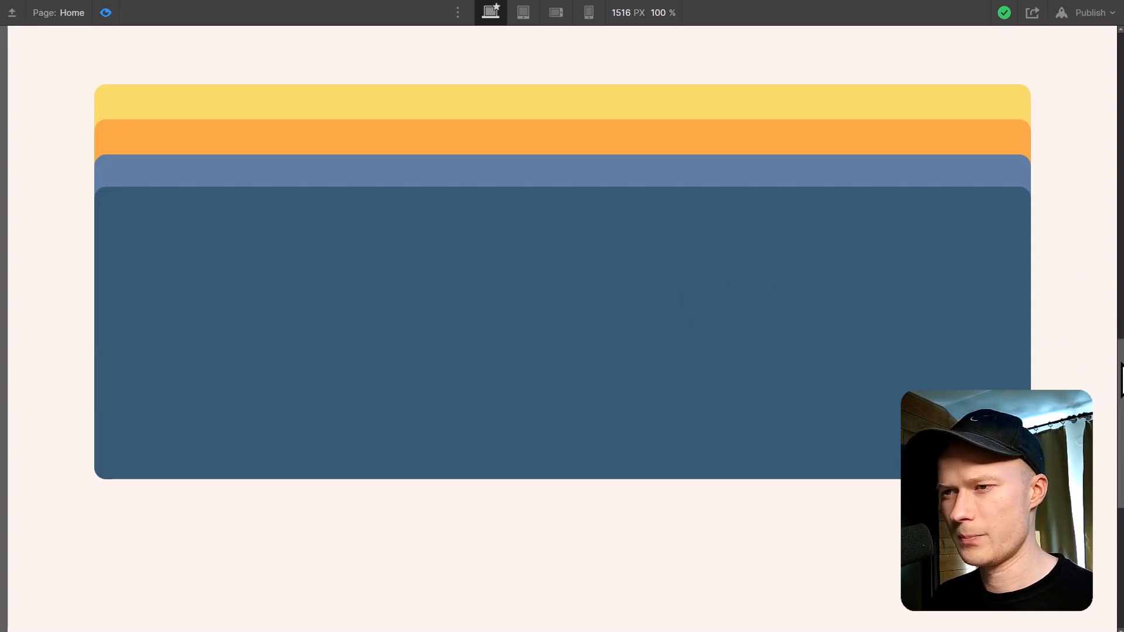
pyautogui.scroll(-3)
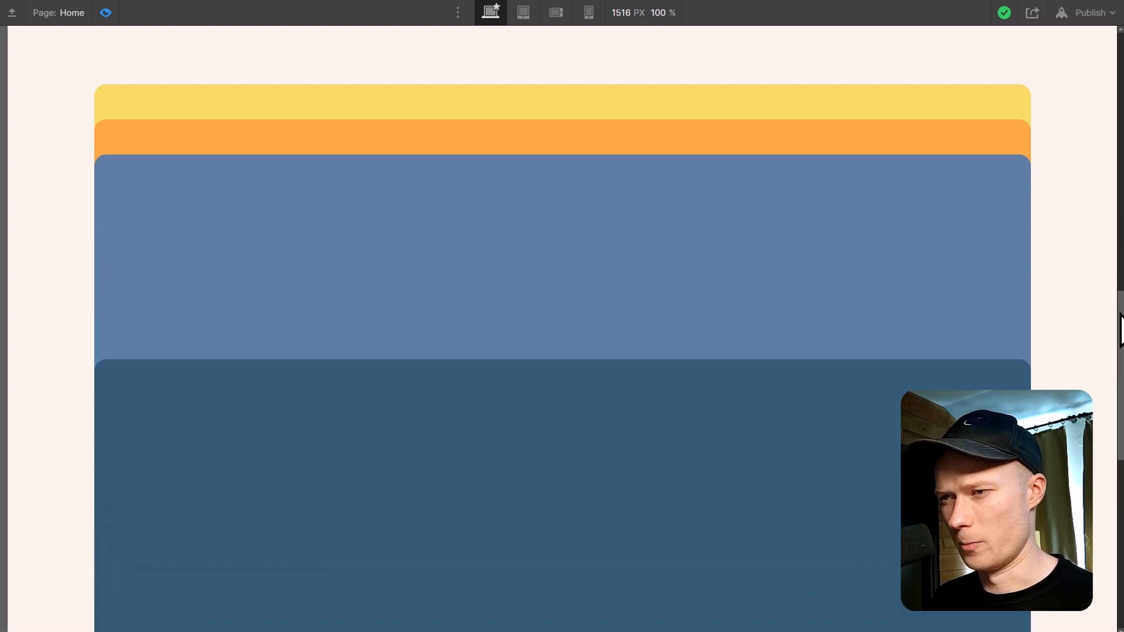
pyautogui.scroll(3)
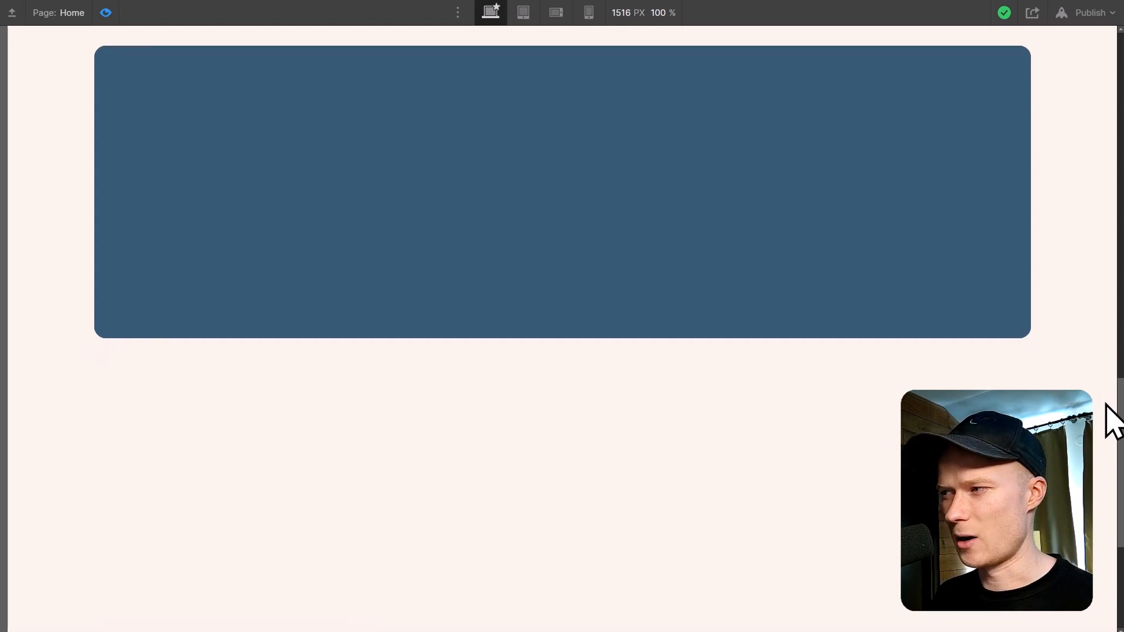
pyautogui.scroll(-3)
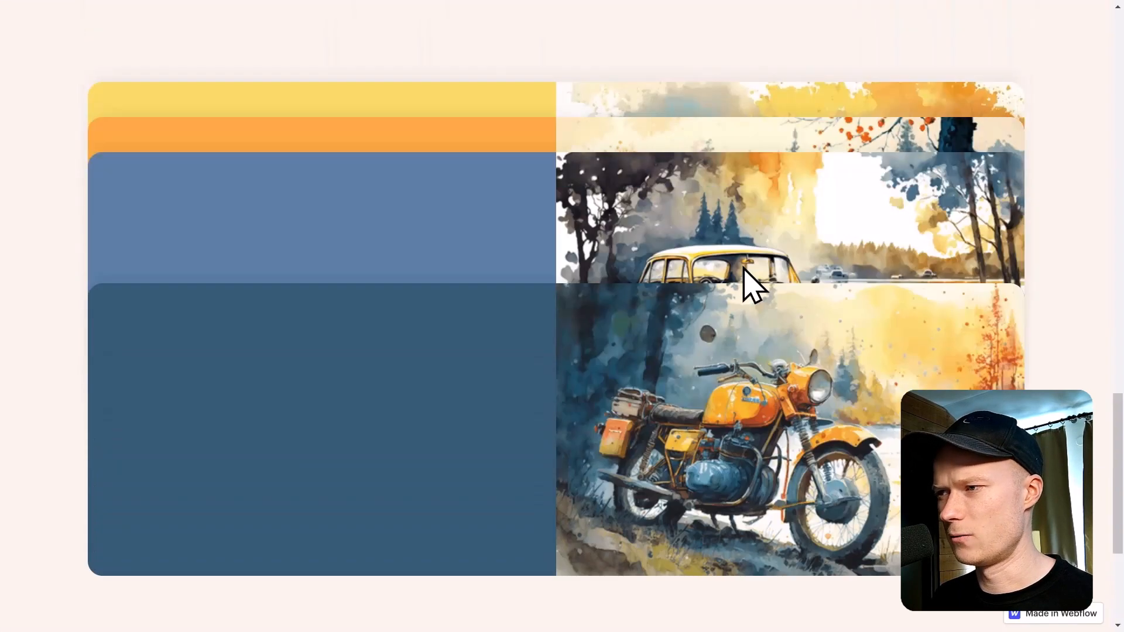
# Step: Scroll the published page until all four watercolor image cards stack with visible top edges
pyautogui.scroll(3)
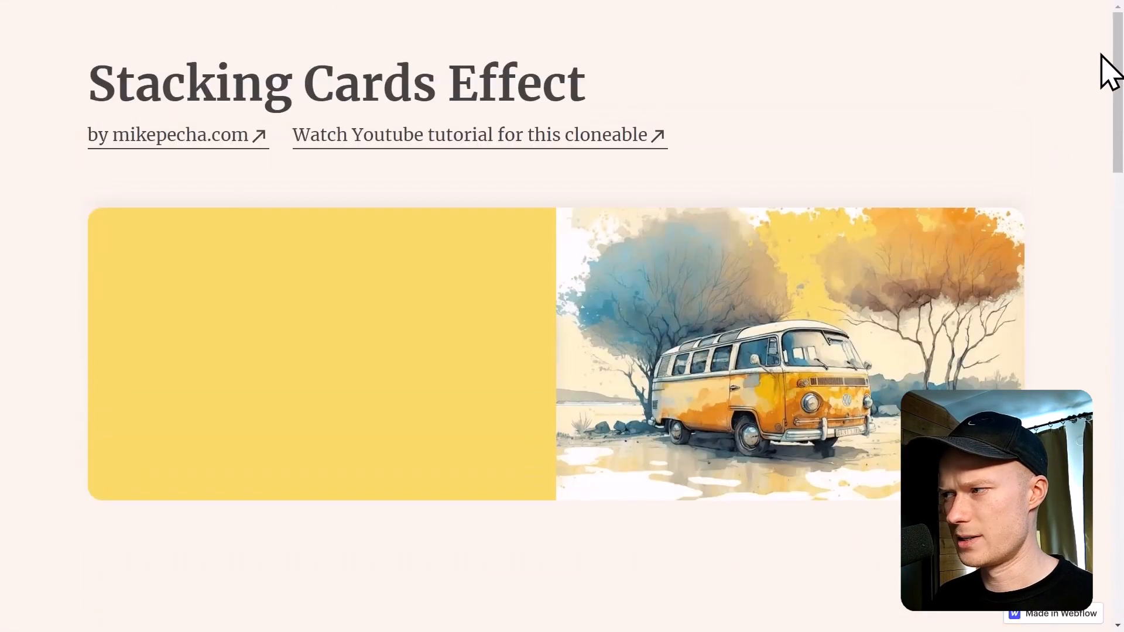
pyautogui.scroll(-3)
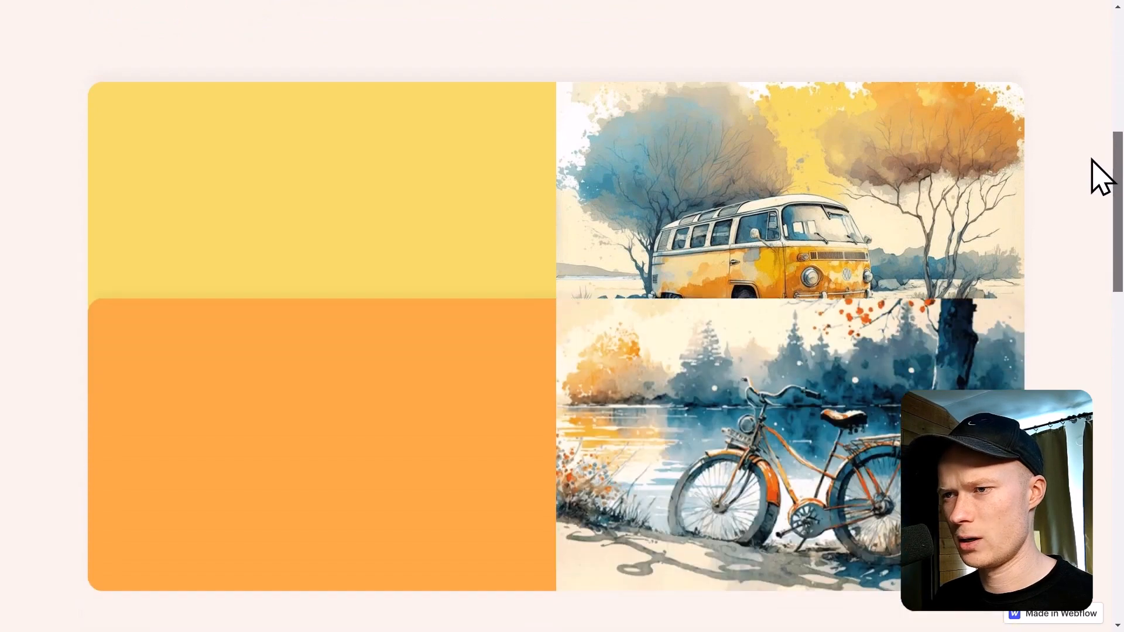
pyautogui.scroll(-3)
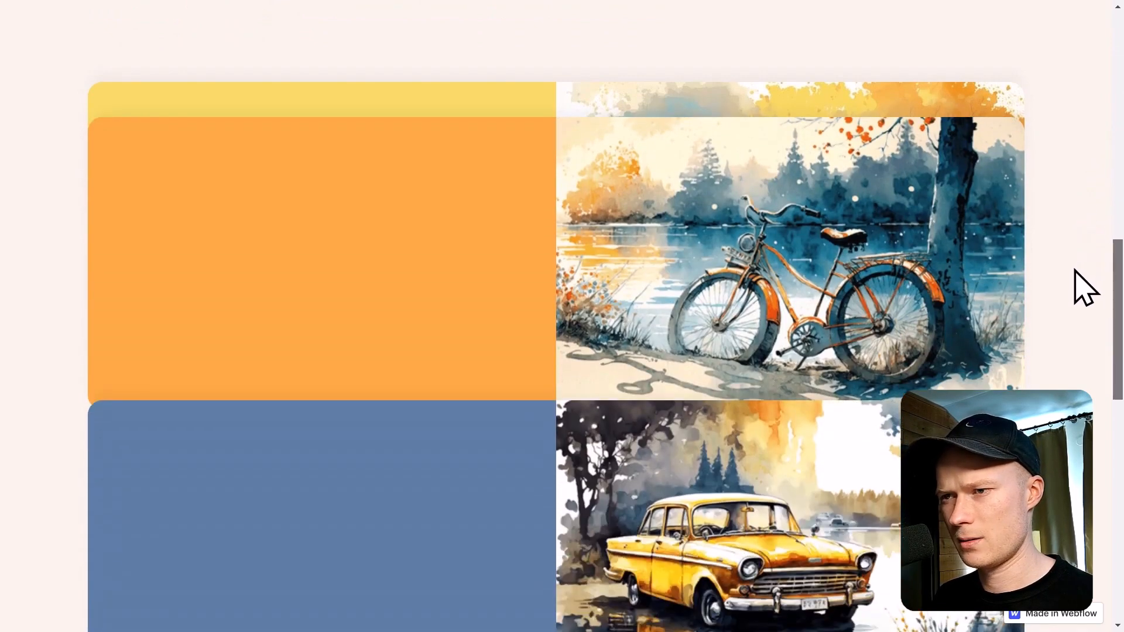
pyautogui.scroll(-3)
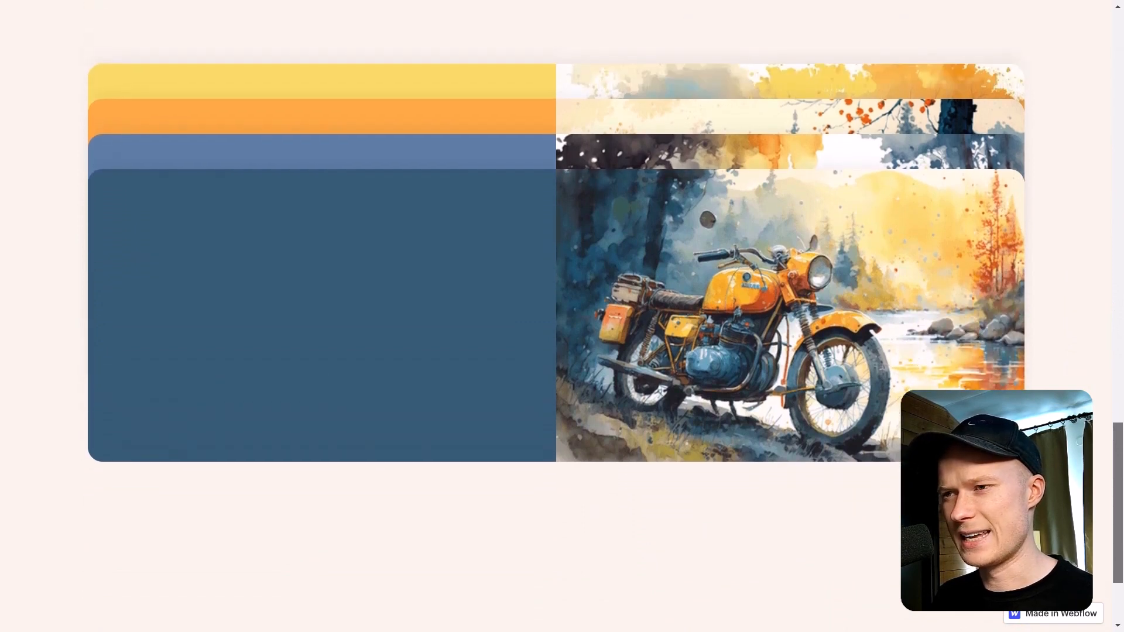
pyautogui.scroll(-3)
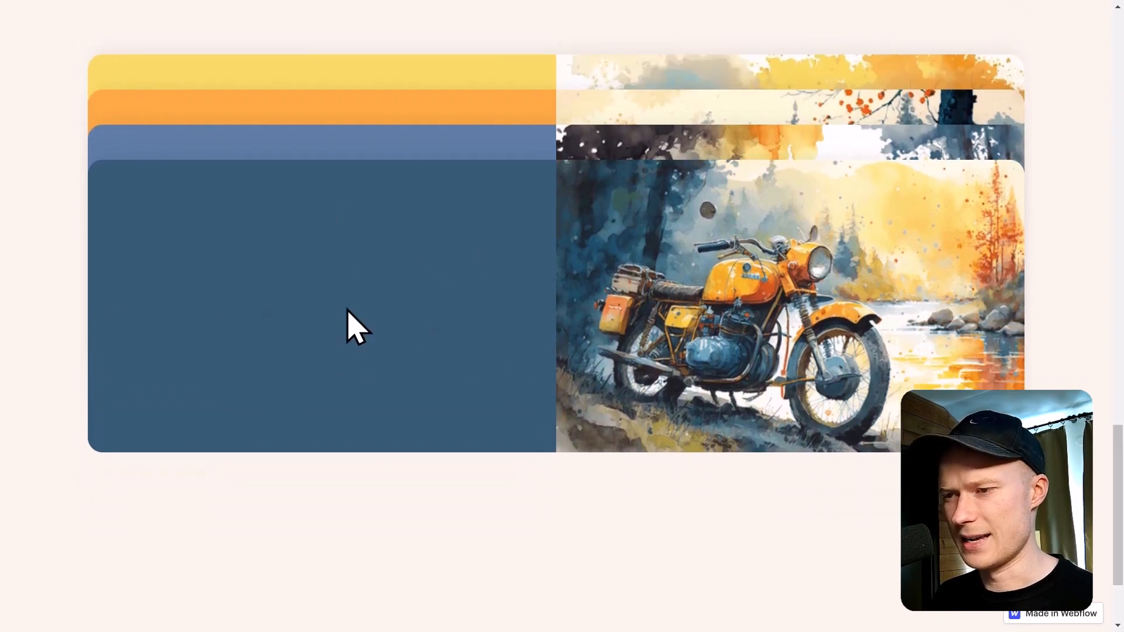
pyautogui.moveTo(537, 377)
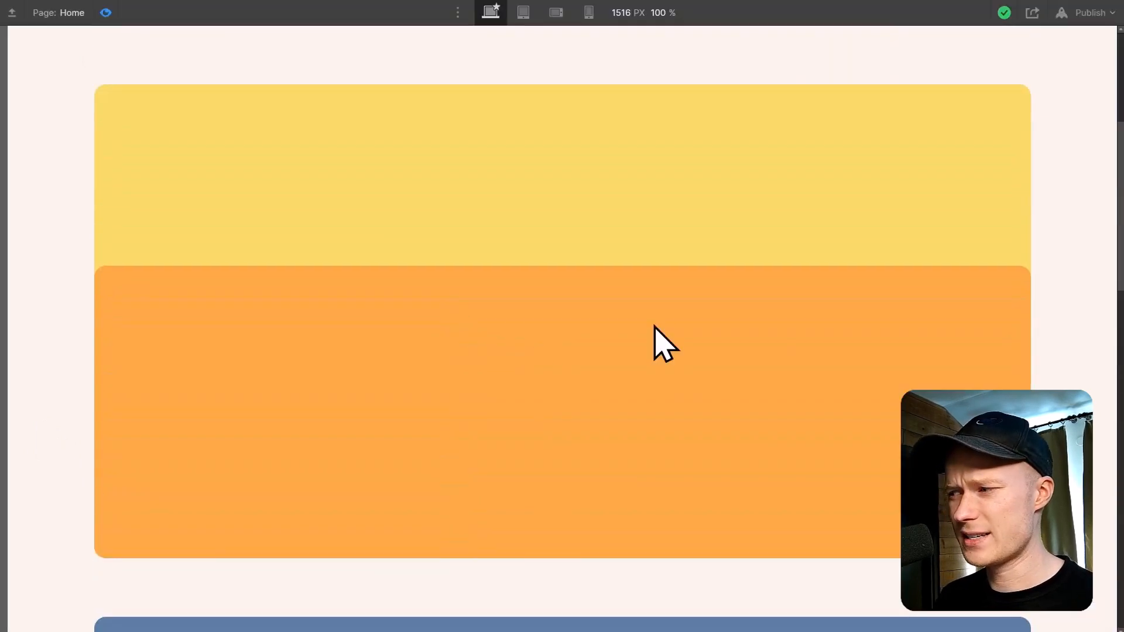
pyautogui.scroll(-3)
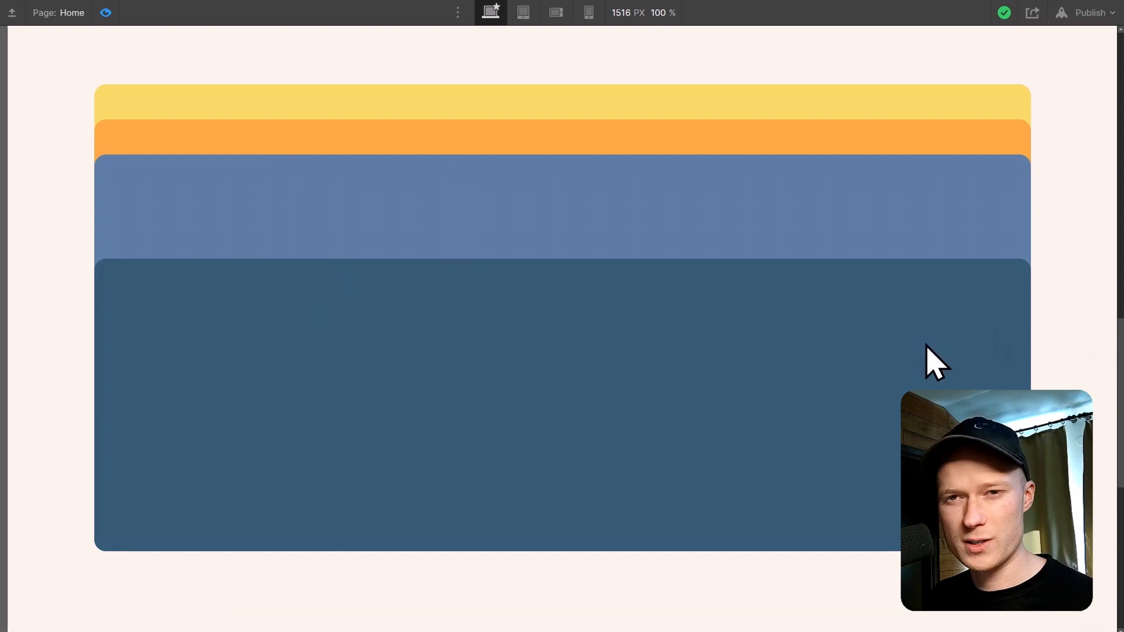
pyautogui.moveTo(1101, 412)
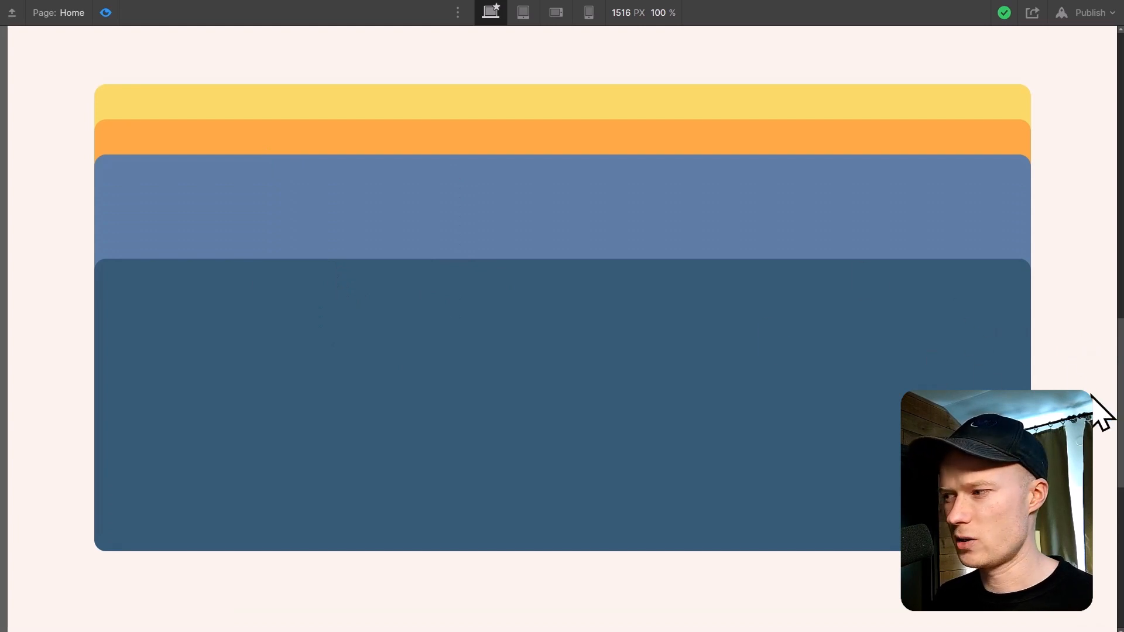
pyautogui.moveTo(1115, 370)
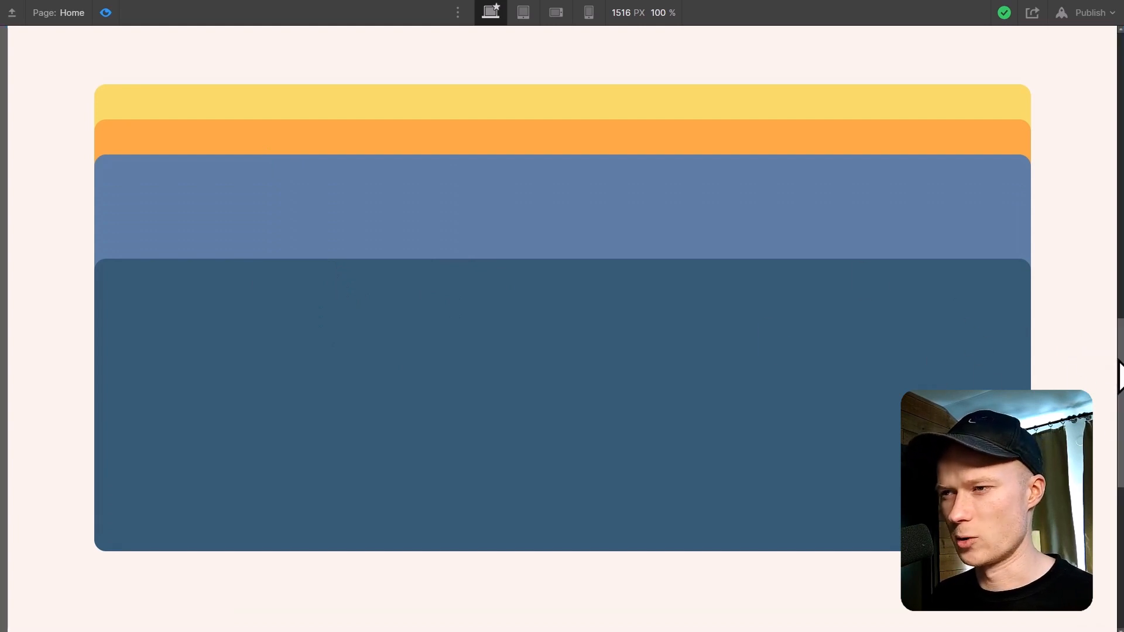
pyautogui.moveTo(997, 355)
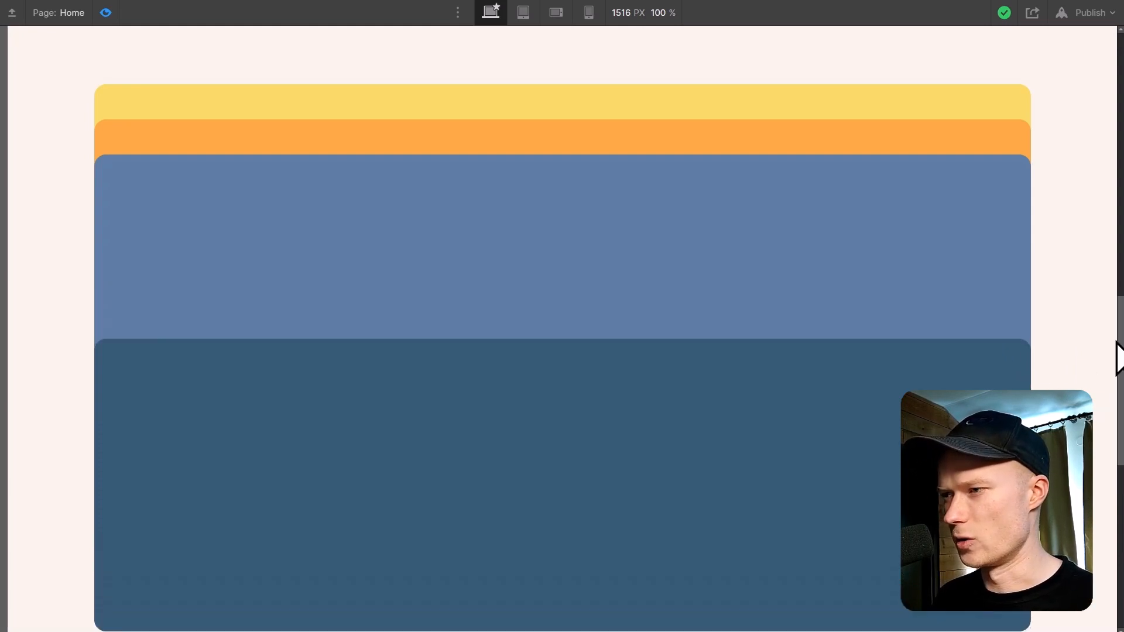
pyautogui.scroll(-3)
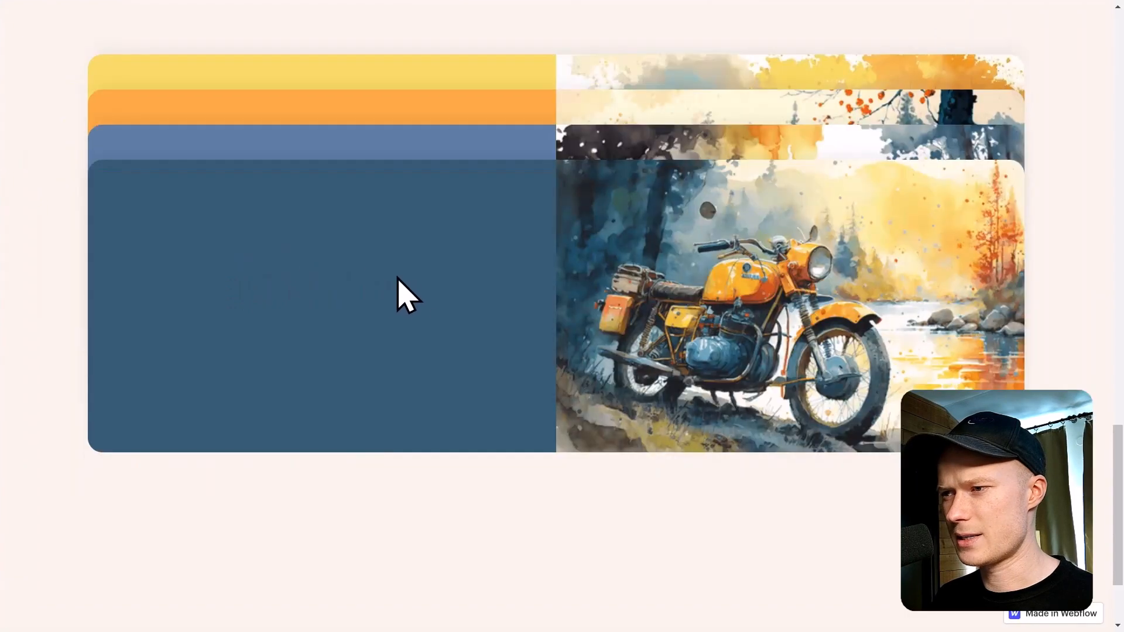
# Step: Set the dark blue card's bottom margin to 0 and the light blue card's to 3rem
pyautogui.scroll(-3)
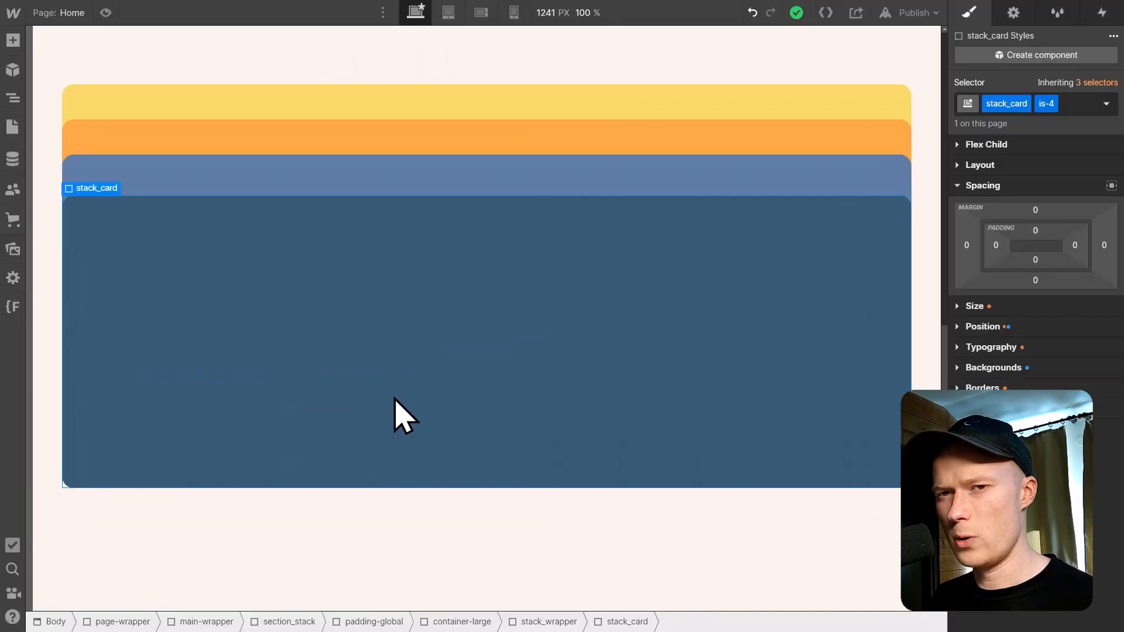
pyautogui.moveTo(430, 419)
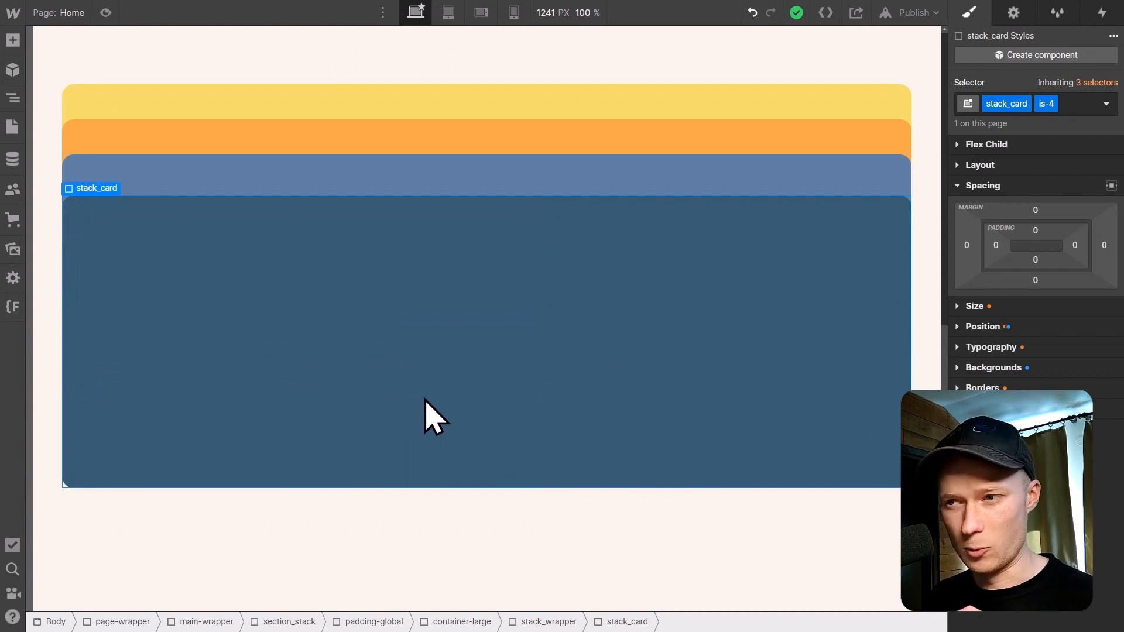
pyautogui.moveTo(477, 291)
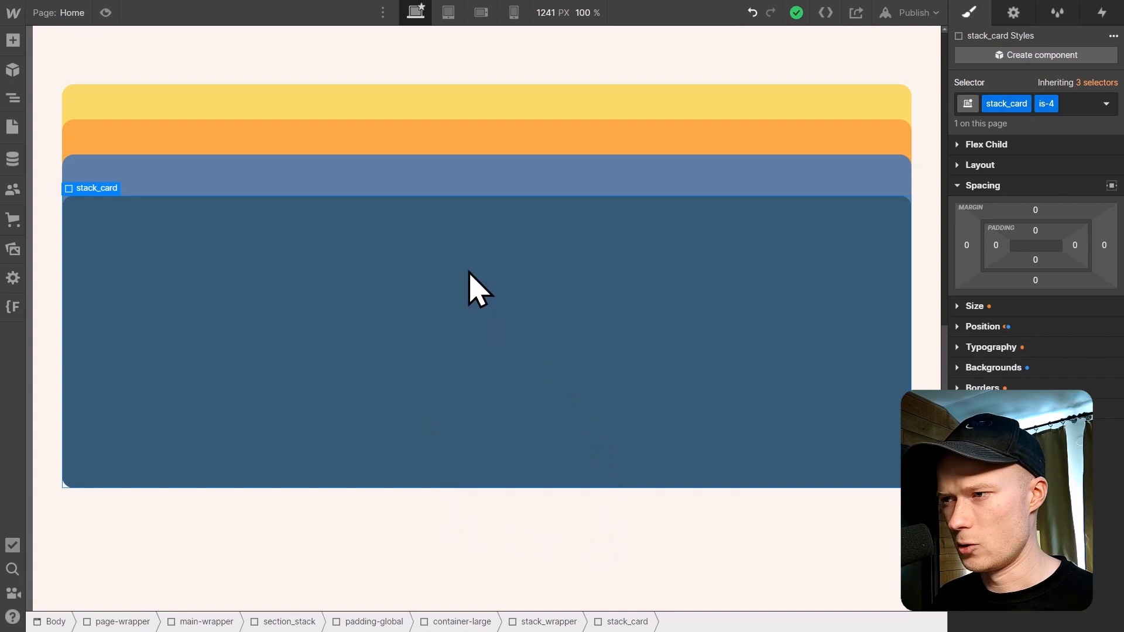
pyautogui.moveTo(391, 395)
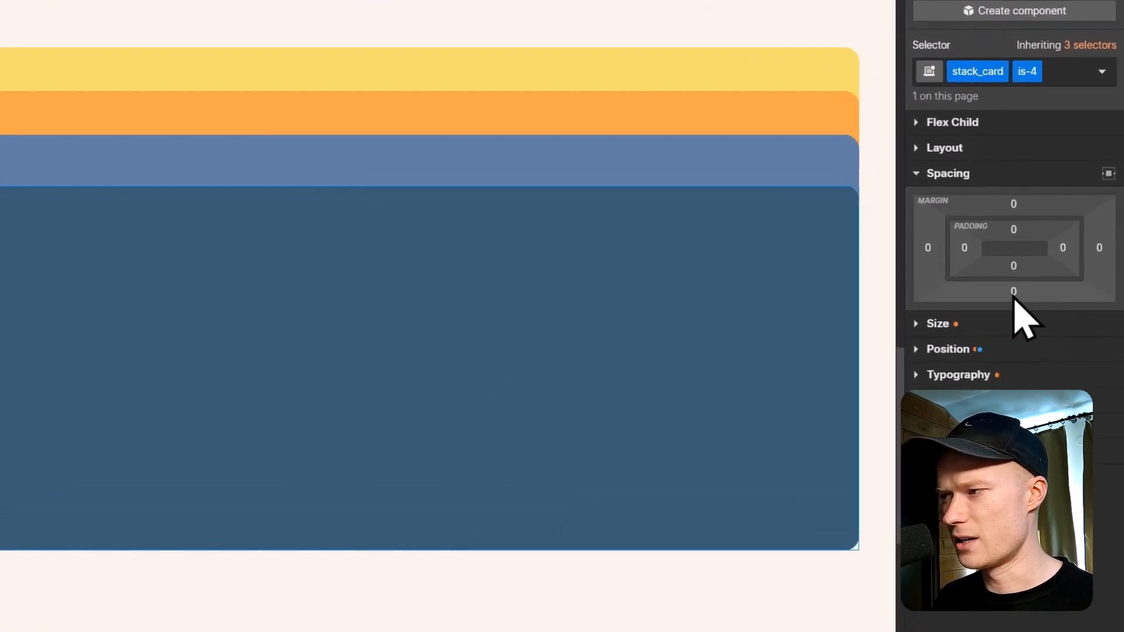
pyautogui.click(1013, 291)
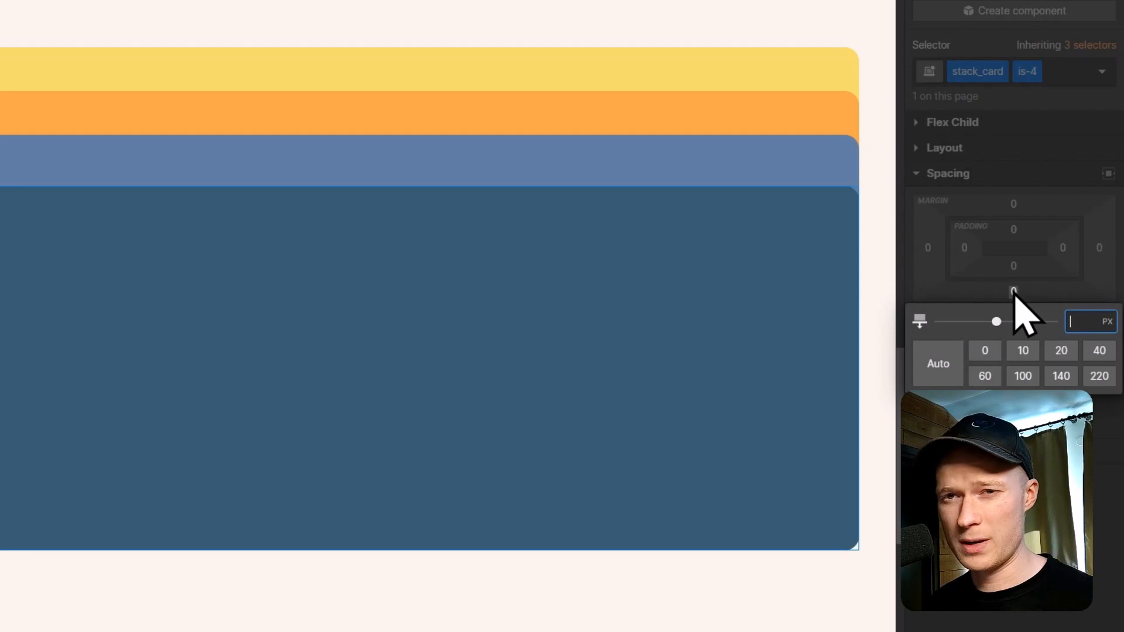
pyautogui.write('0rem')
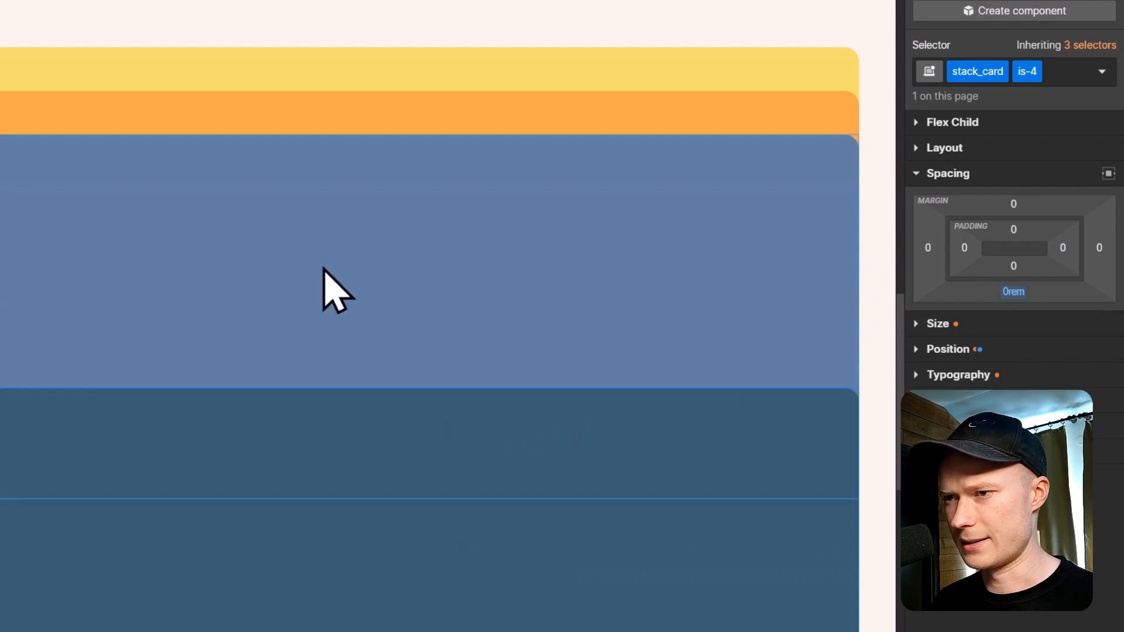
pyautogui.click(1027, 71)
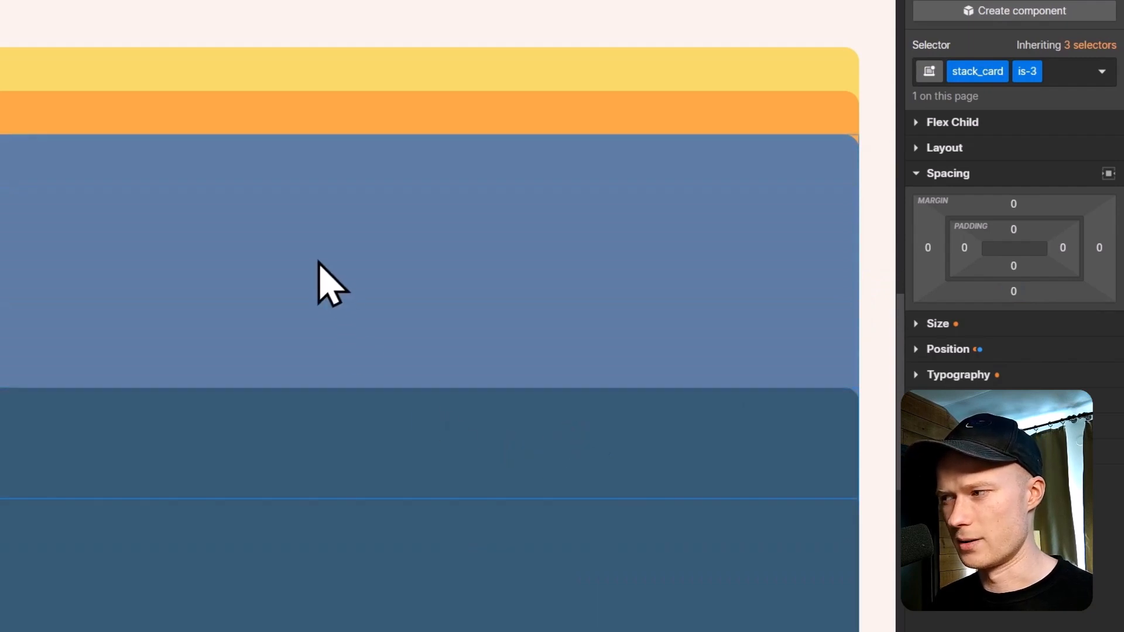
pyautogui.moveTo(1013, 301)
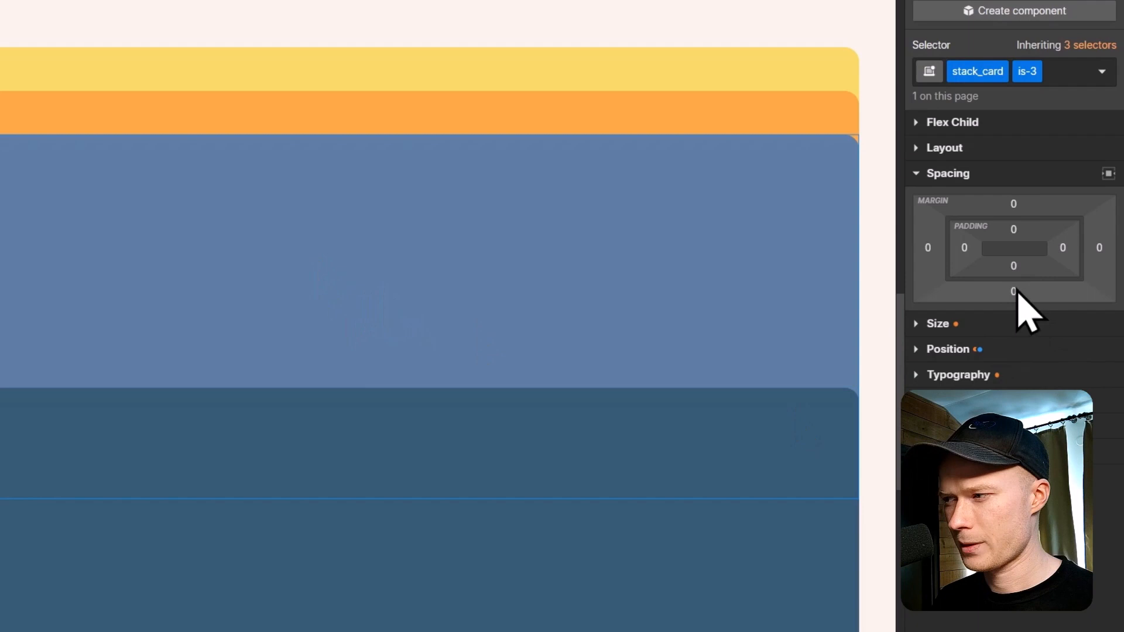
pyautogui.click(1013, 291)
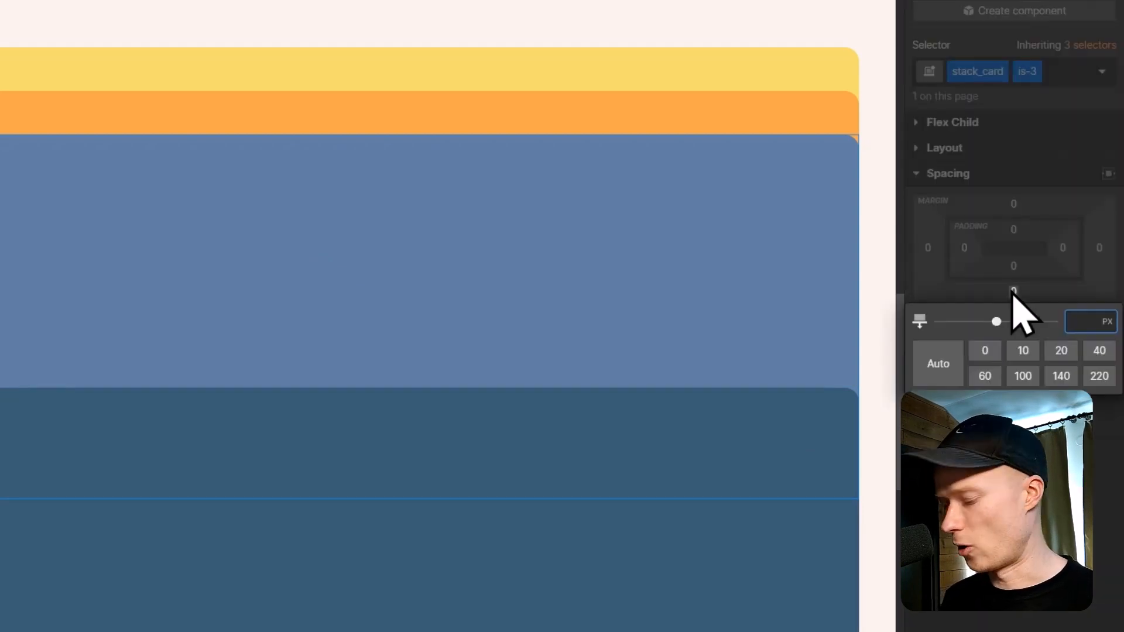
pyautogui.write('3rem')
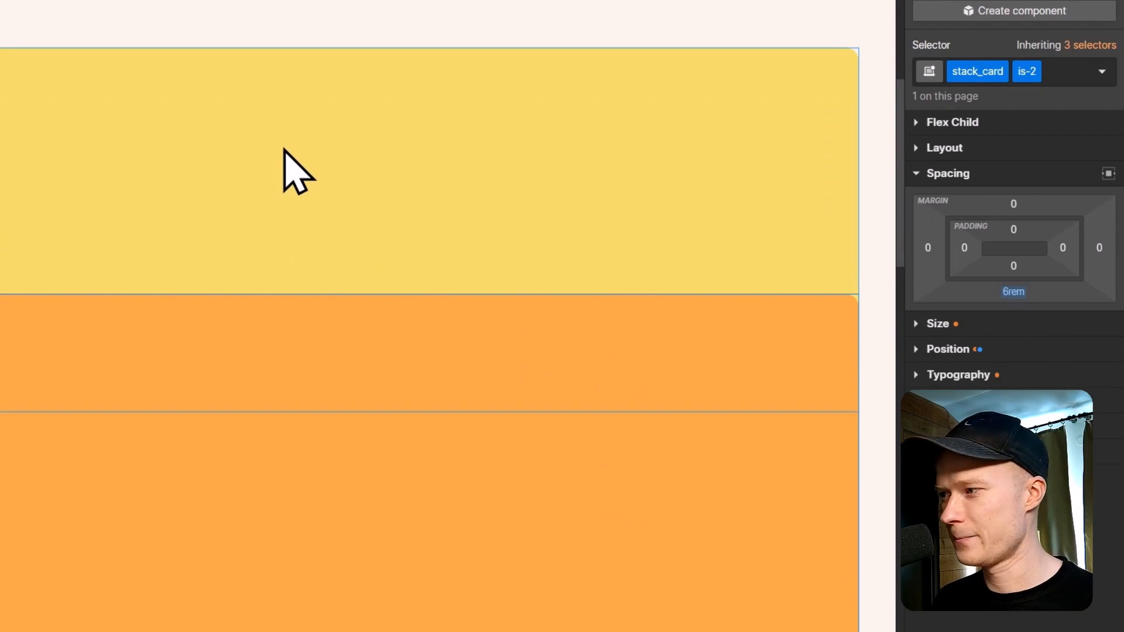
pyautogui.click(1026, 71)
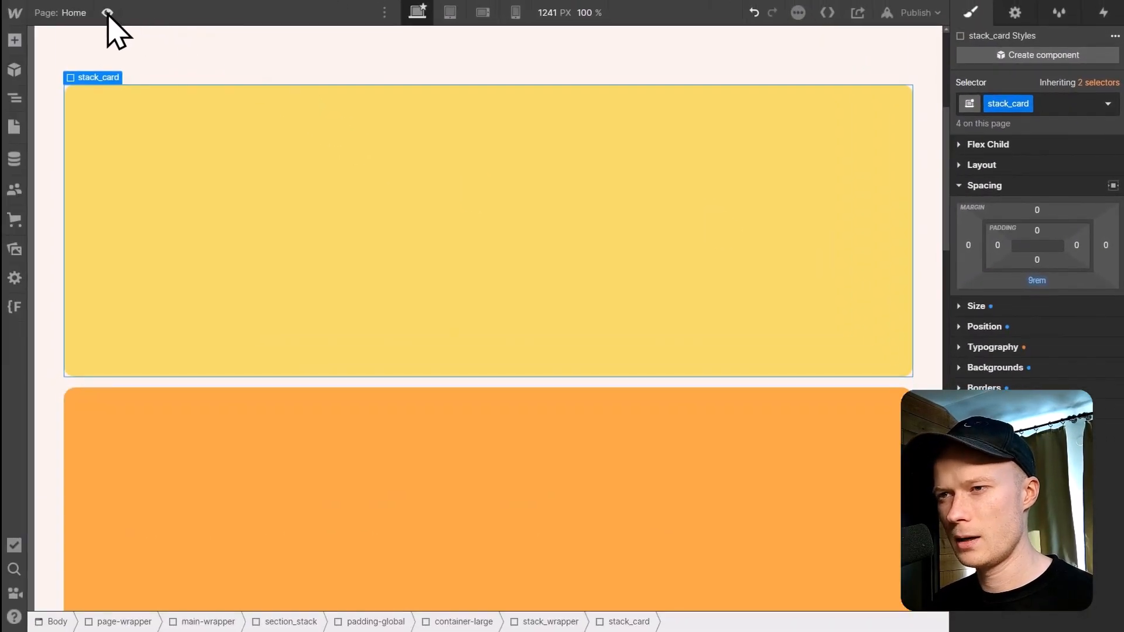
# Step: Preview the page and scroll back and forth past the four staggered stacking cards
pyautogui.click(108, 12)
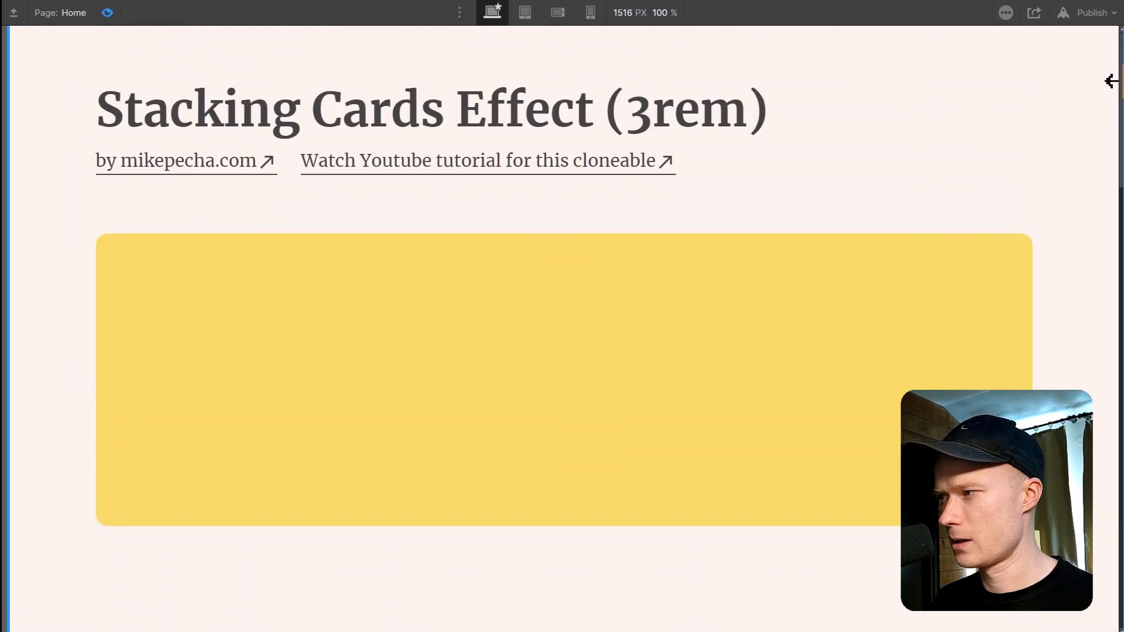
pyautogui.scroll(-3)
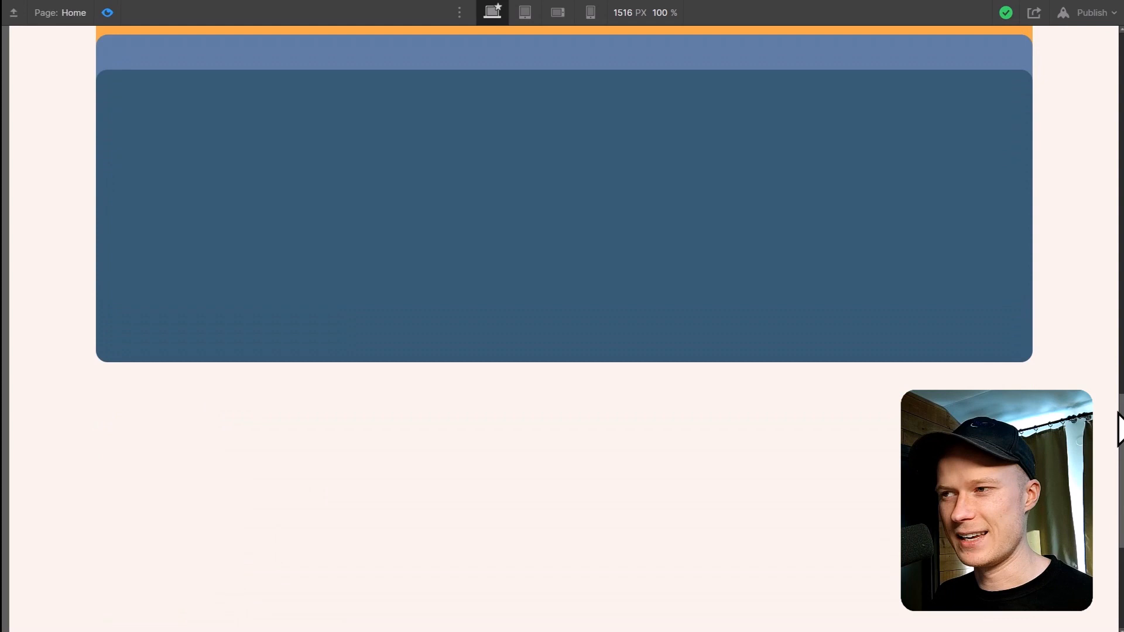
pyautogui.scroll(3)
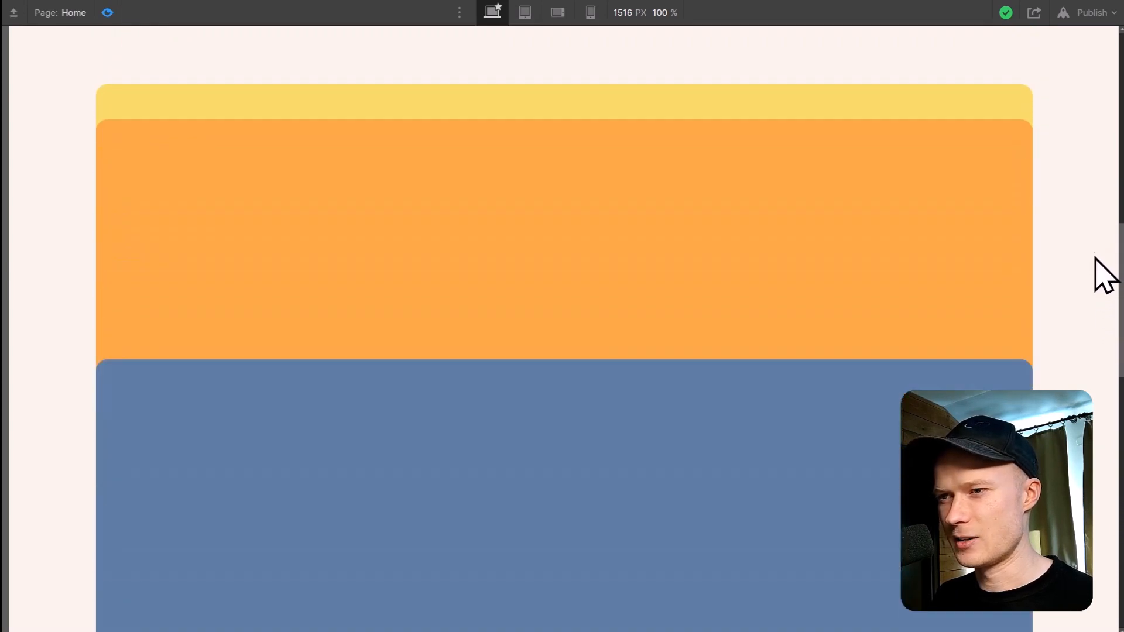
pyautogui.scroll(3)
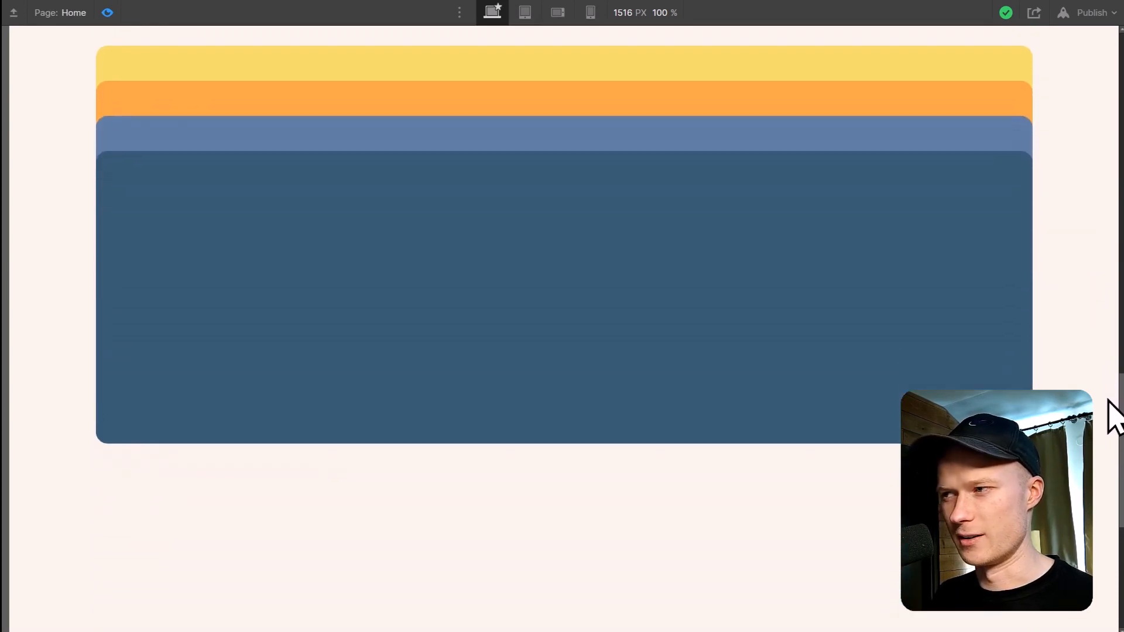
pyautogui.scroll(-3)
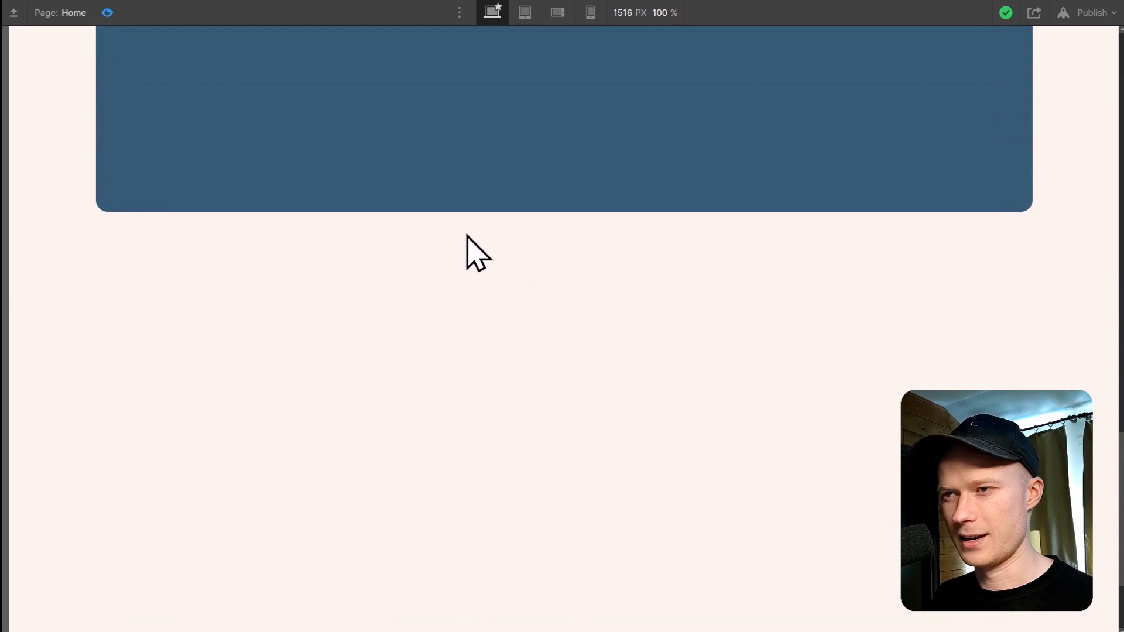
pyautogui.scroll(3)
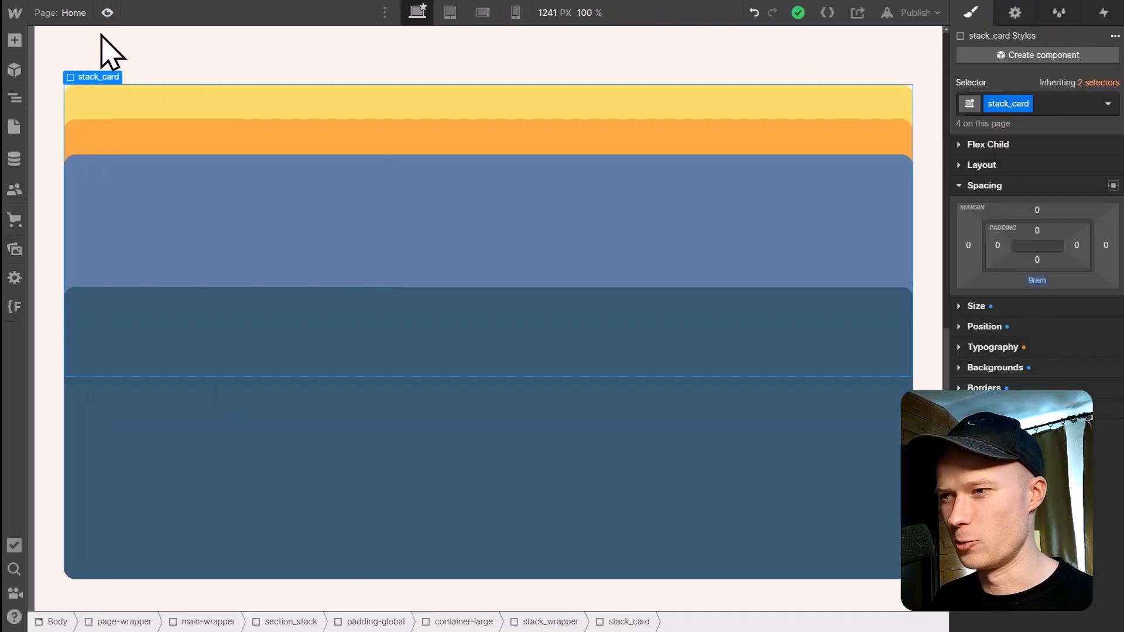
pyautogui.moveTo(279, 226)
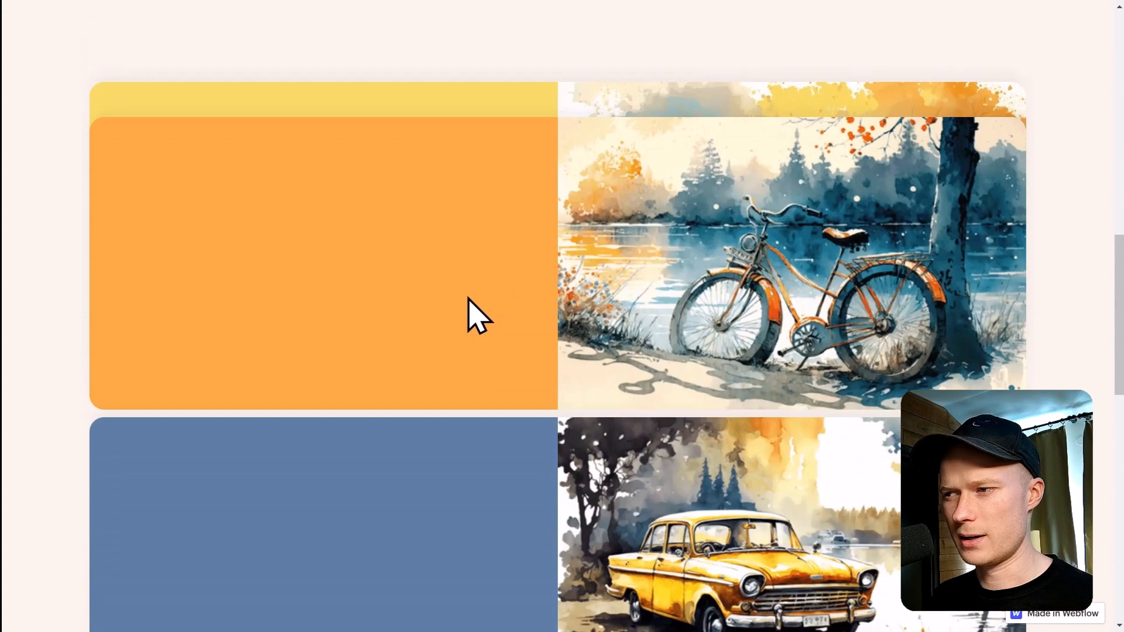
pyautogui.scroll(3)
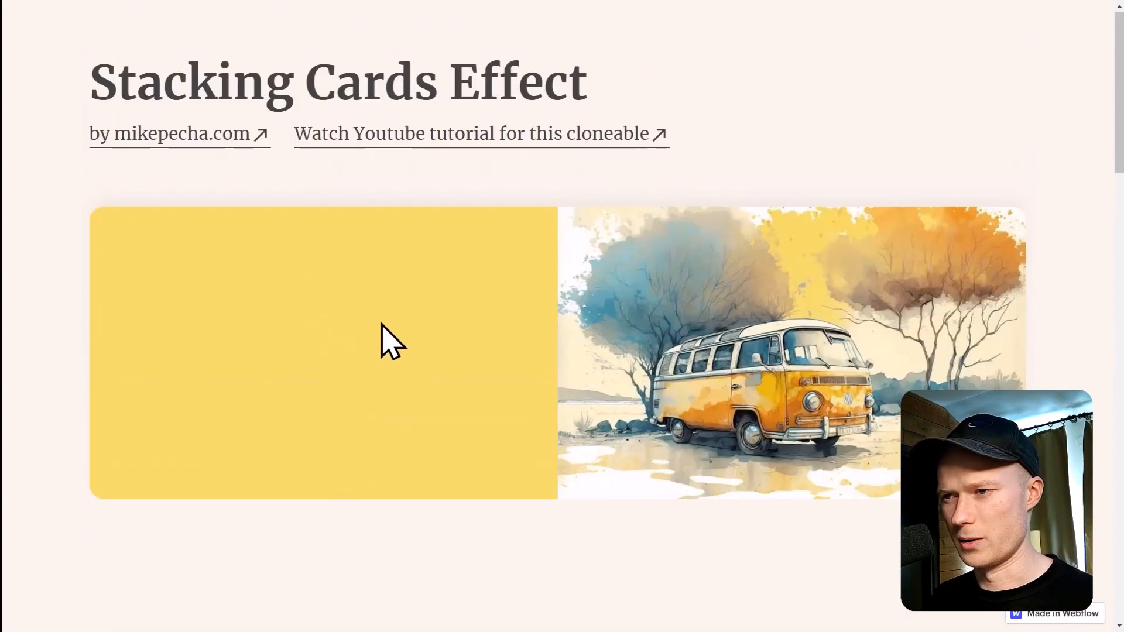
pyautogui.moveTo(678, 398)
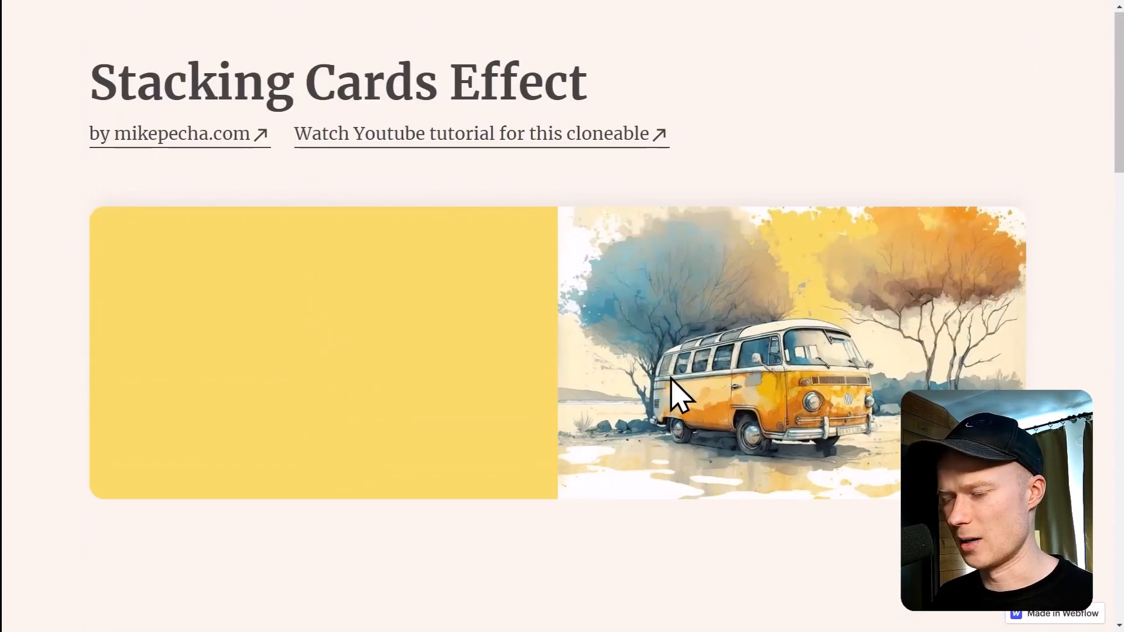
pyautogui.scroll(-3)
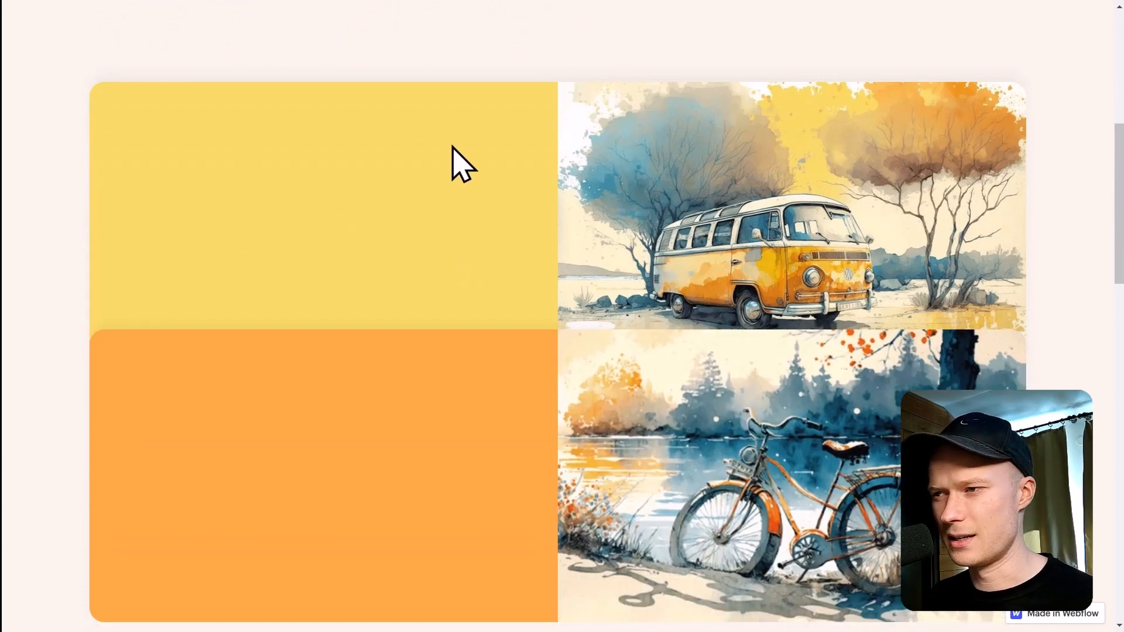
pyautogui.moveTo(390, 262)
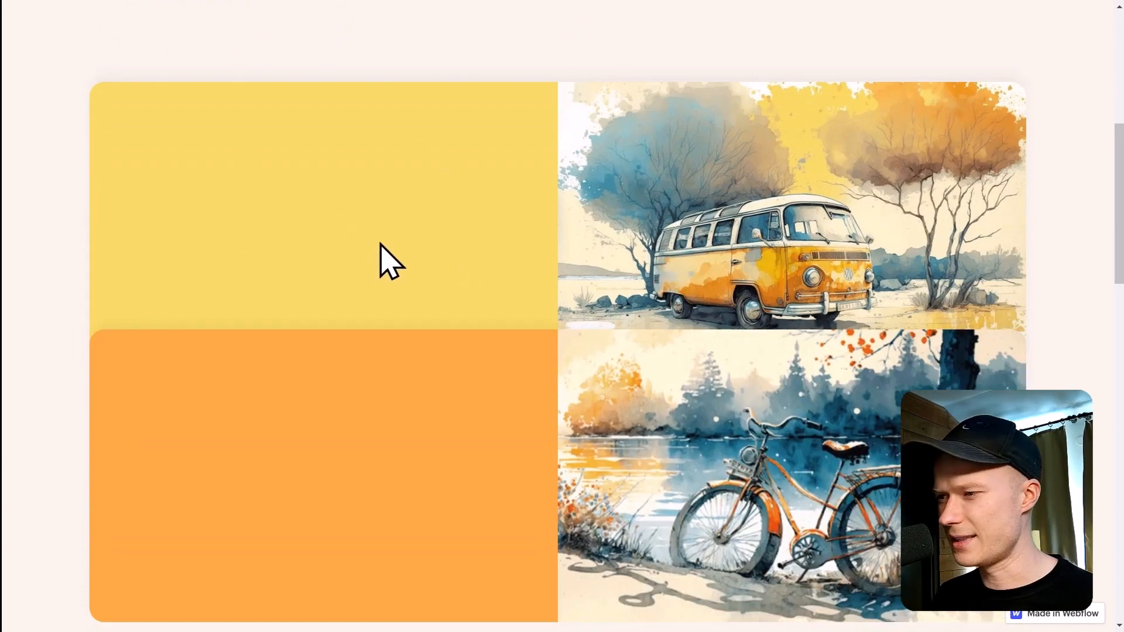
pyautogui.moveTo(319, 341)
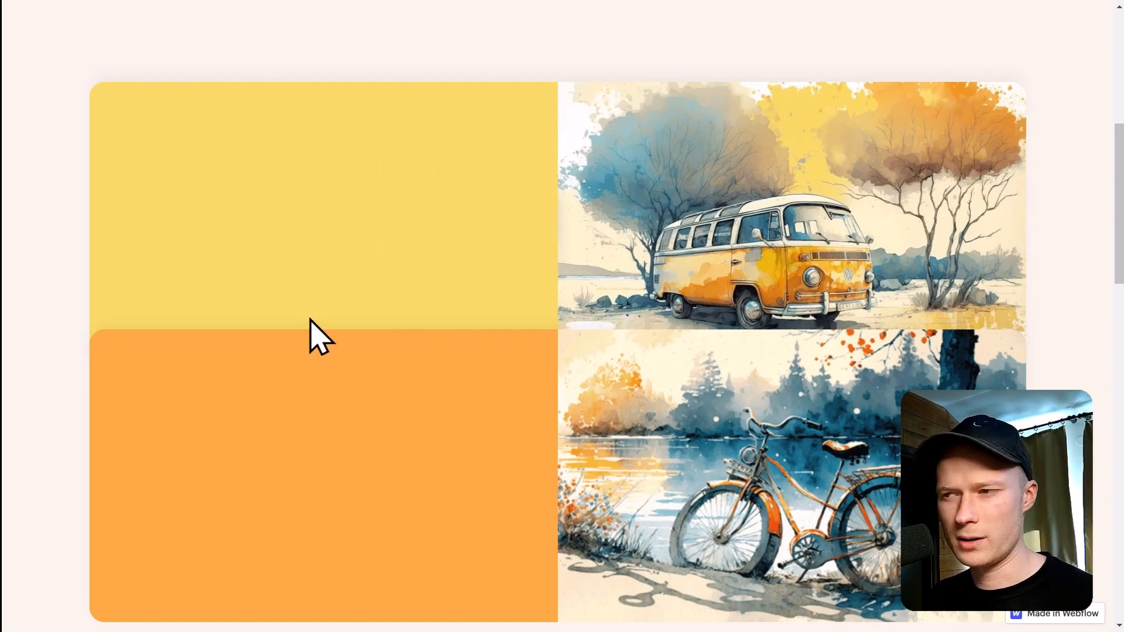
pyautogui.scroll(-3)
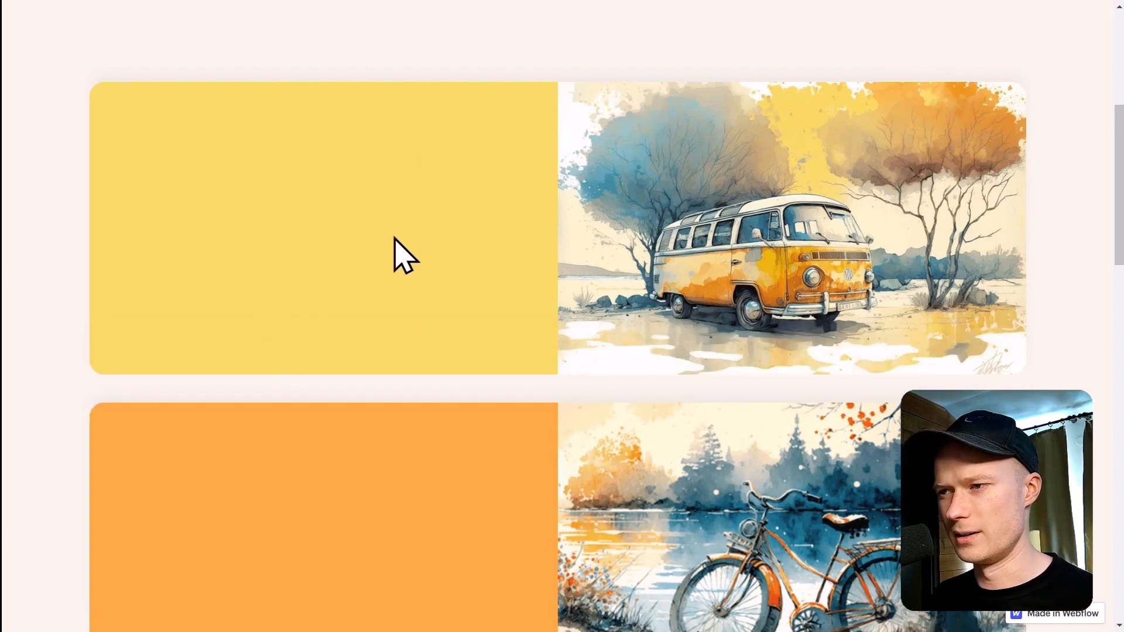
pyautogui.moveTo(332, 258)
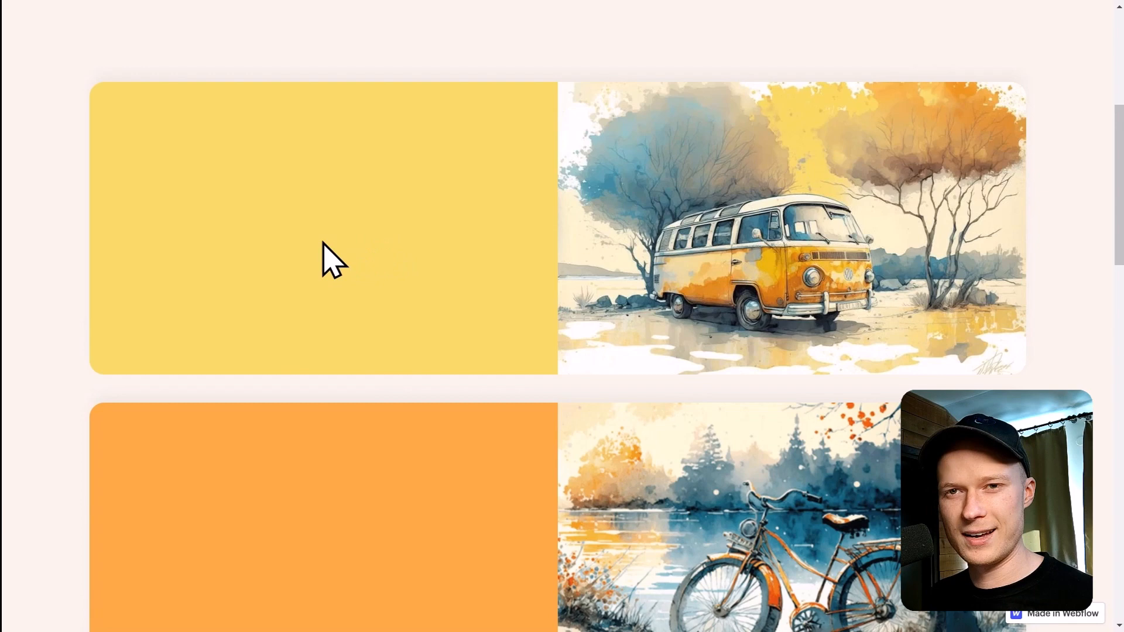
pyautogui.scroll(3)
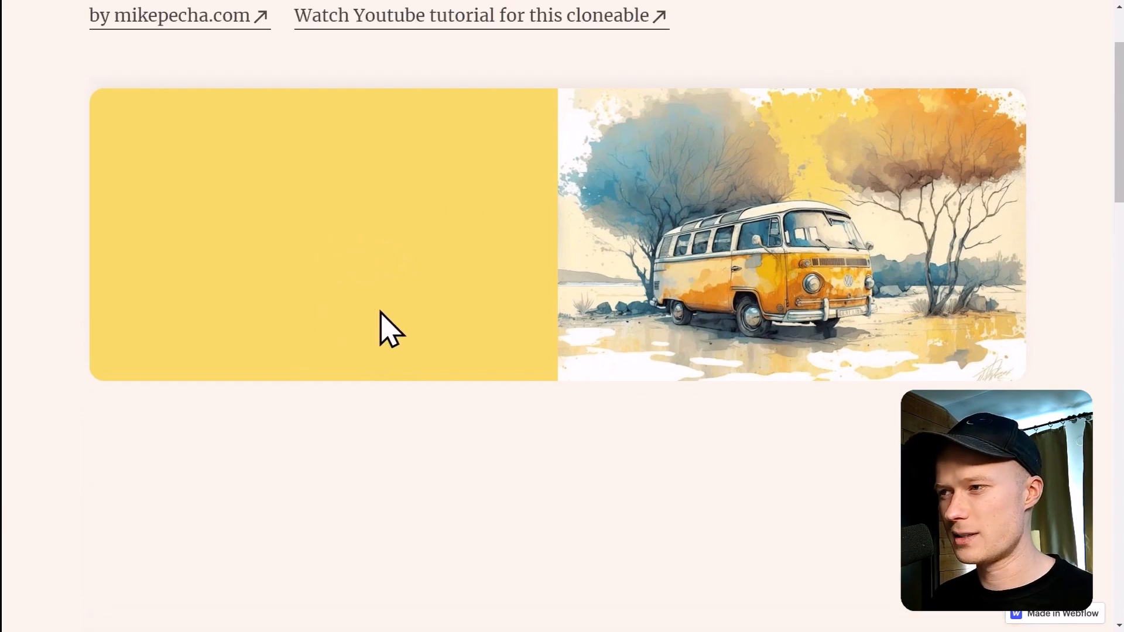
pyautogui.scroll(3)
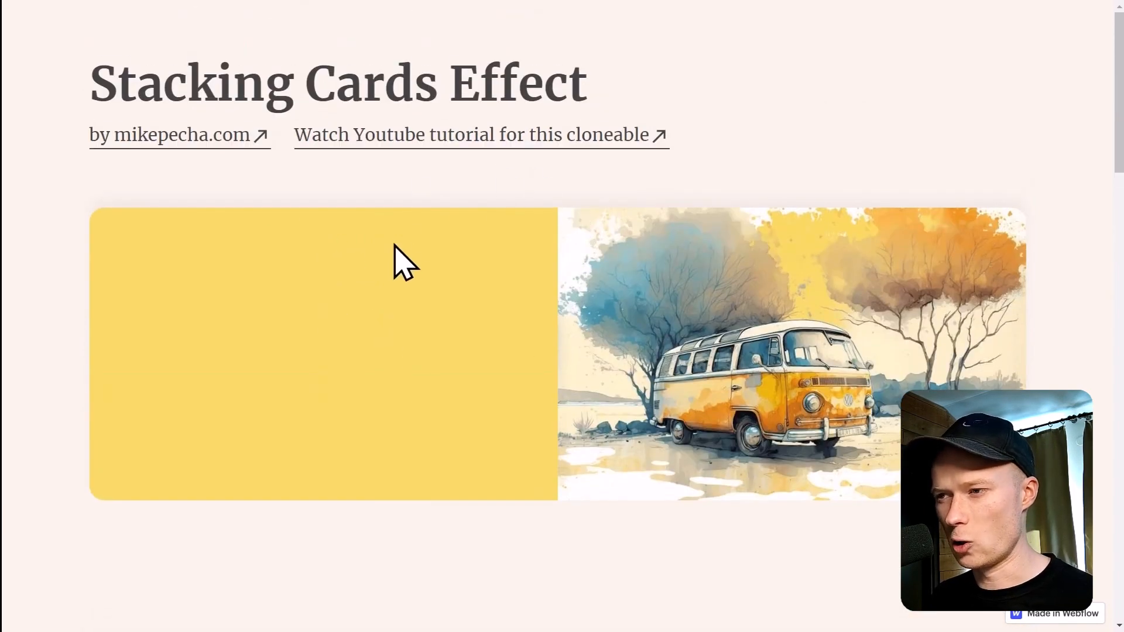
pyautogui.moveTo(401, 463)
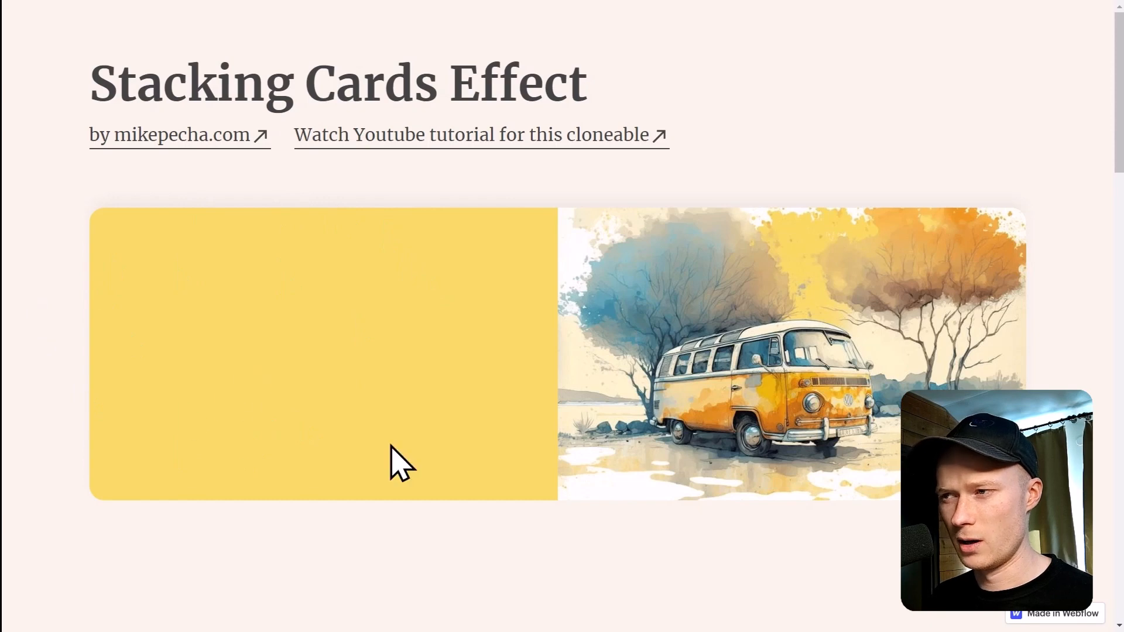
pyautogui.moveTo(983, 244)
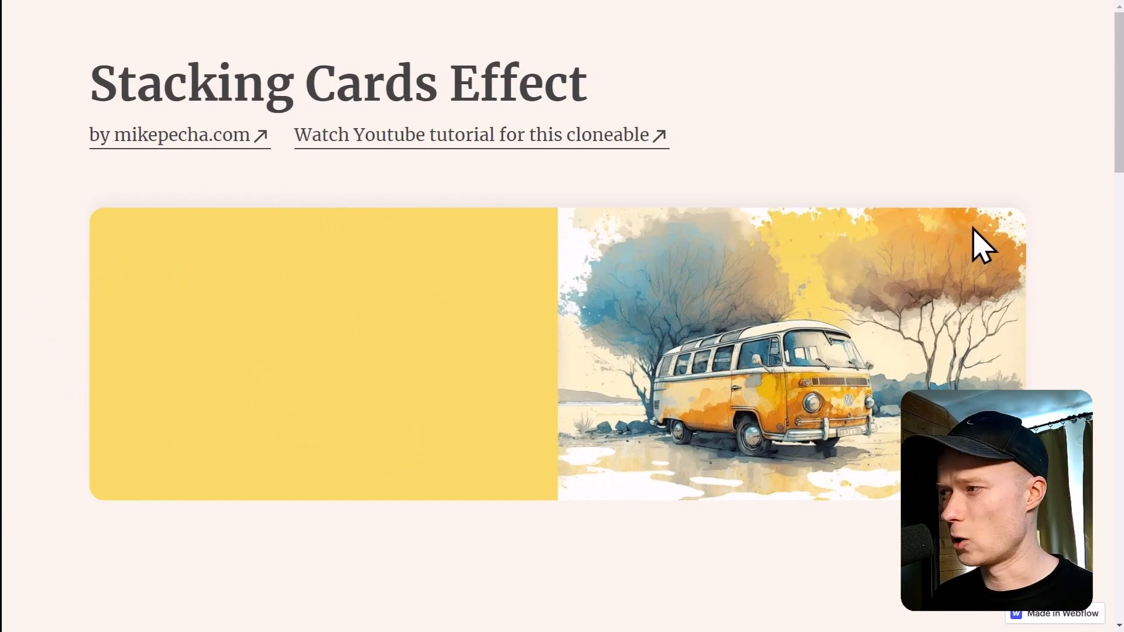
pyautogui.scroll(-3)
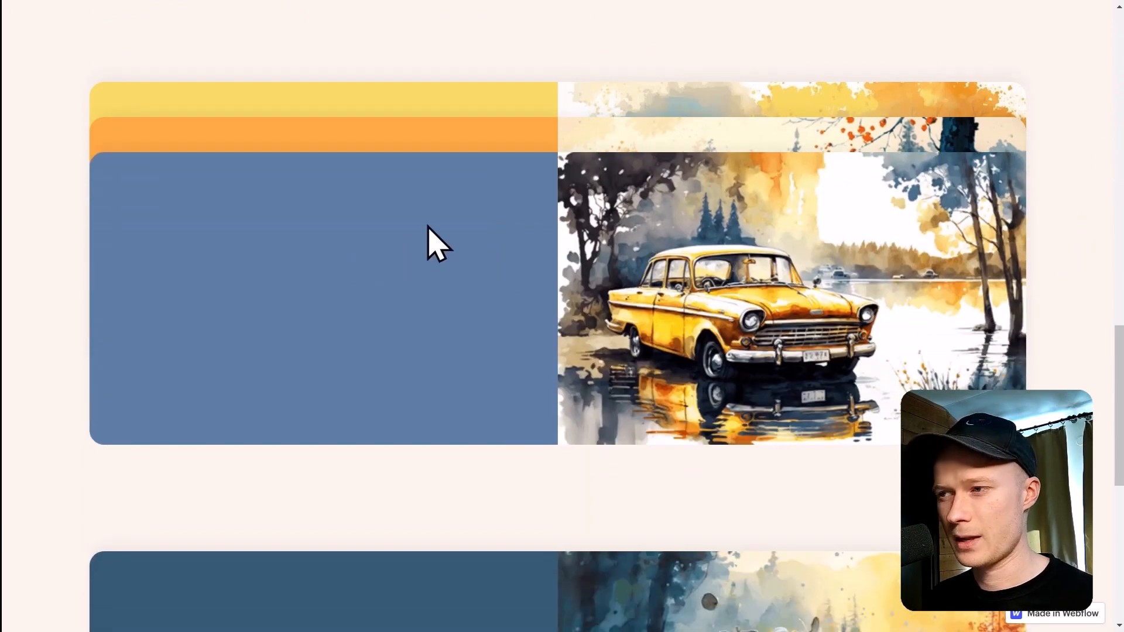
pyautogui.moveTo(194, 258)
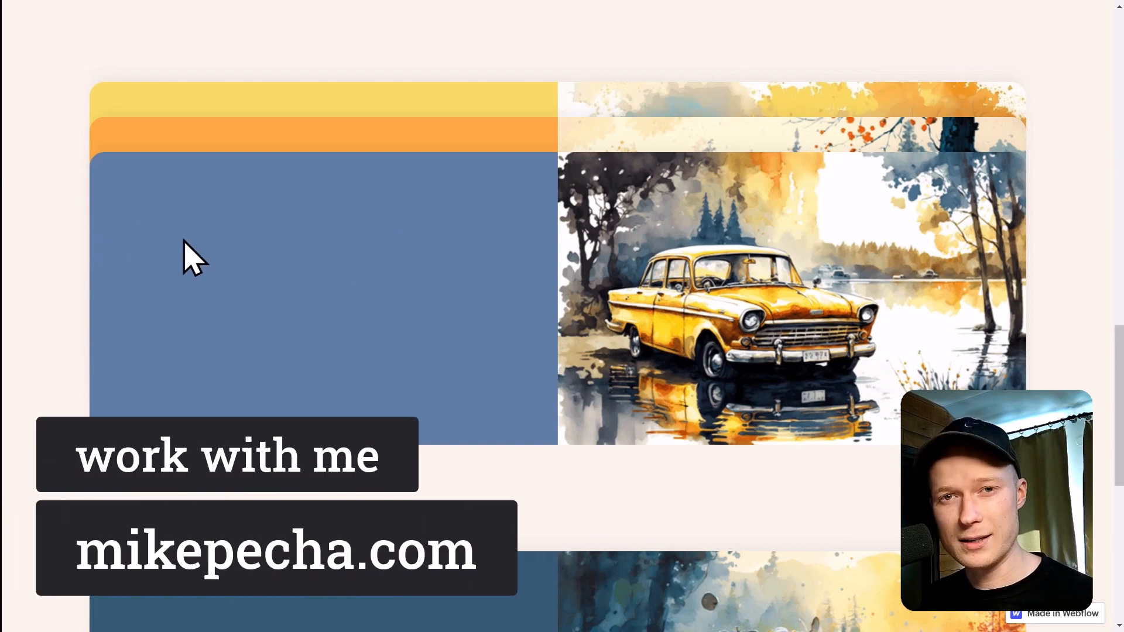